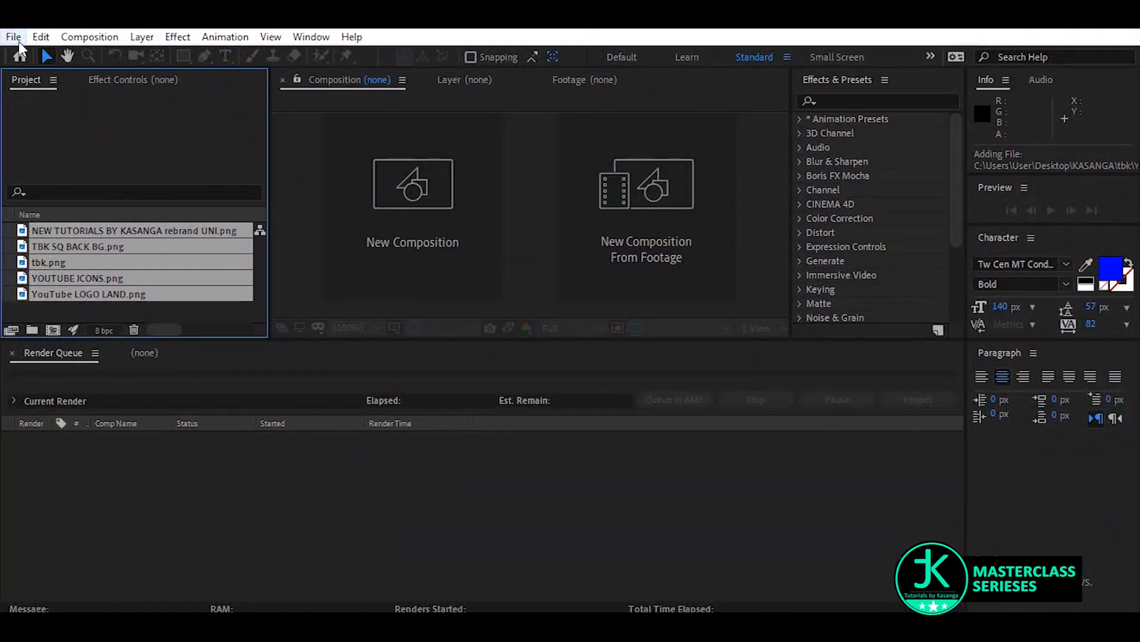
Create a new HDTV 1080 25 composition named SQ BK from the Composition menu
left_click(89, 37)
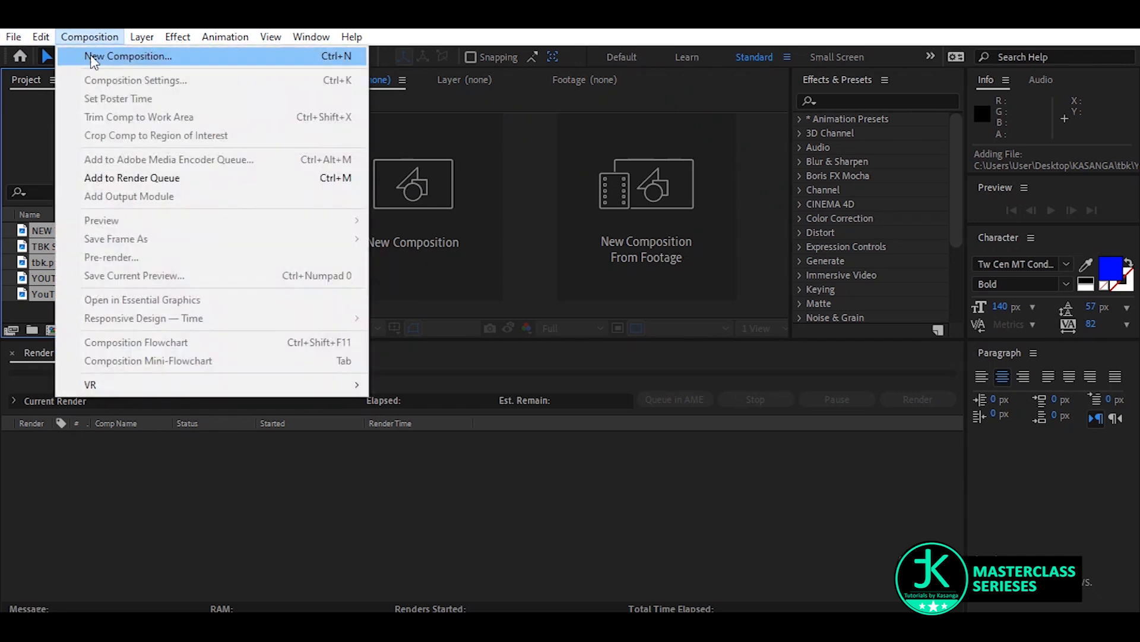
left_click(129, 56)
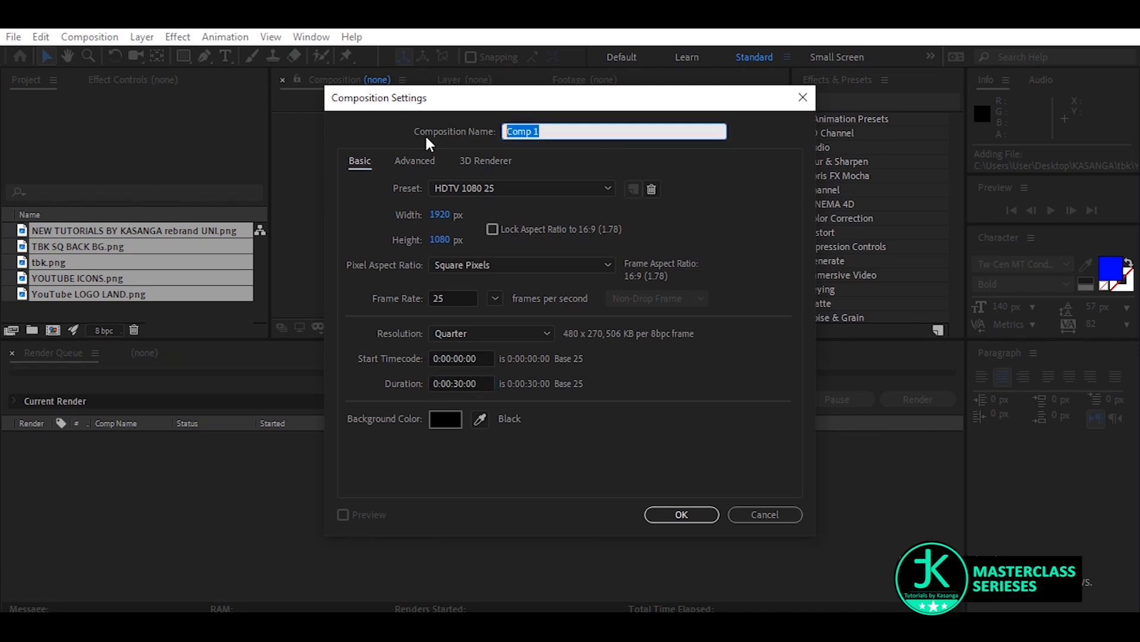
type("S")
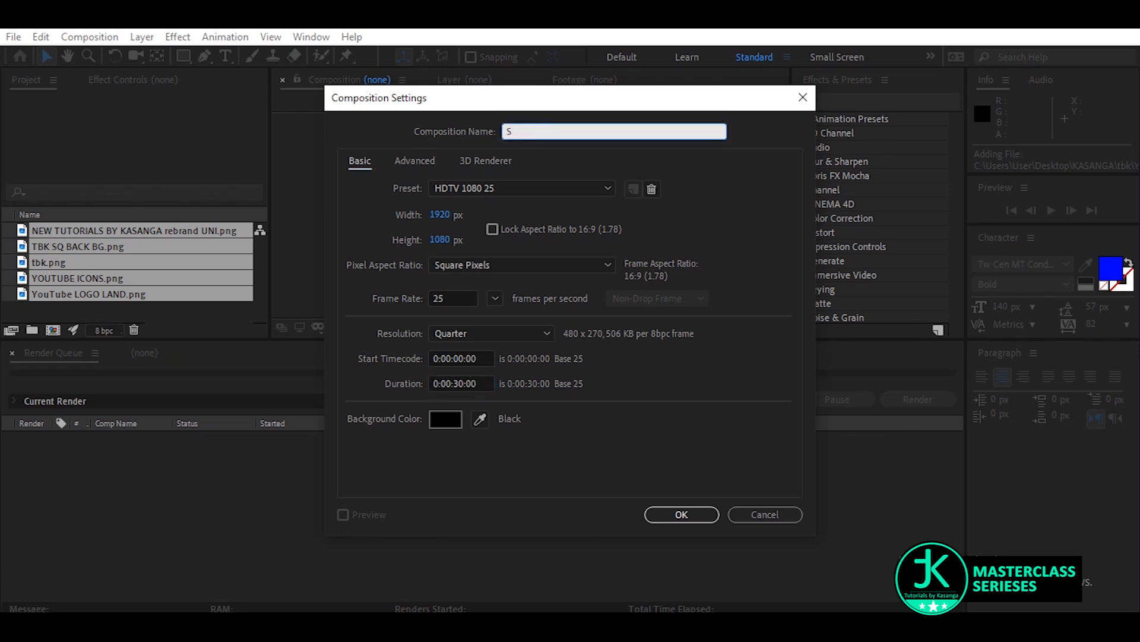
type("Q B")
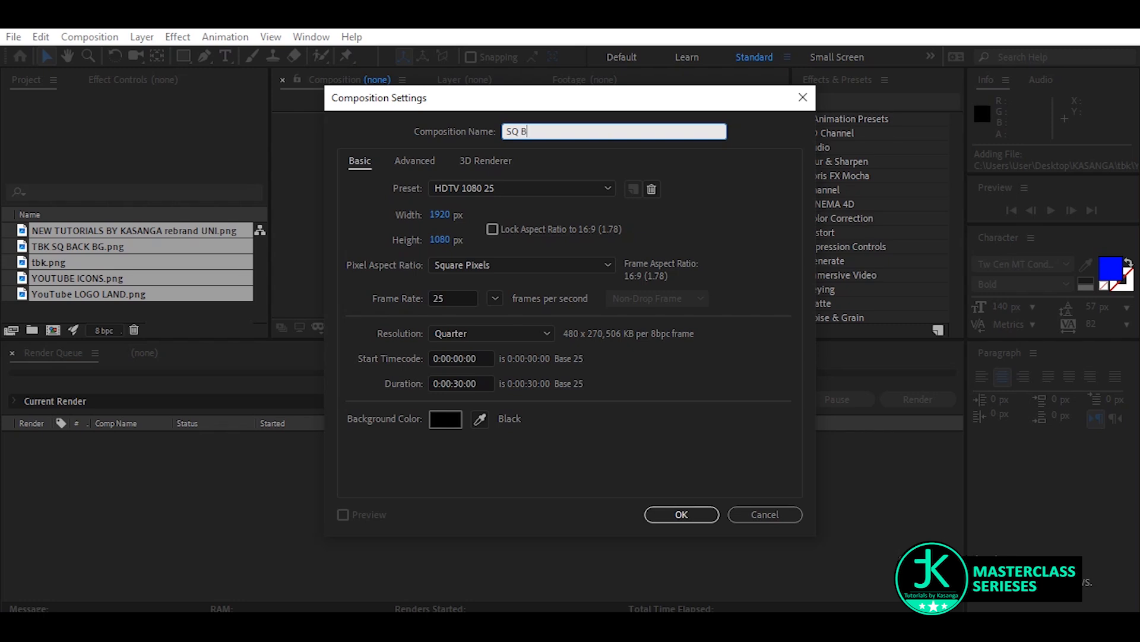
left_click(681, 515)
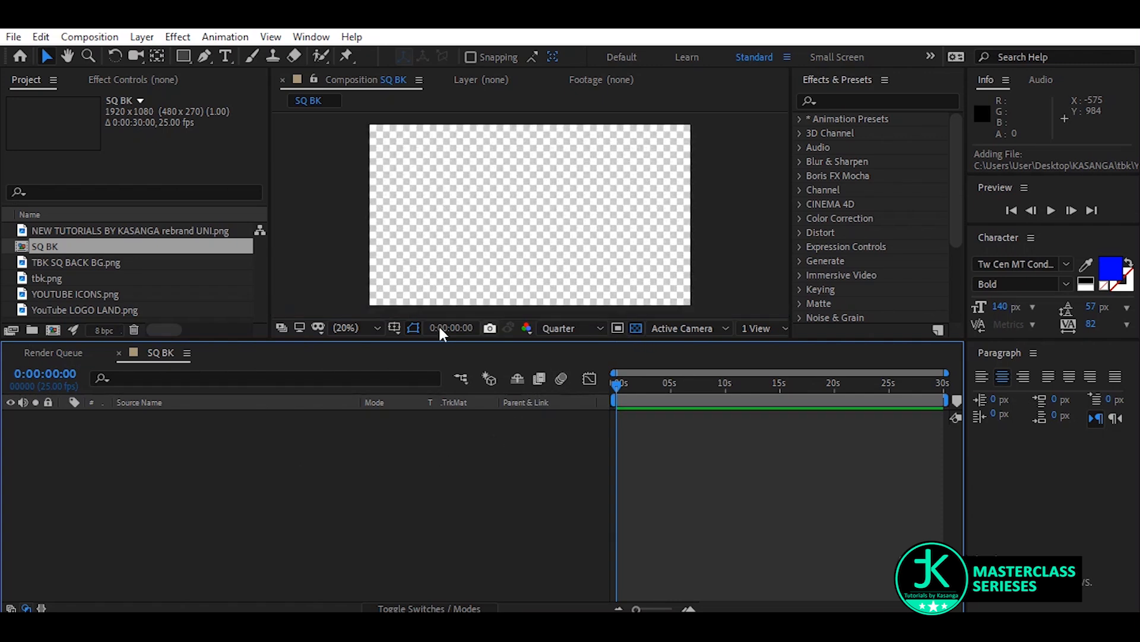
Enable Title/Action Safe guides and bring TBK SQ BACK BG.png in as the background layer
left_click(413, 327)
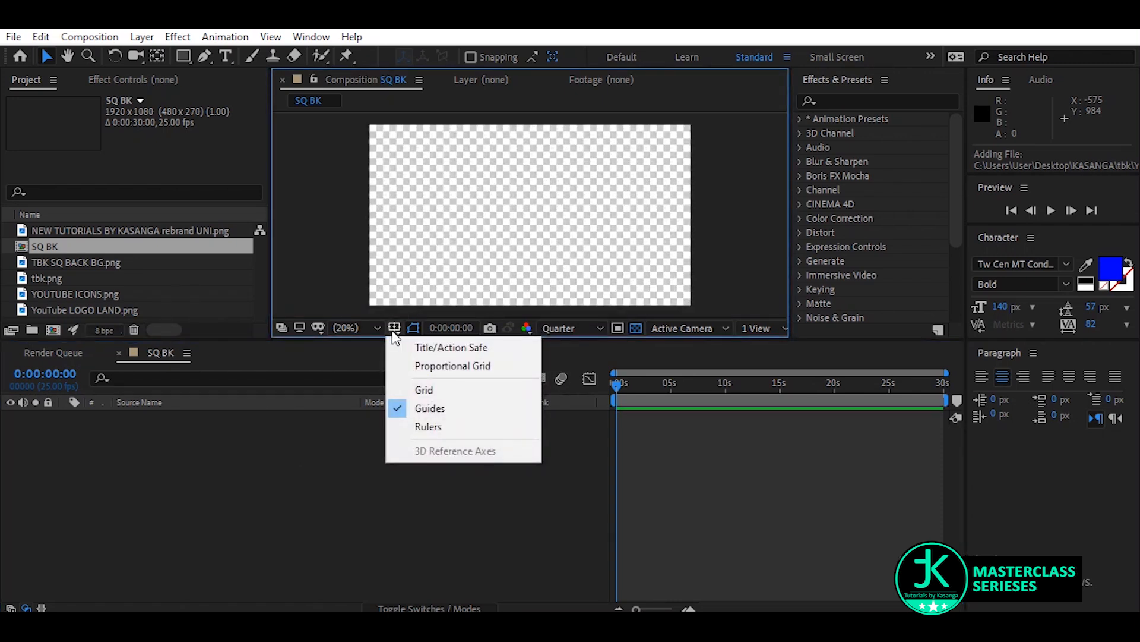
left_click(451, 347)
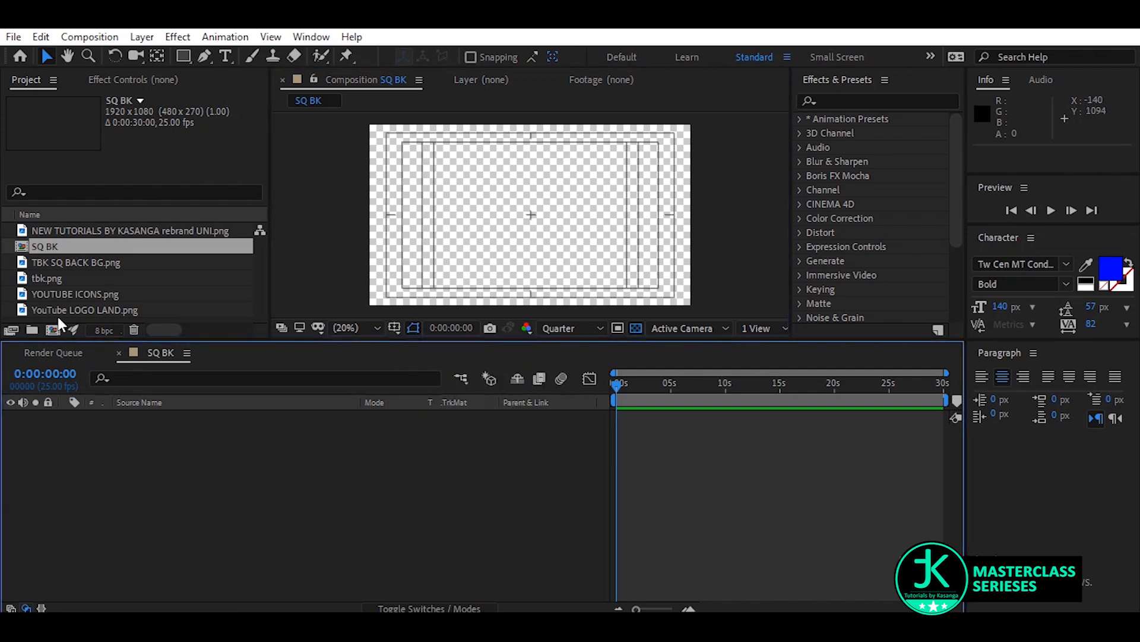
left_click(78, 293)
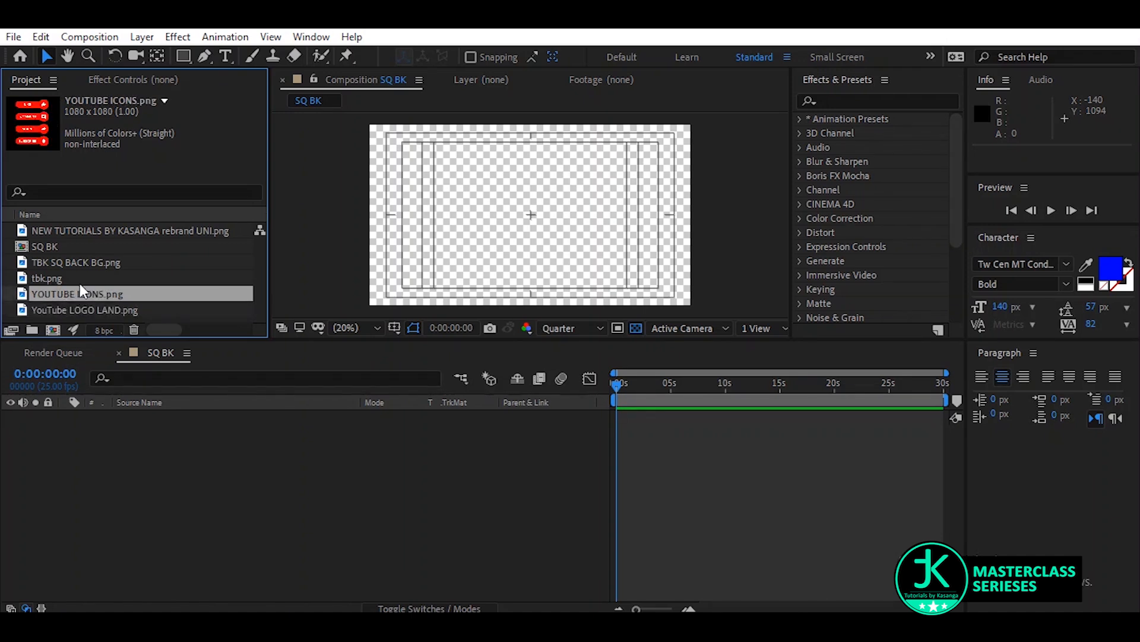
left_click(76, 261)
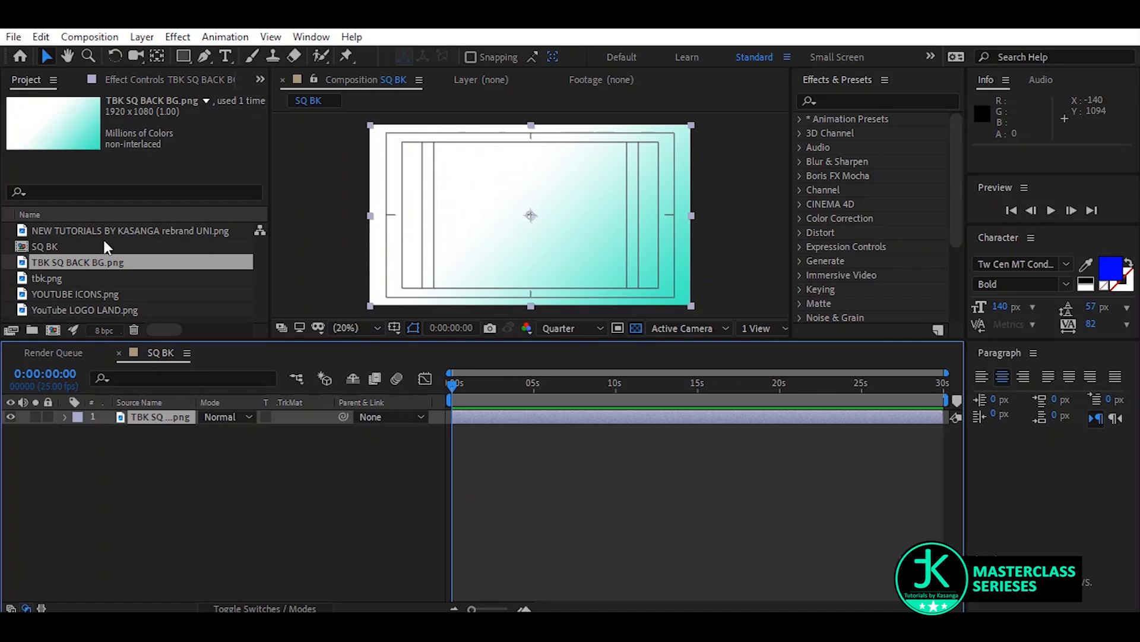
left_click(129, 231)
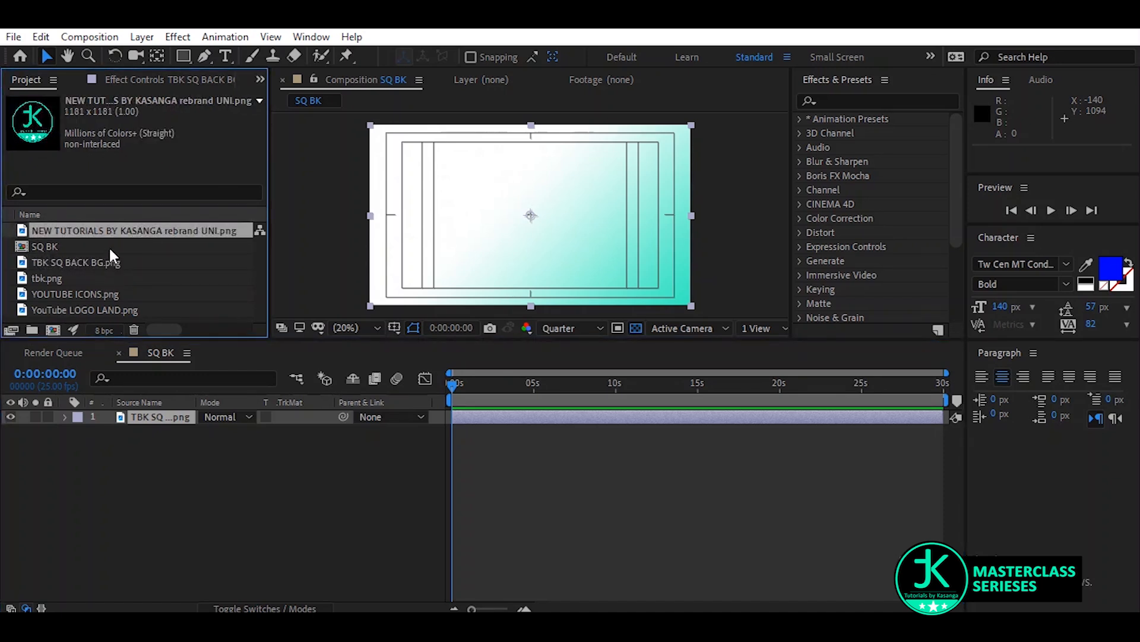
mouse_move(199, 110)
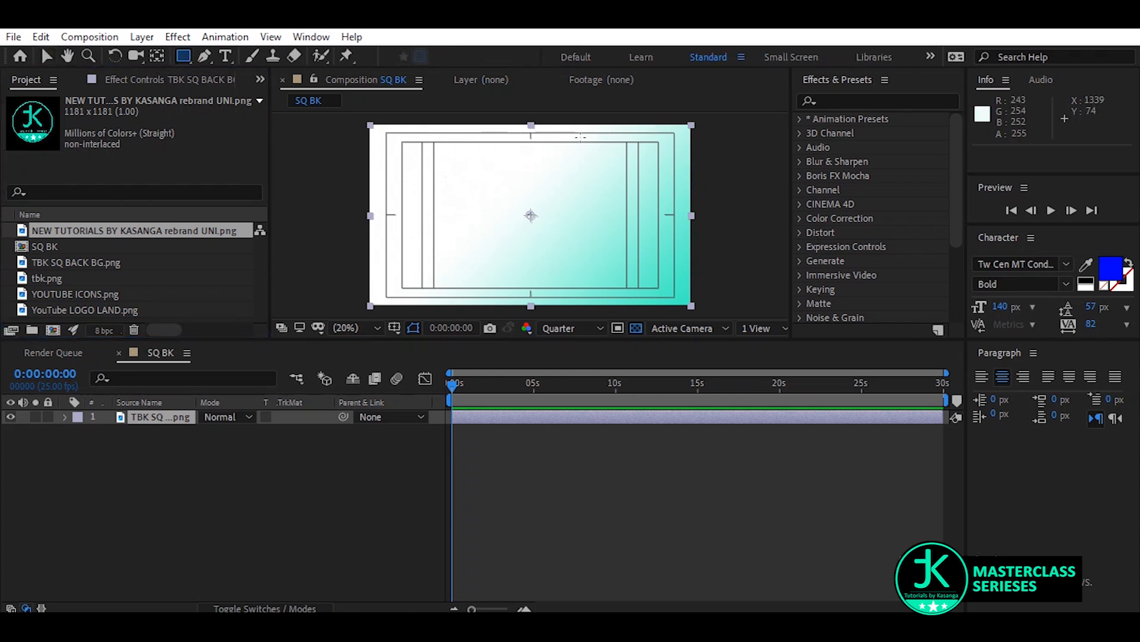
mouse_move(228, 556)
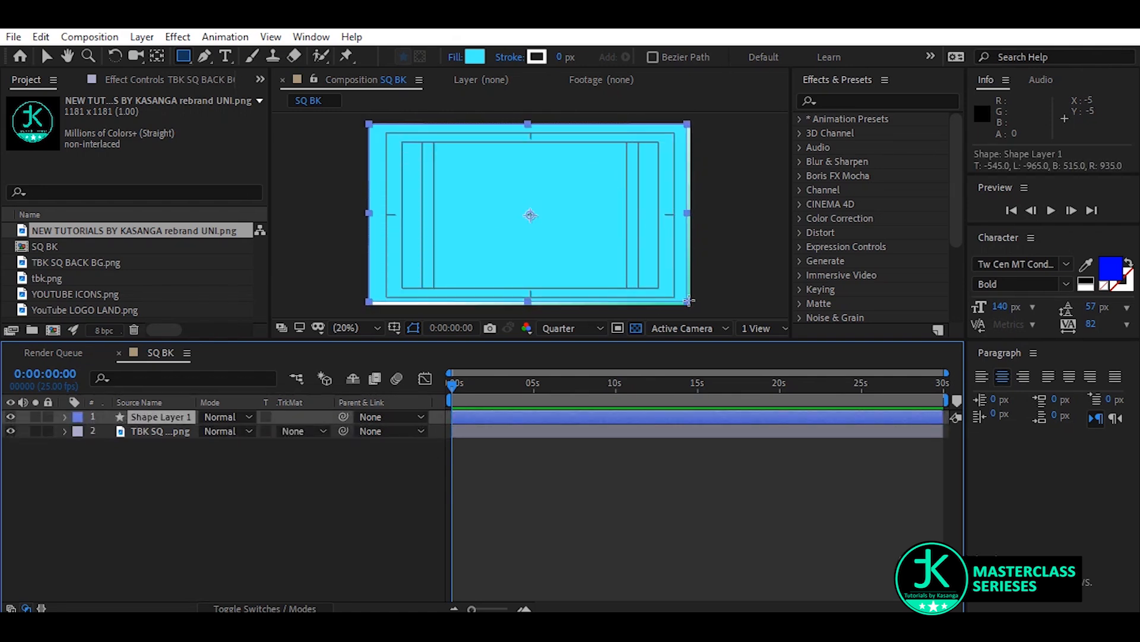
Expand Shape Layer 1 and set the full-frame rectangle's fill colour to black
left_click(72, 417)
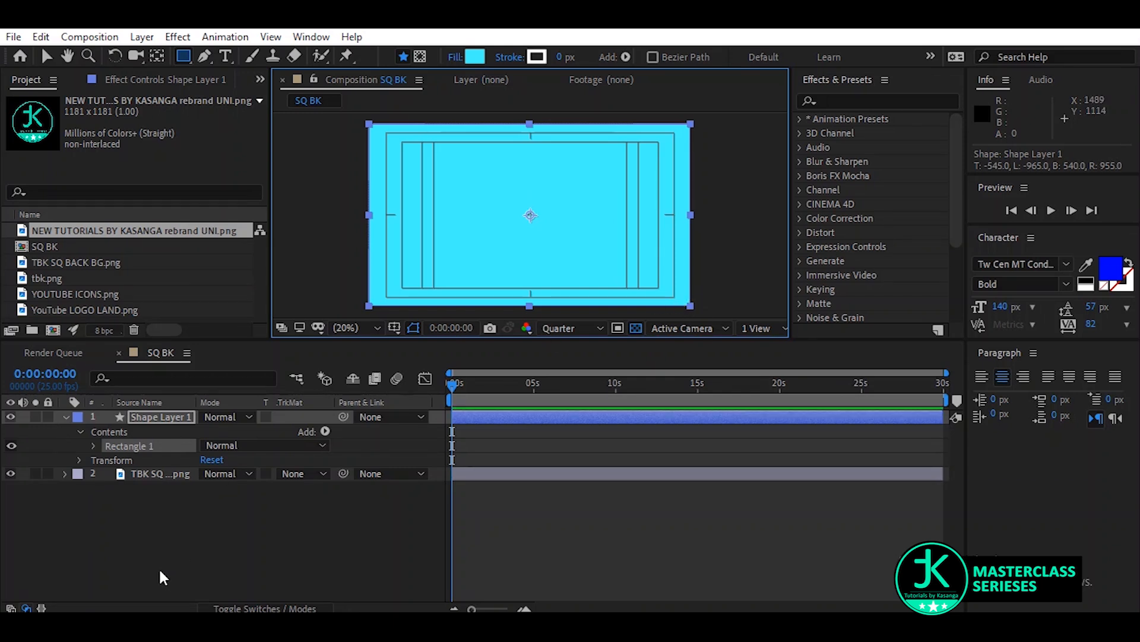
left_click(475, 57)
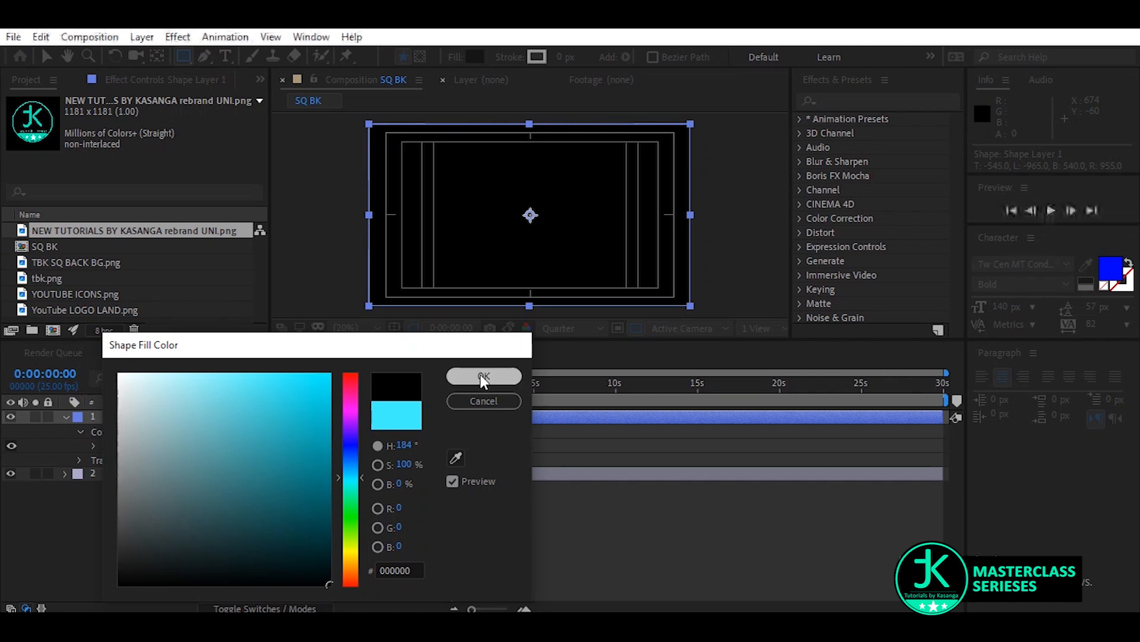
left_click(484, 376)
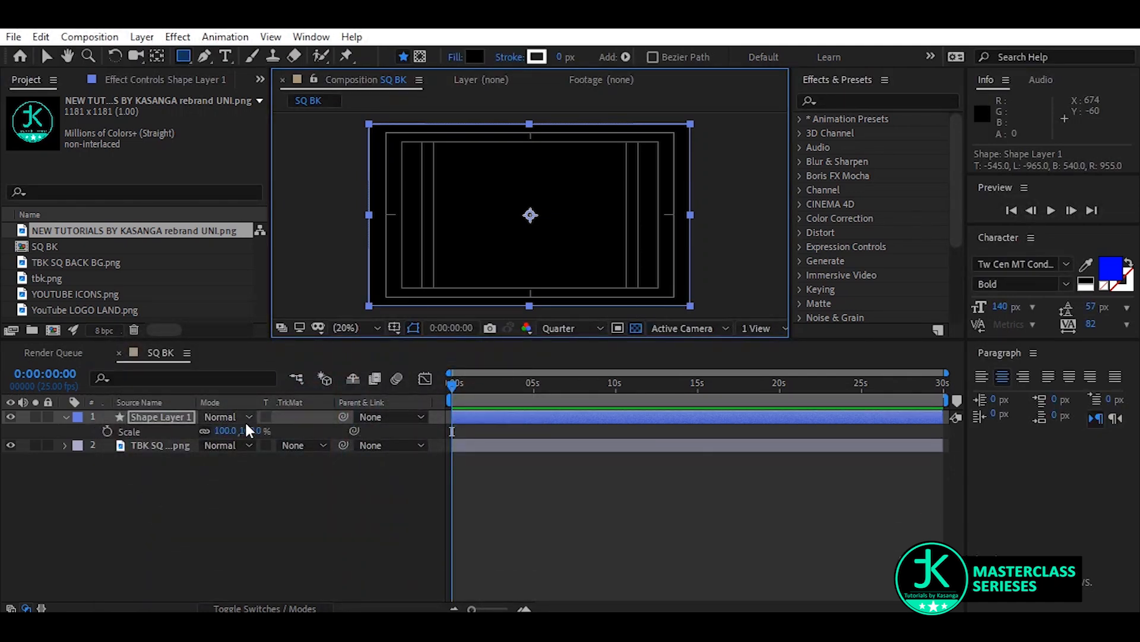
Scale the black rectangle down and position it in the top-right corner above a turquoise band
left_click_drag(247, 430, 233, 430)
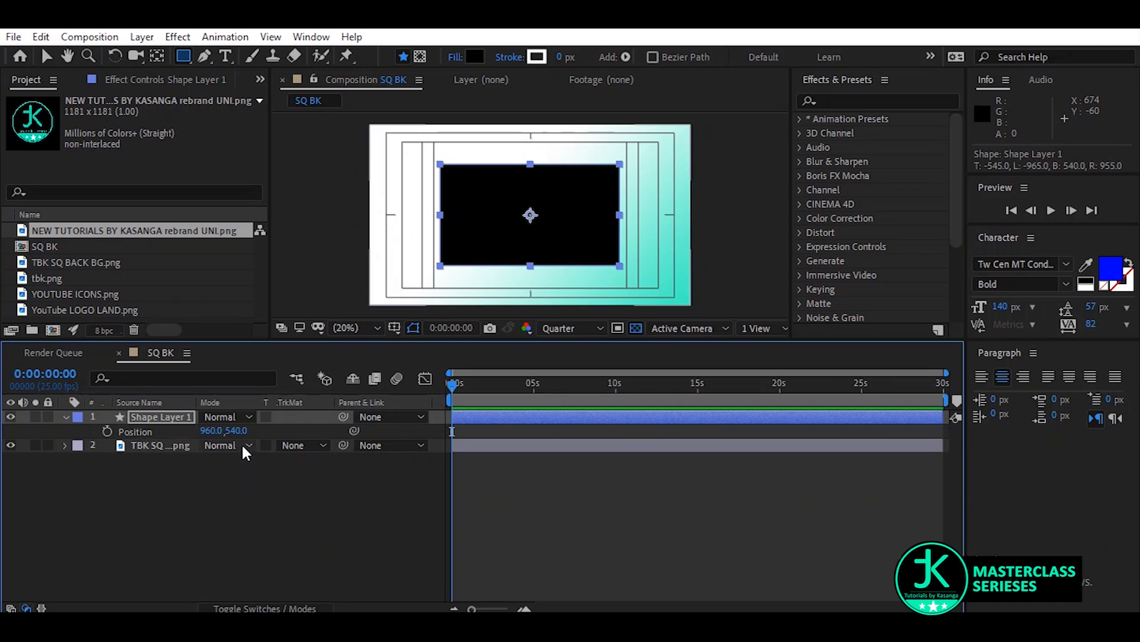
left_click_drag(530, 214, 530, 183)
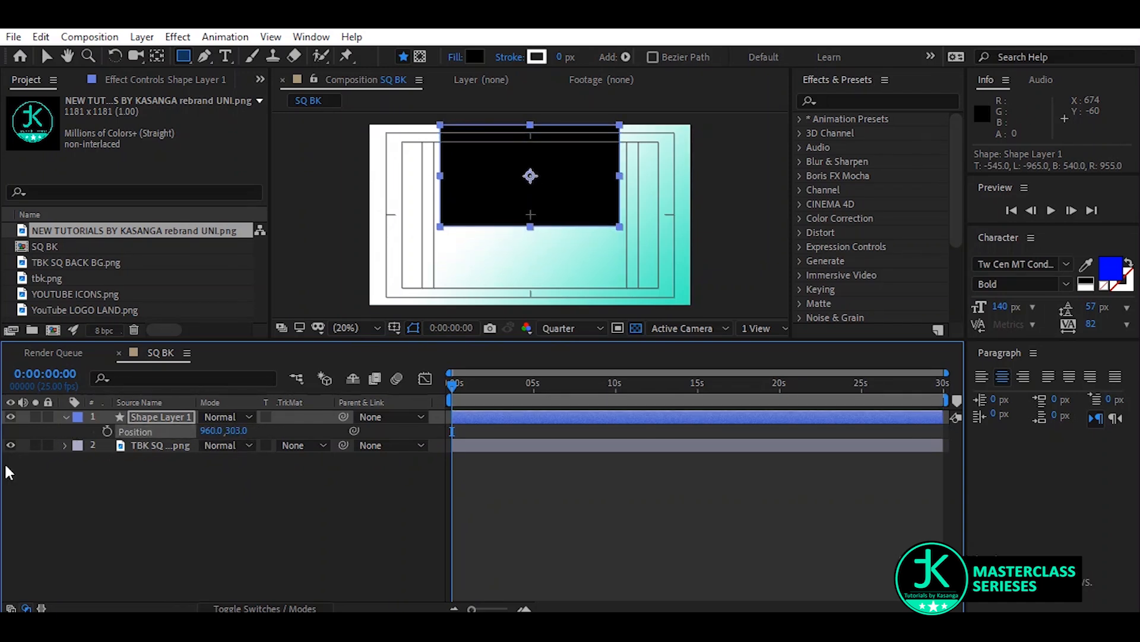
left_click_drag(530, 175, 575, 176)
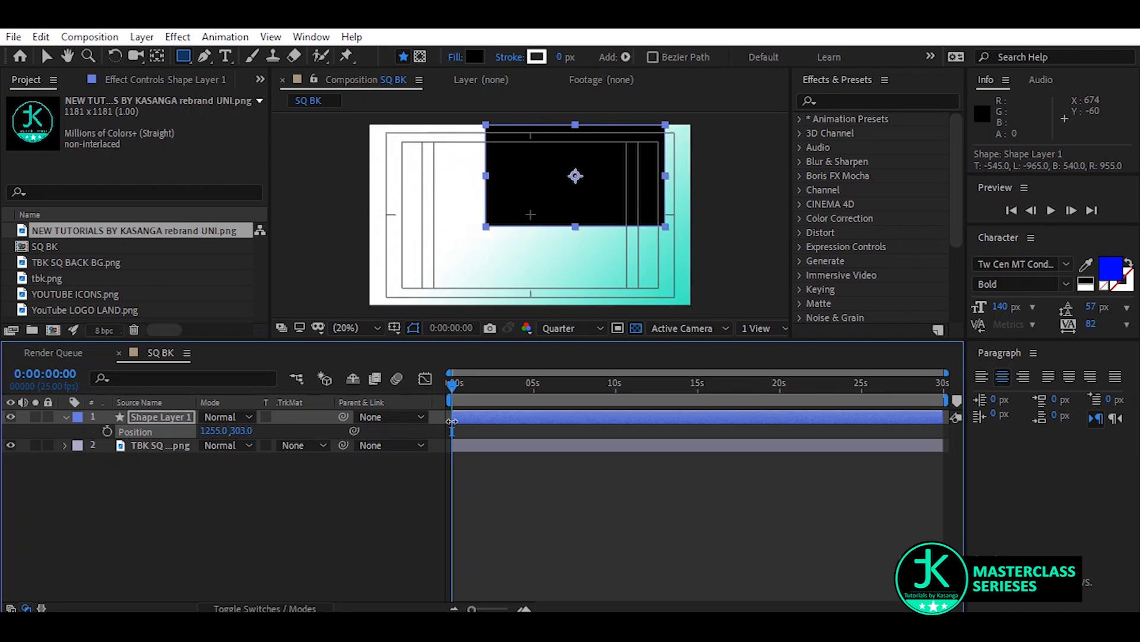
left_click_drag(575, 176, 602, 176)
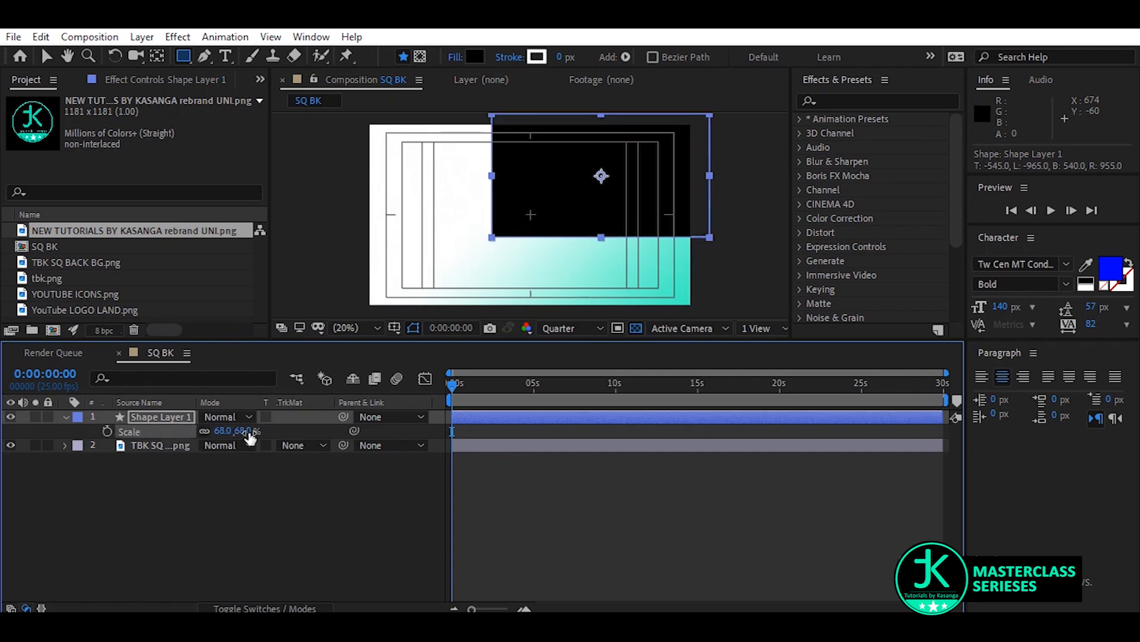
double_click(246, 431)
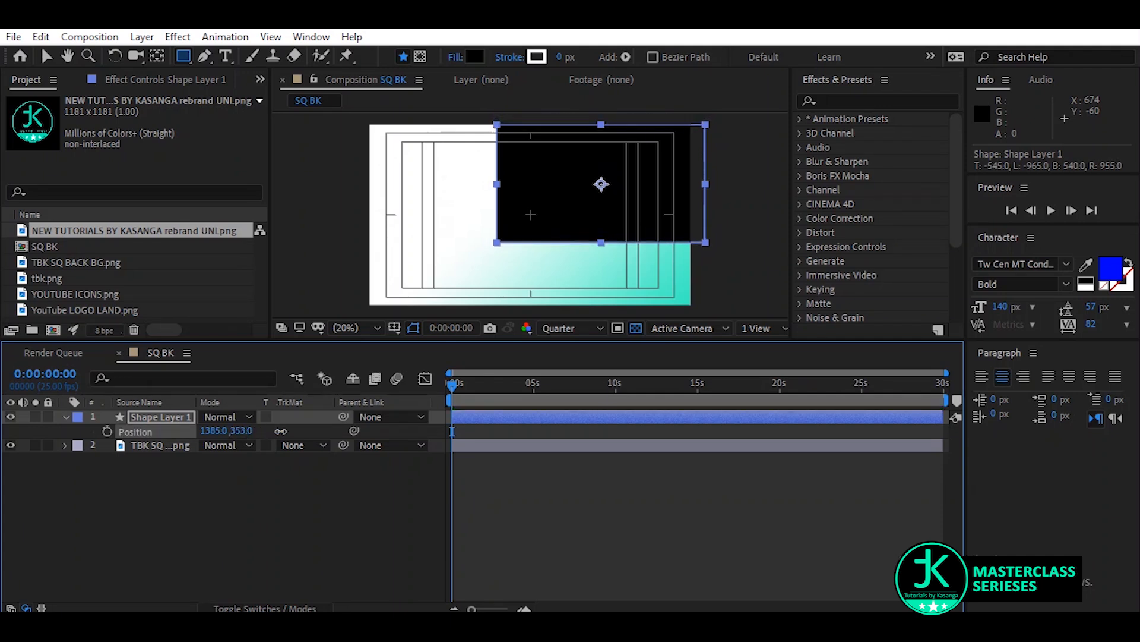
left_click_drag(601, 185, 591, 184)
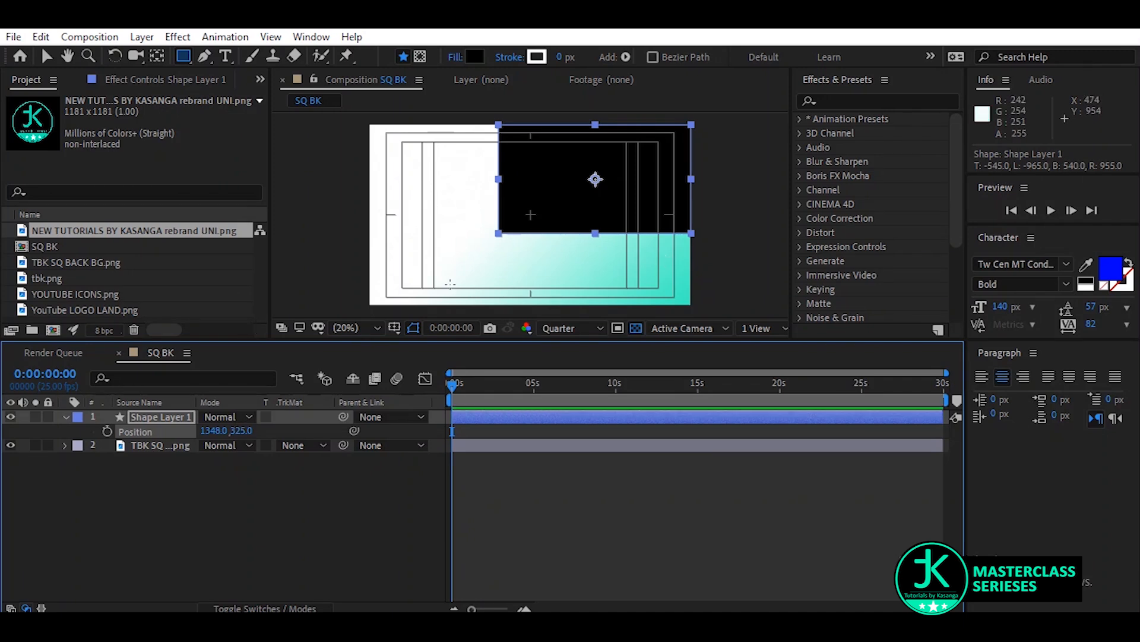
Place the tbk.png QR code in the bottom-right corner on the turquoise band
left_click(76, 261)
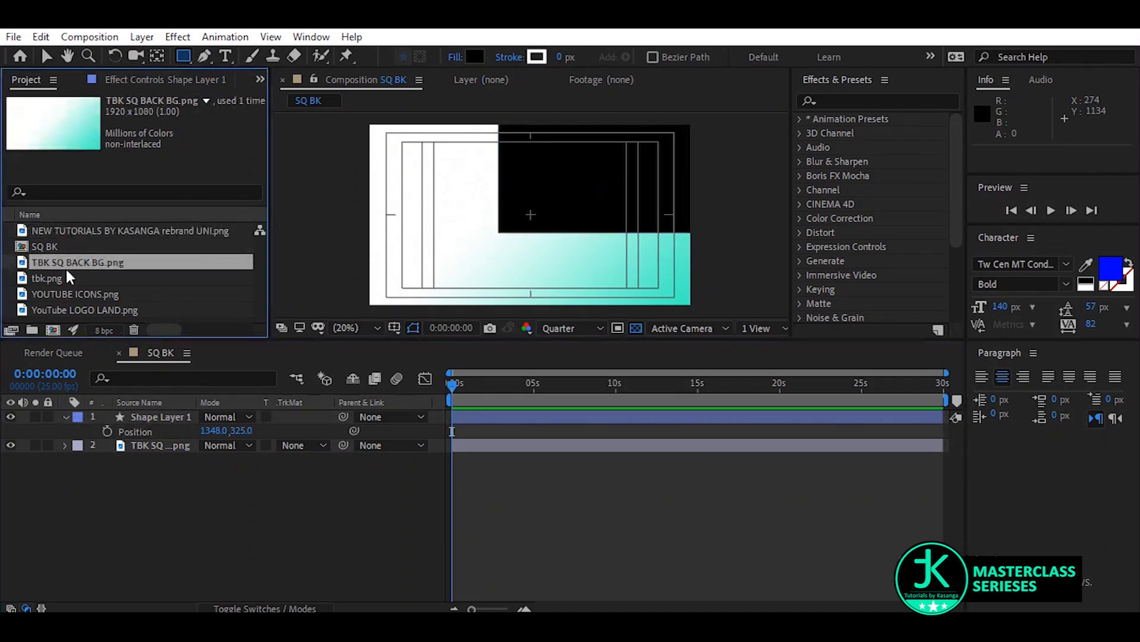
left_click(45, 278)
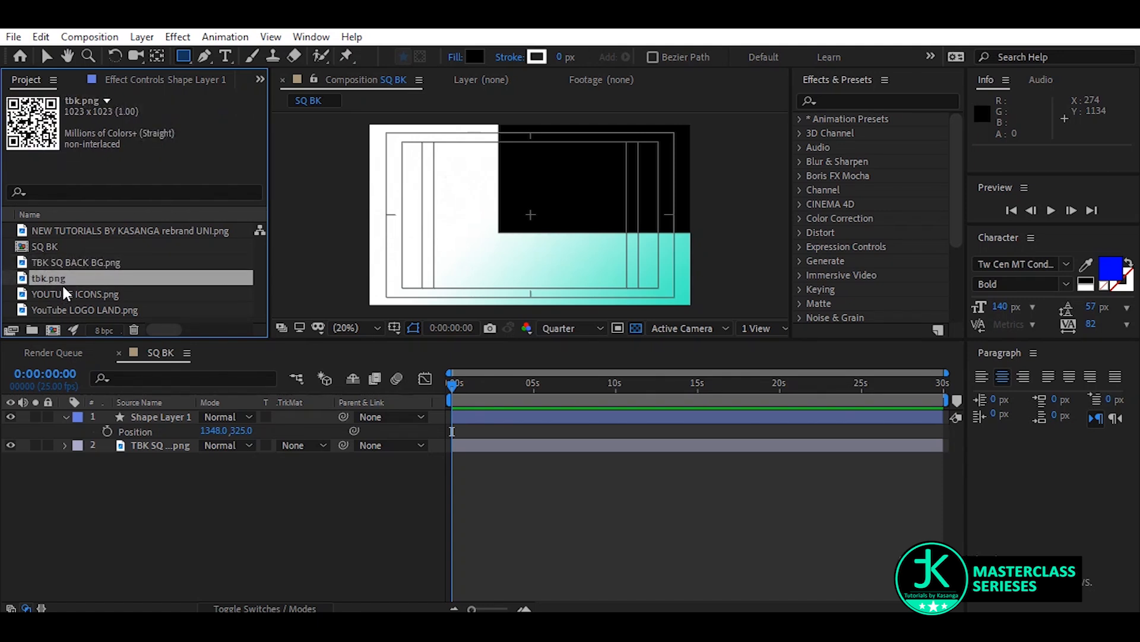
left_click_drag(61, 278, 575, 295)
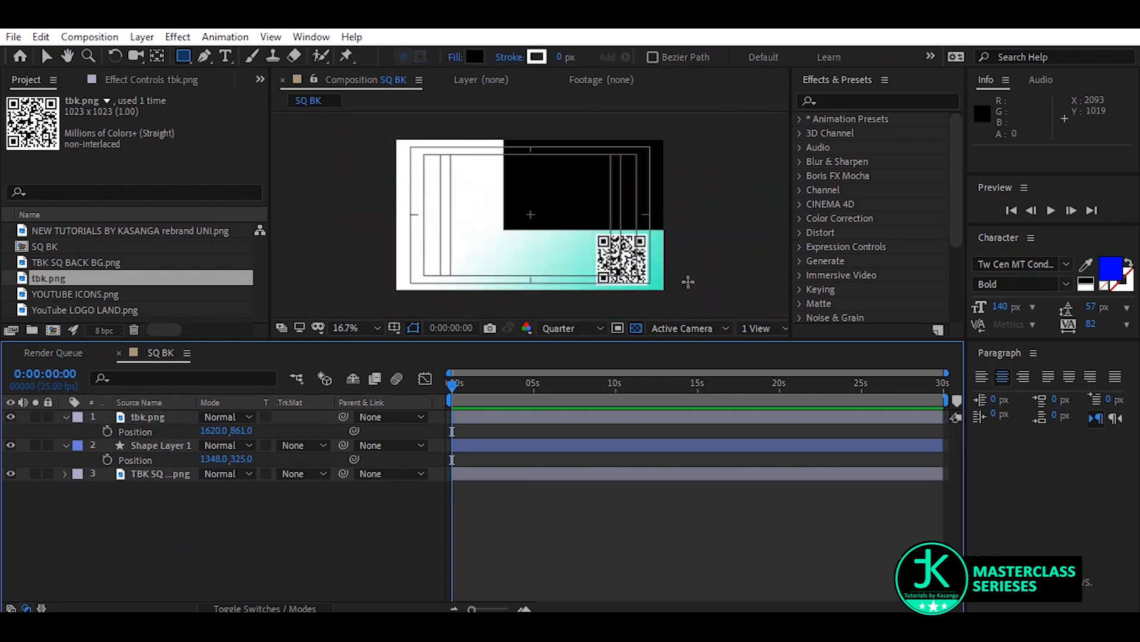
left_click(356, 328)
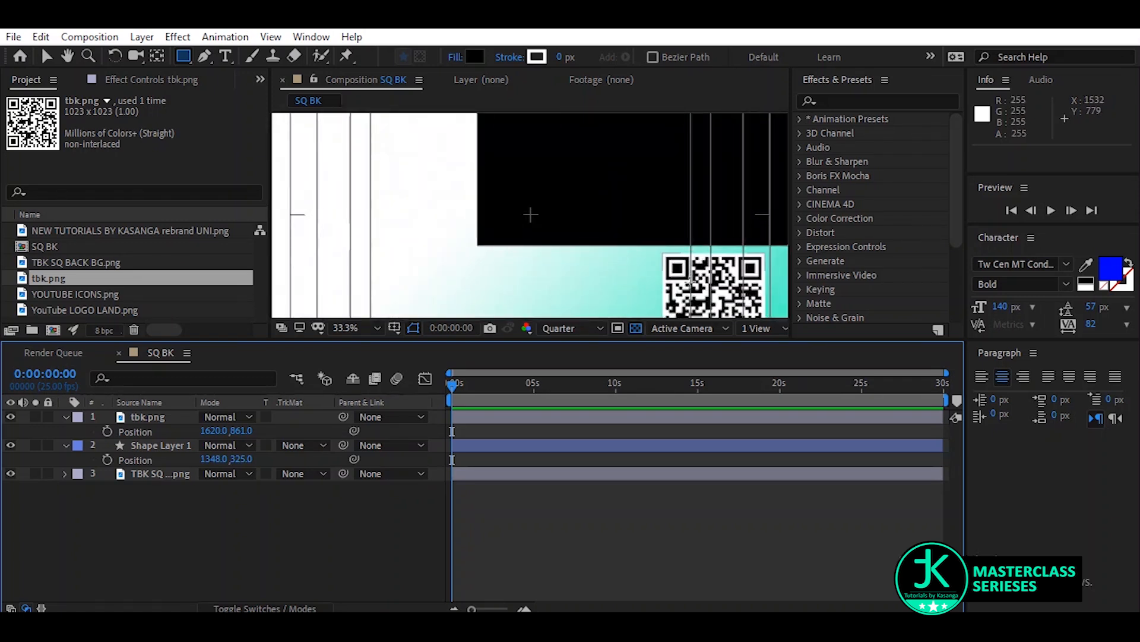
mouse_move(340, 204)
type("S")
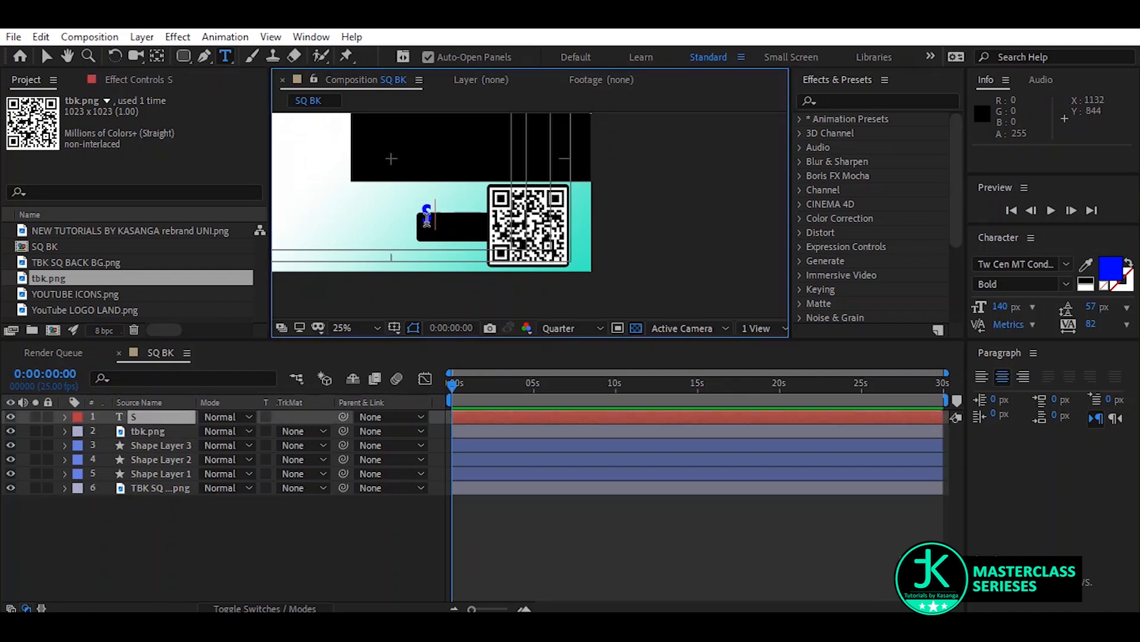
Finish the SCAN ME text, colour it white and move it onto the black bar by the QR code
type("CAN")
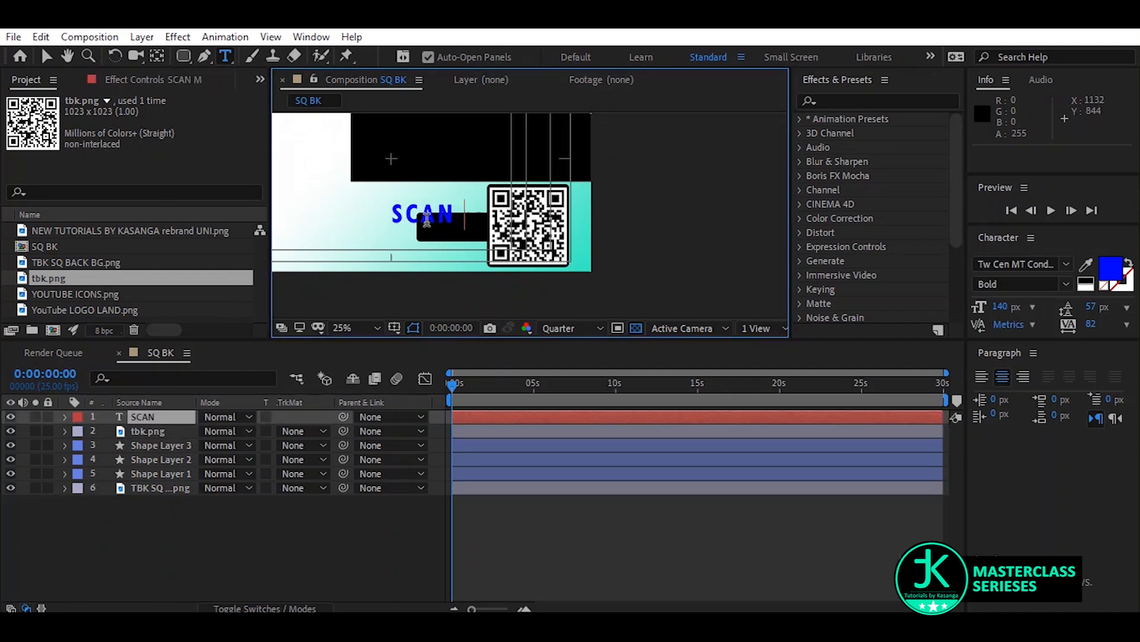
type("ME")
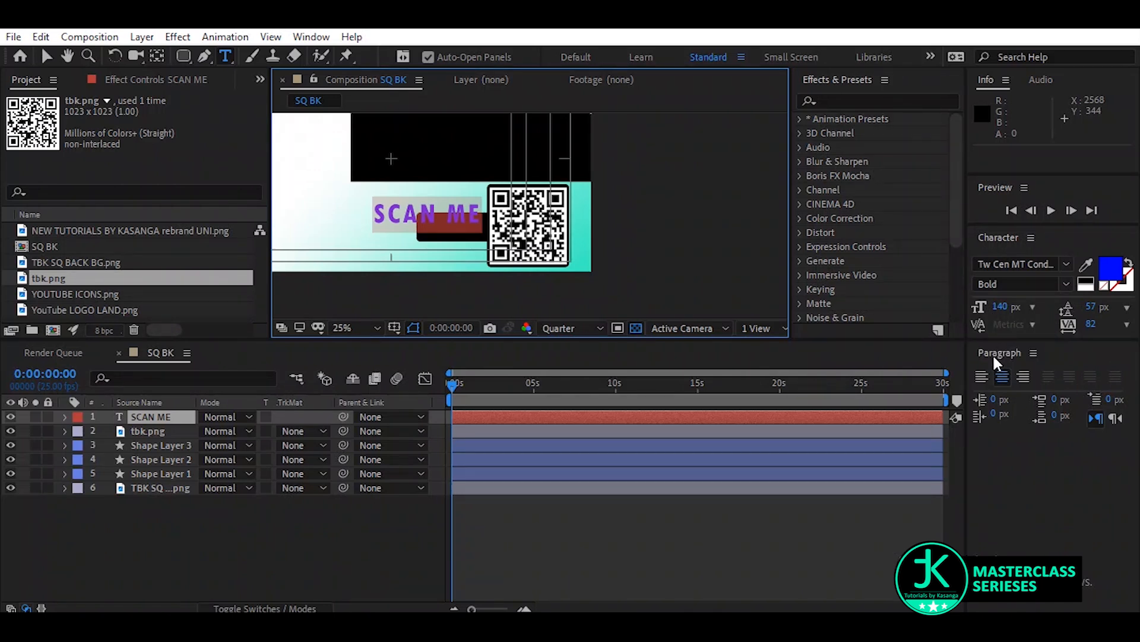
left_click(1110, 273)
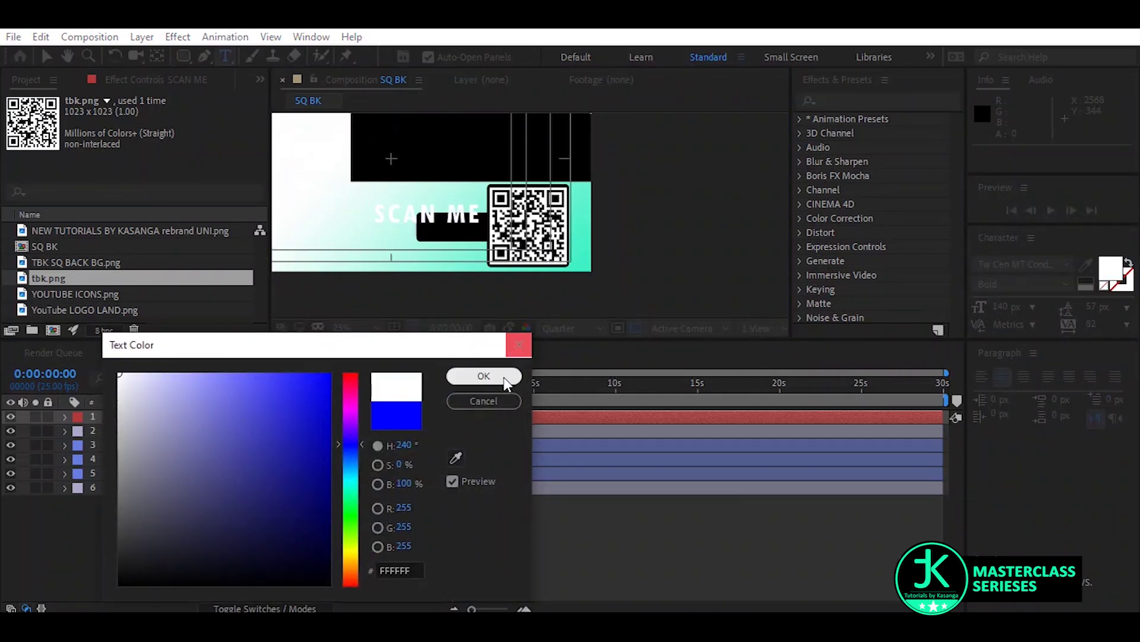
left_click(483, 375)
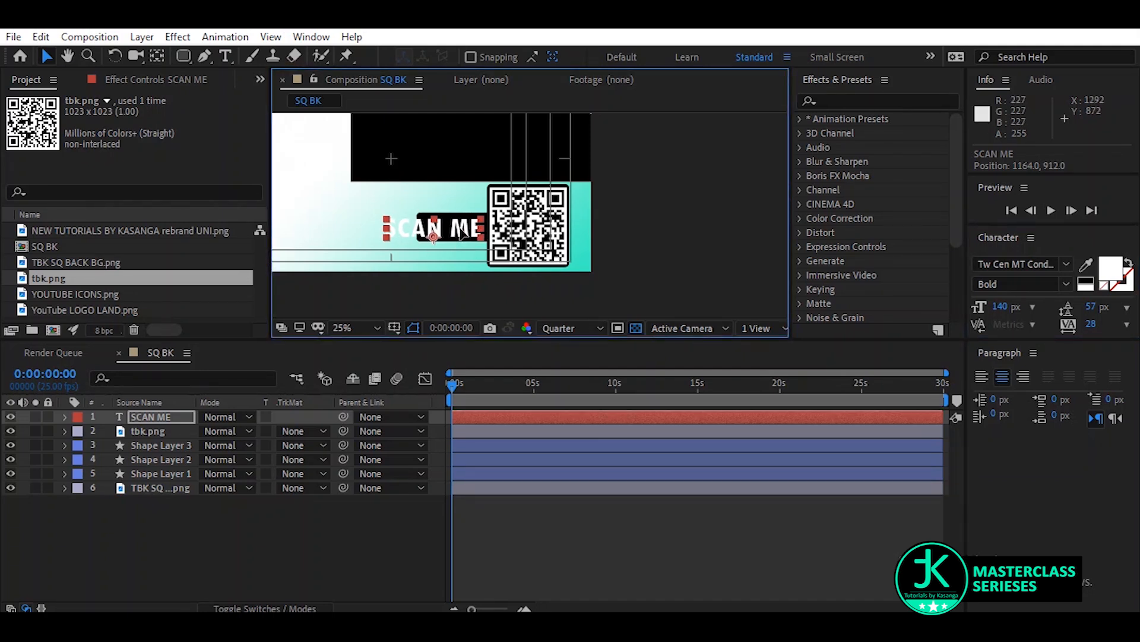
left_click(160, 444)
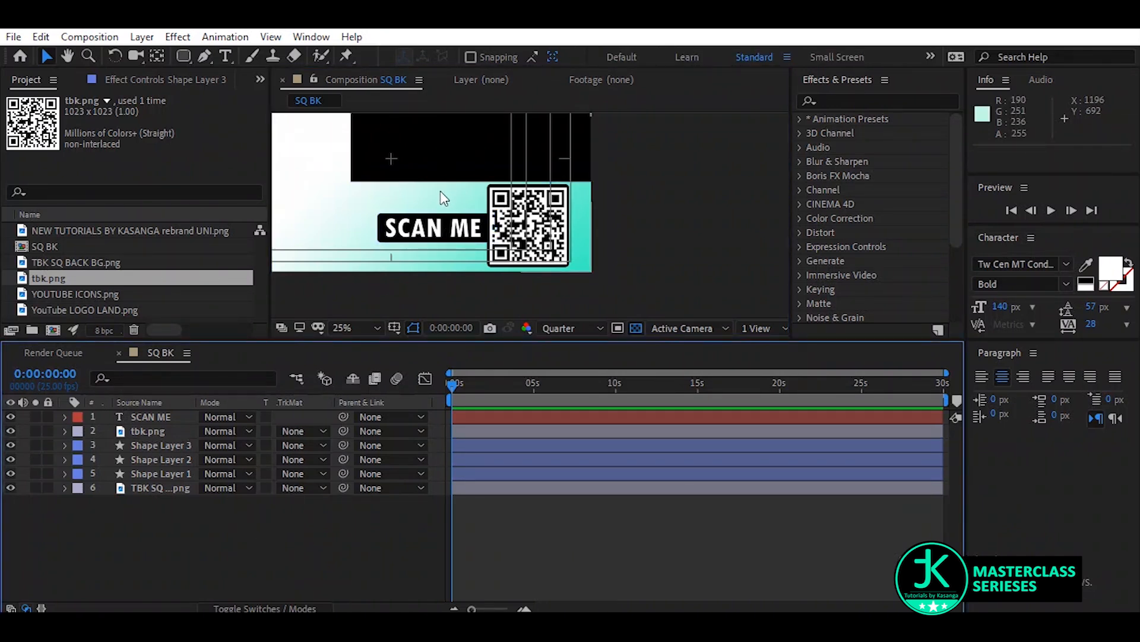
left_click(347, 328)
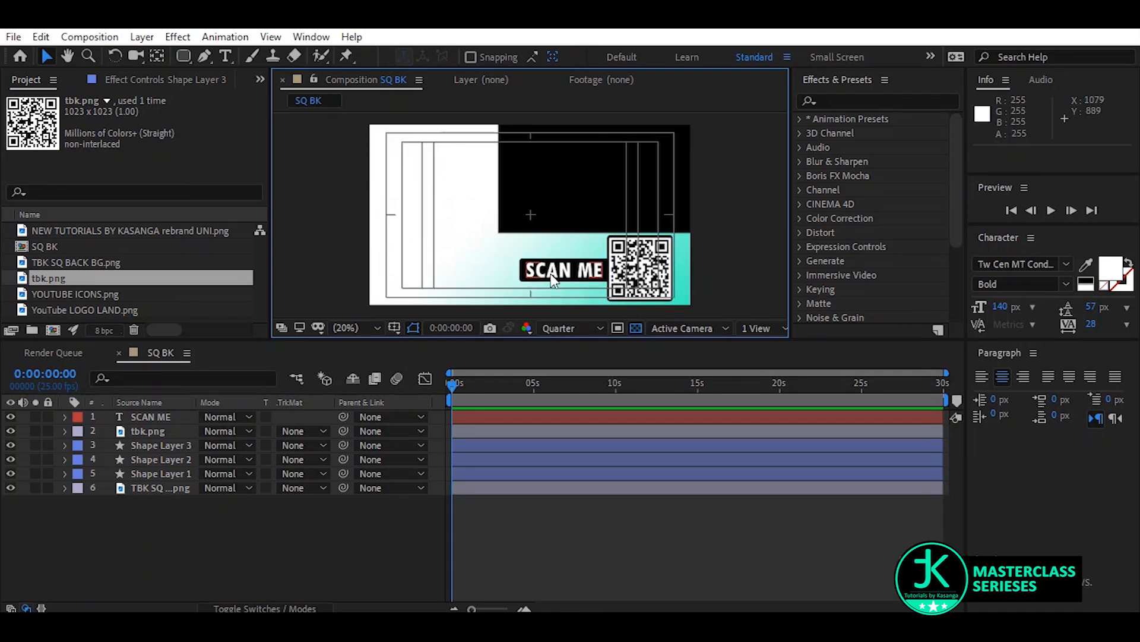
Select SCAN ME and Shape Layer 3 together and scale them to 63%, snug against the QR code
left_click(150, 417)
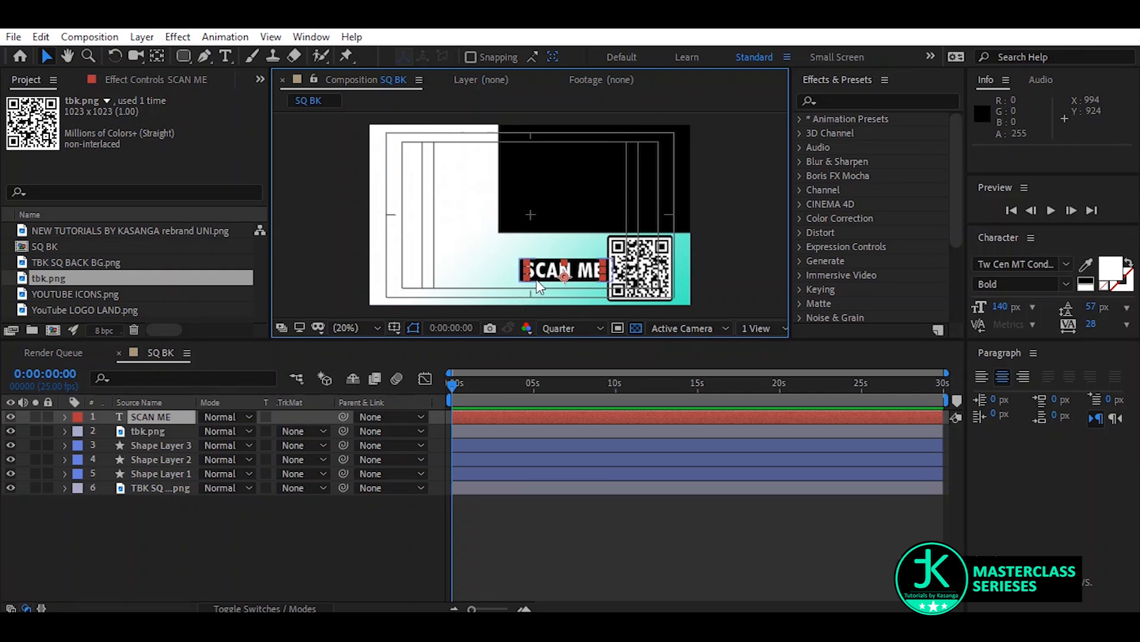
left_click(160, 445)
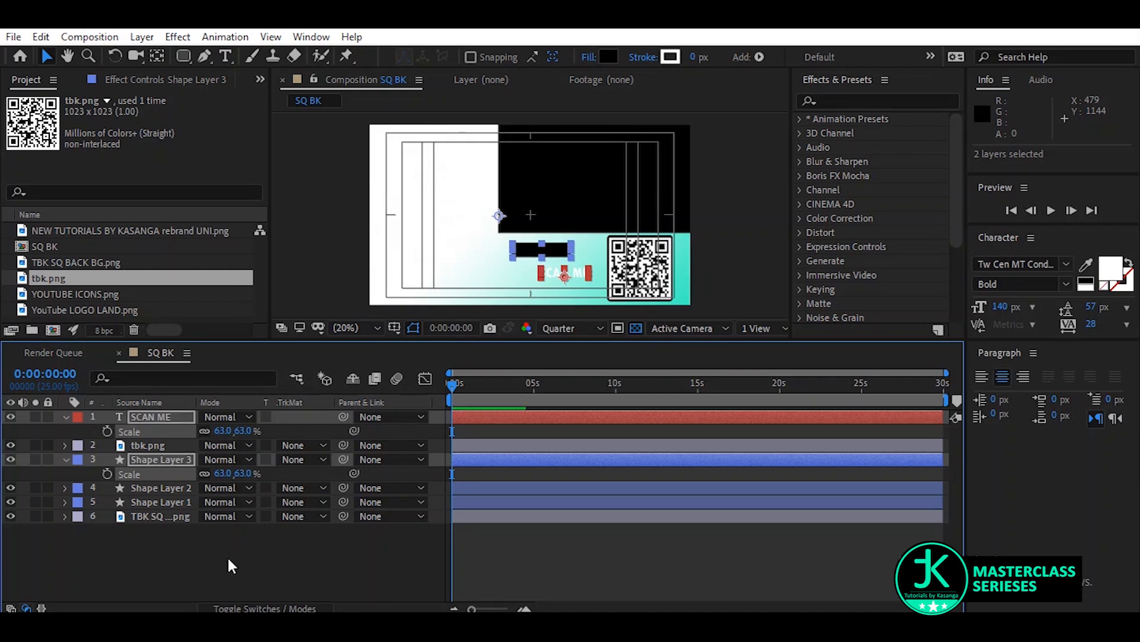
left_click(152, 417)
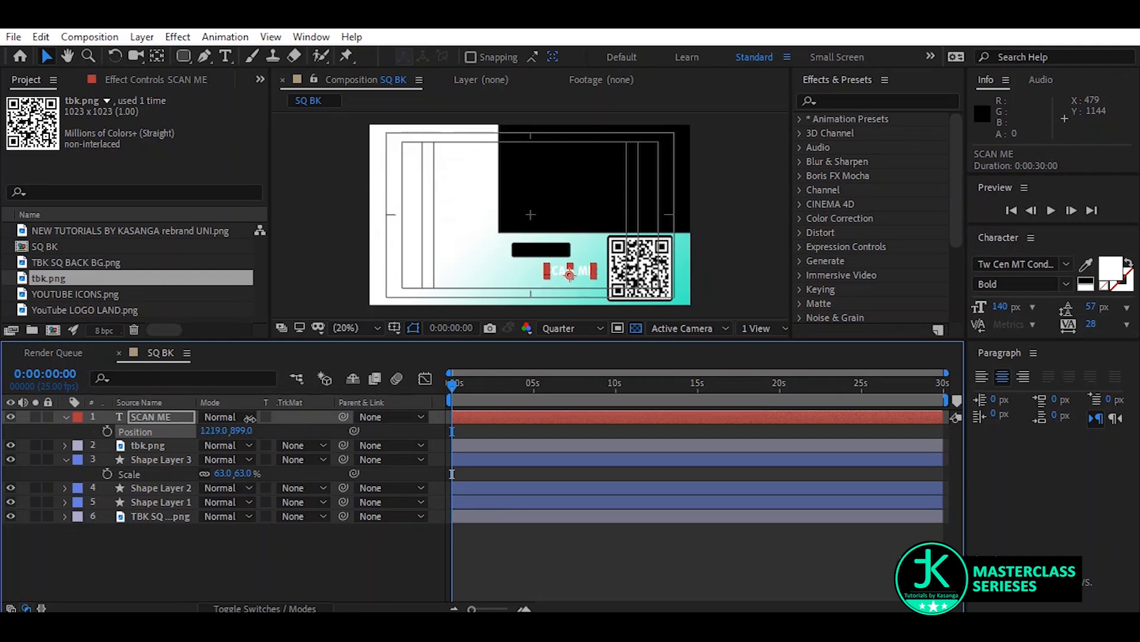
left_click(161, 459)
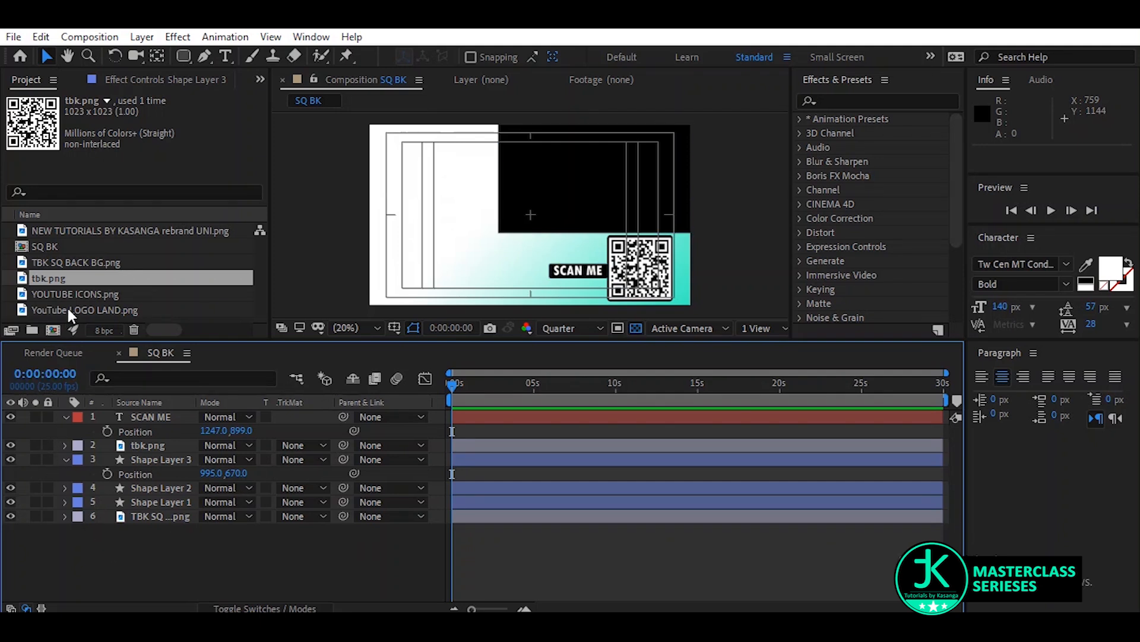
Add YOUTUBE ICONS.png to the comp, left of the SCAN ME bar
left_click(77, 294)
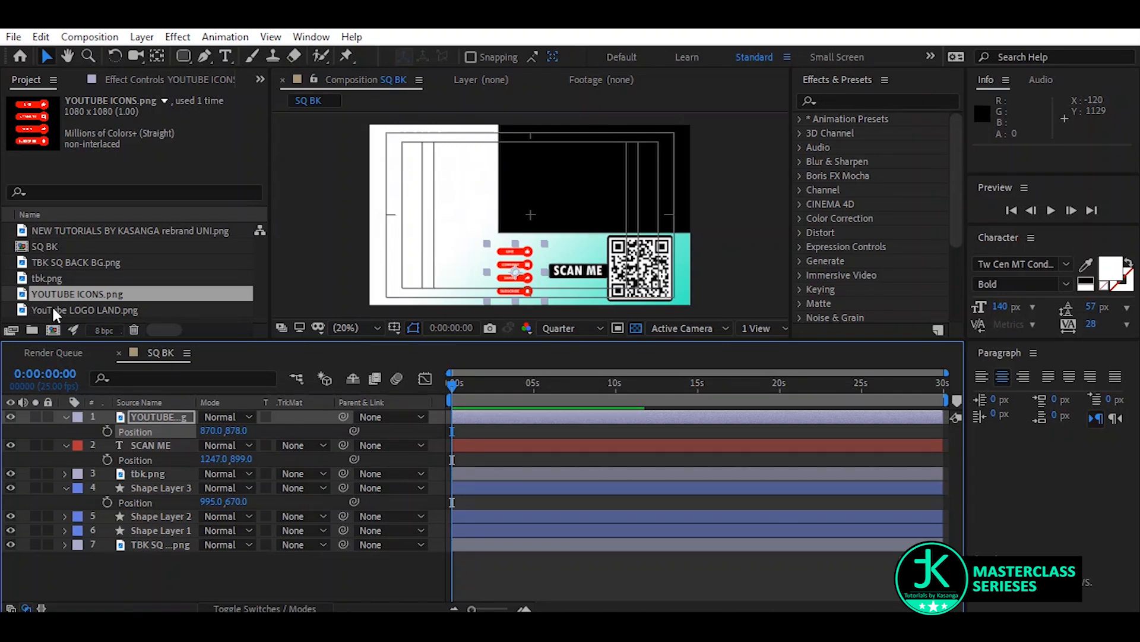
Add YouTube LOGO LAND.png at the left of the bottom band, scaled to 49%
left_click(83, 310)
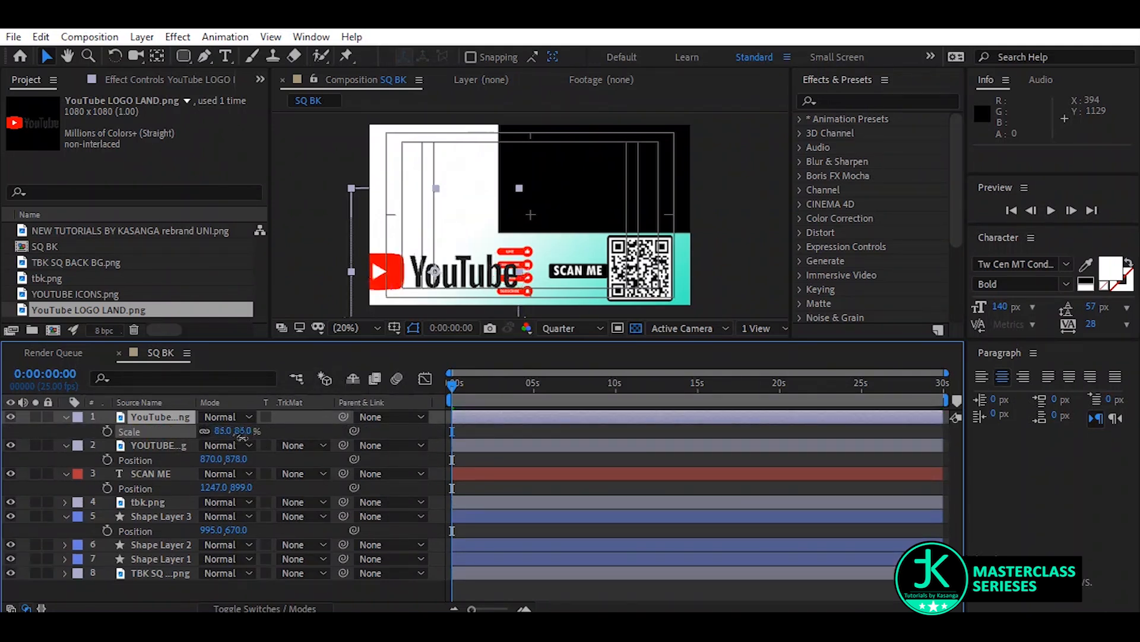
left_click_drag(233, 430, 233, 446)
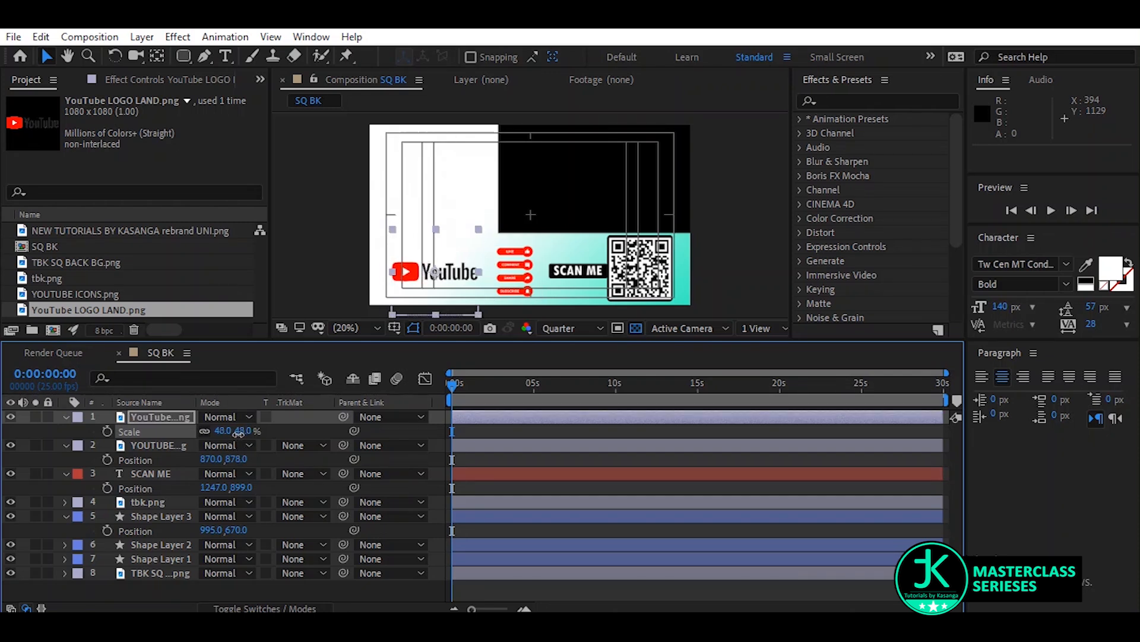
left_click_drag(223, 430, 233, 430)
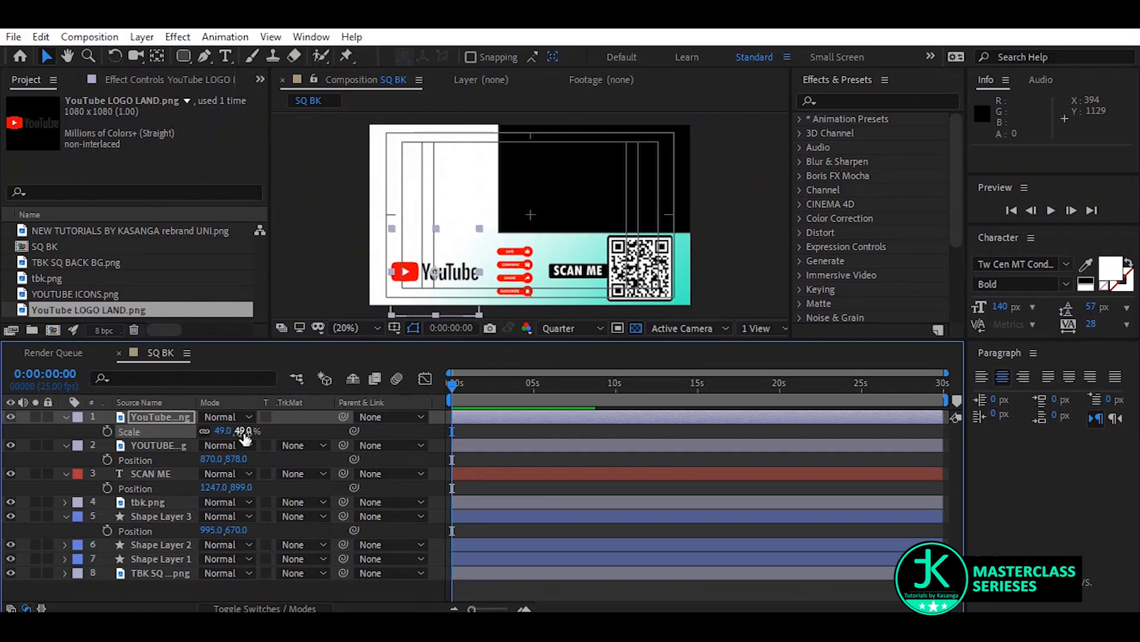
left_click(76, 294)
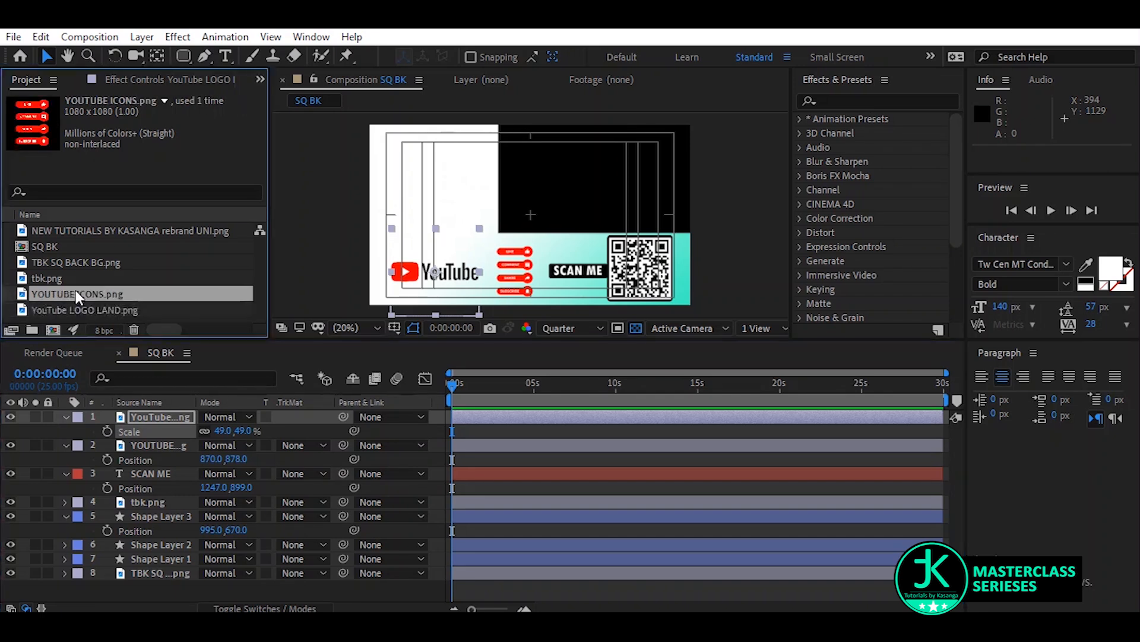
Bring the channel logo PNG from the Project panel into the timeline
left_click(83, 309)
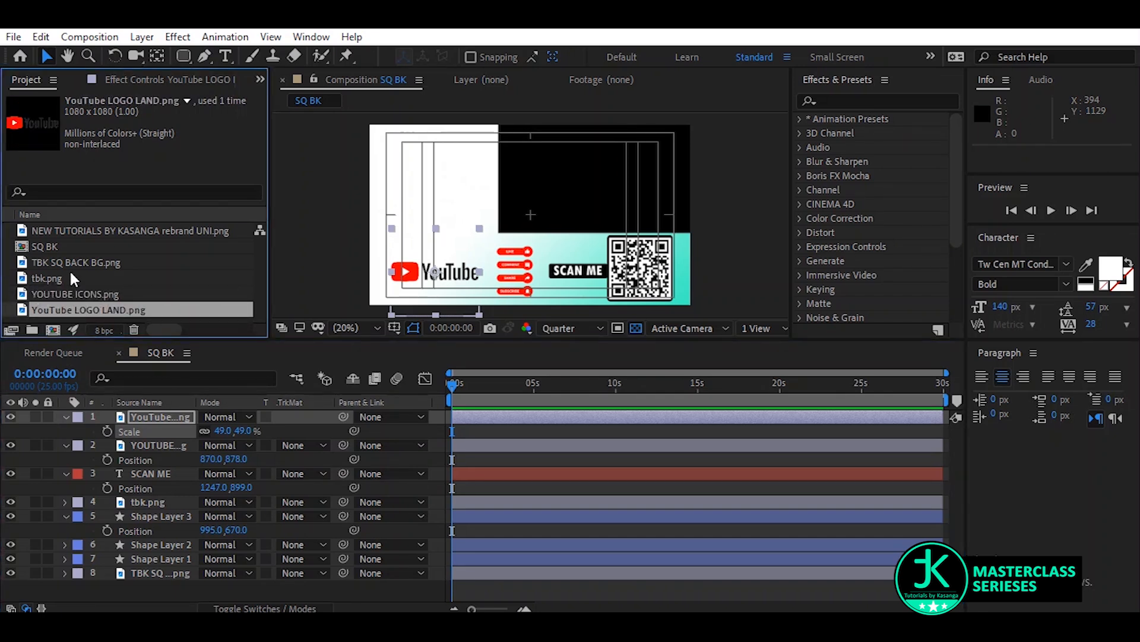
left_click(76, 261)
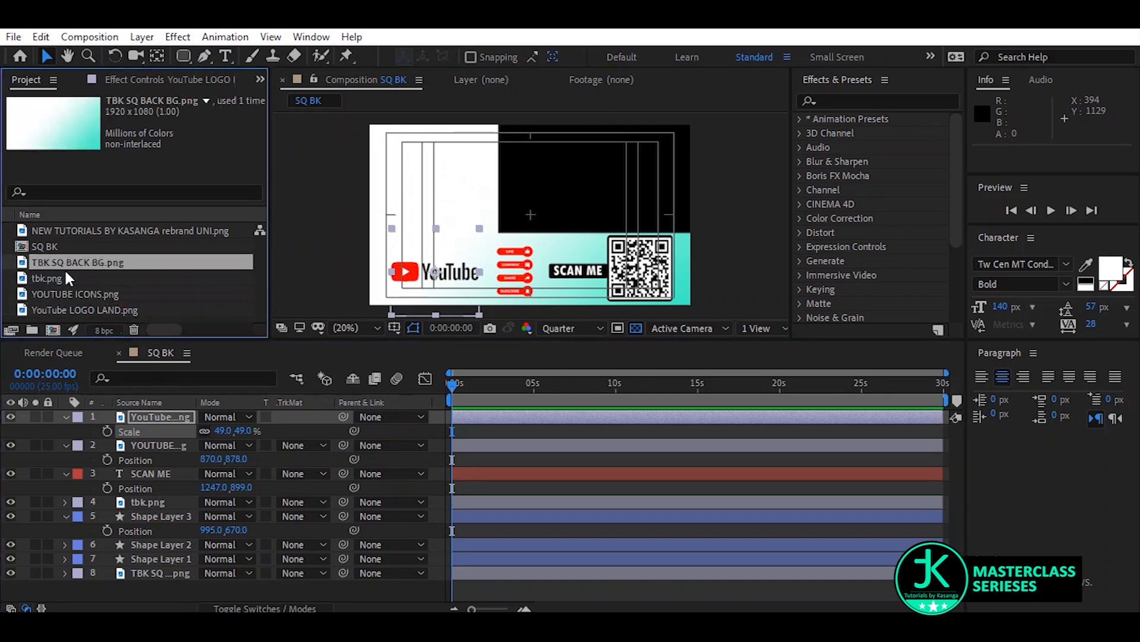
left_click(130, 231)
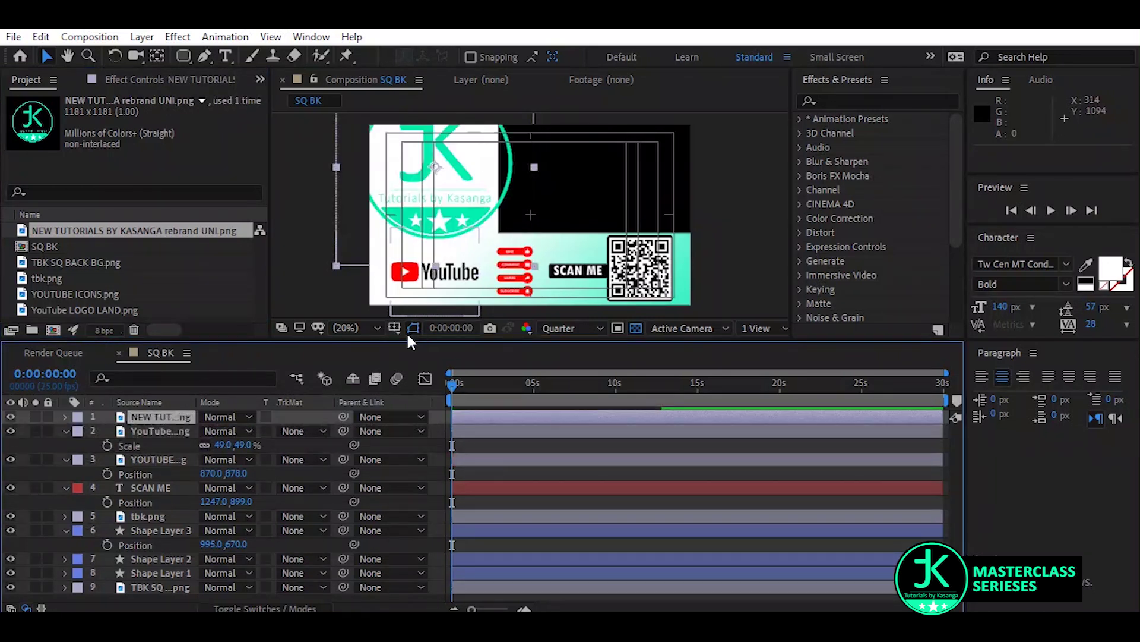
Select the channel logo layer to shrink it into the upper-left white area
left_click(65, 417)
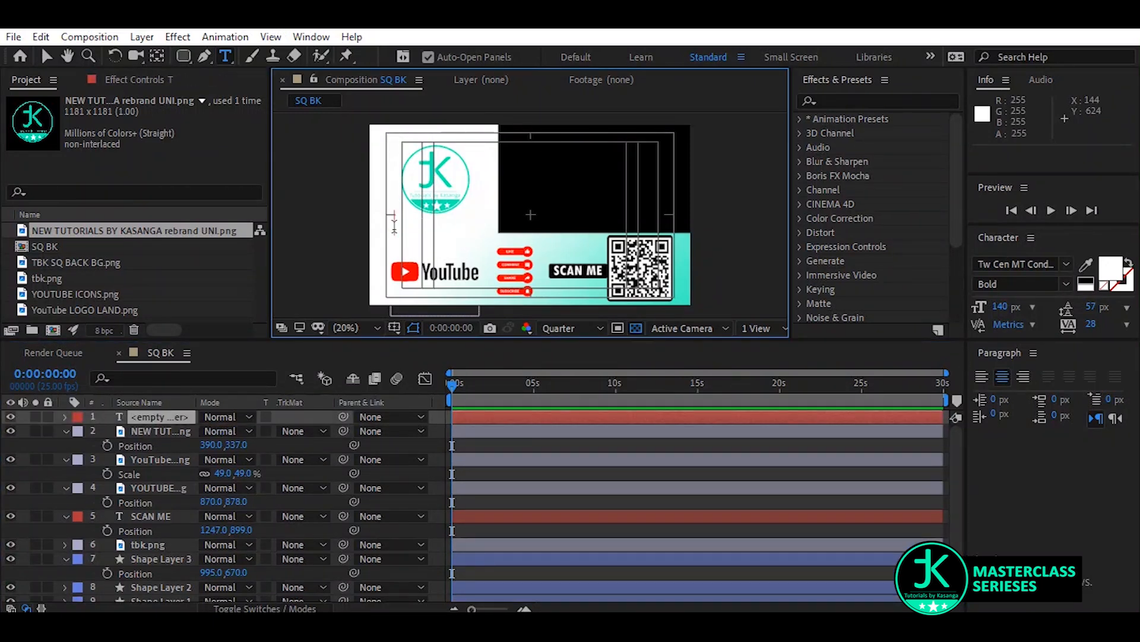
Add 'TutorialsByKasanga' text at 84 px in turquoise beneath the circled logo
type("Tutoria...anga")
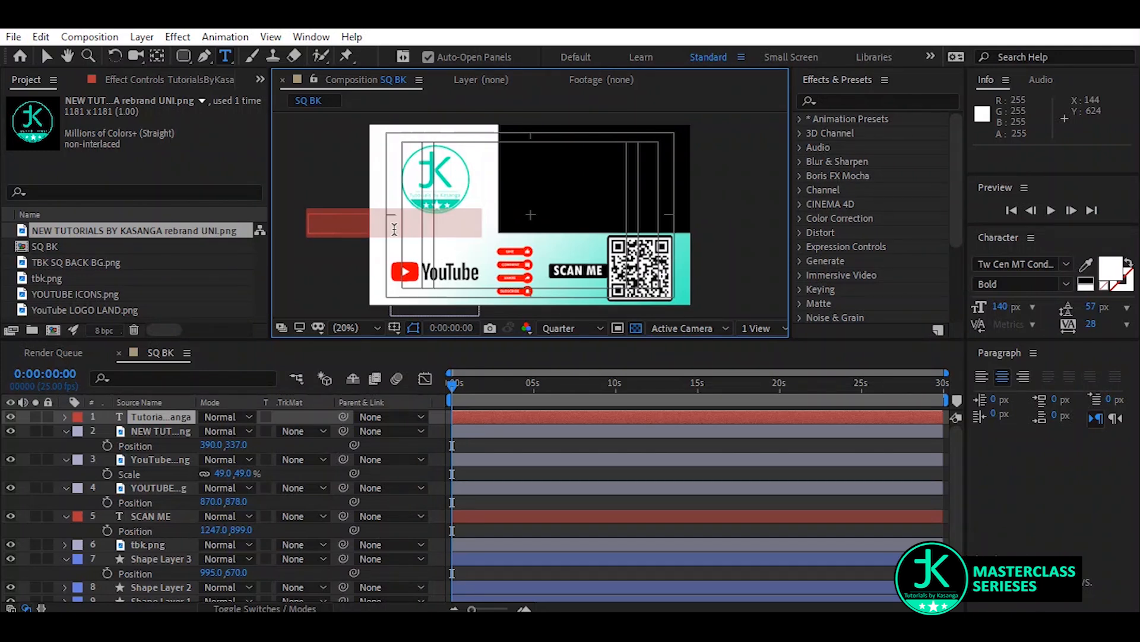
mouse_move(1115, 281)
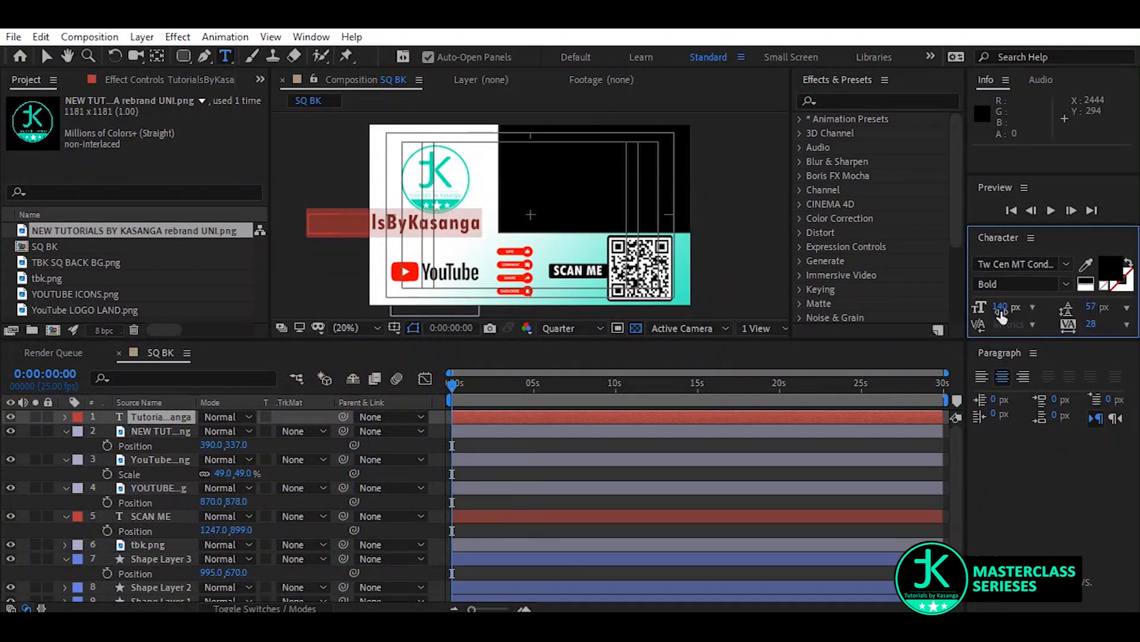
left_click_drag(1003, 307, 1003, 306)
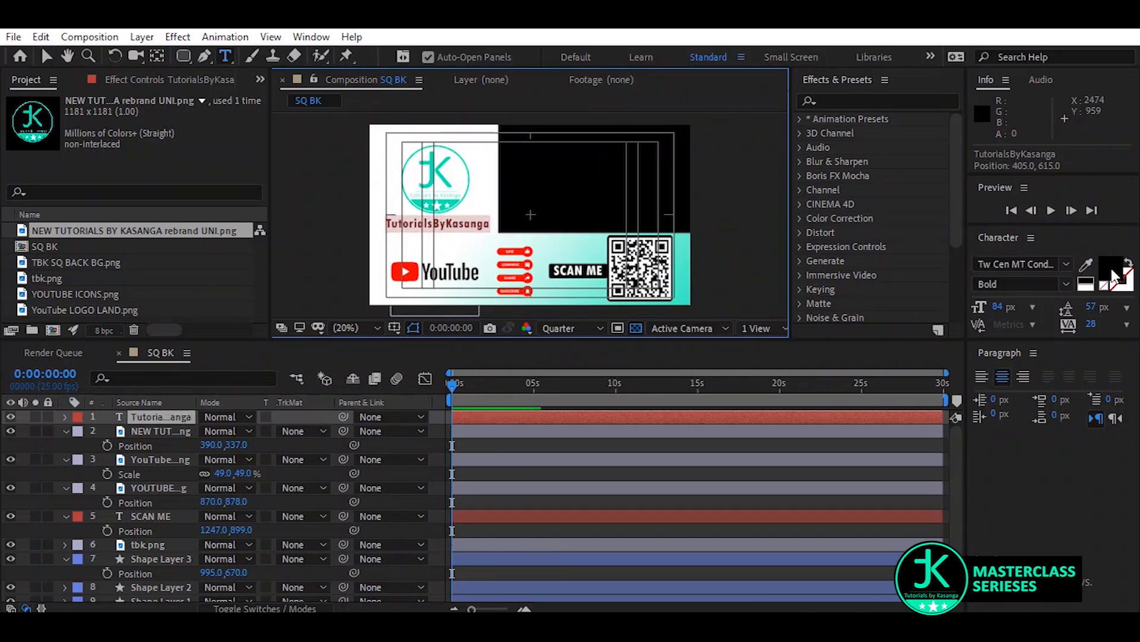
left_click(1107, 272)
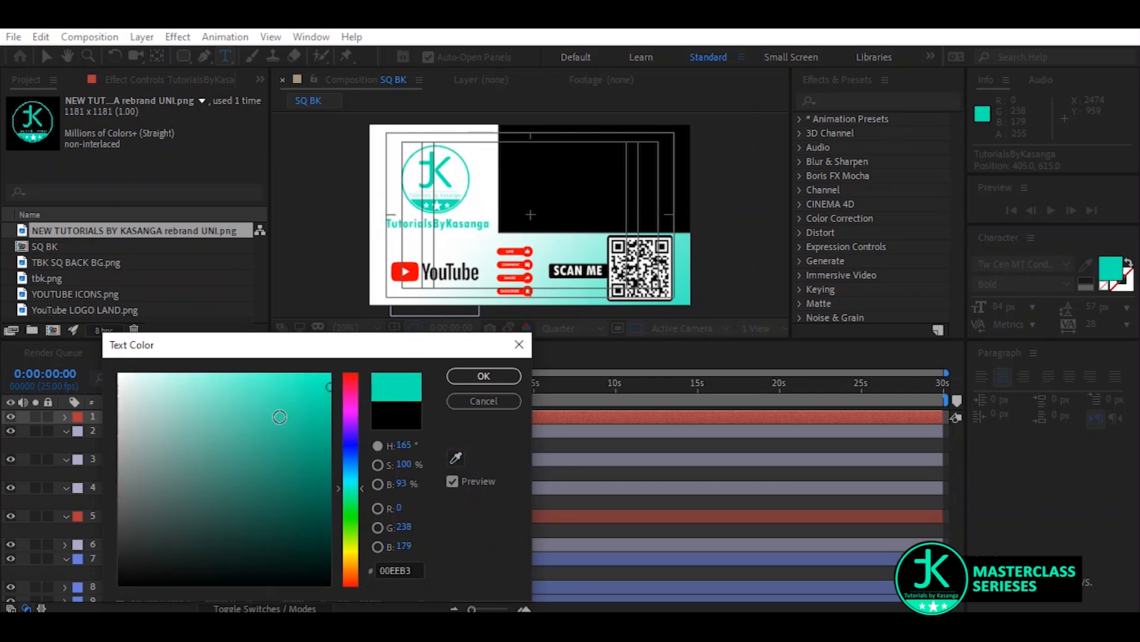
left_click(484, 375)
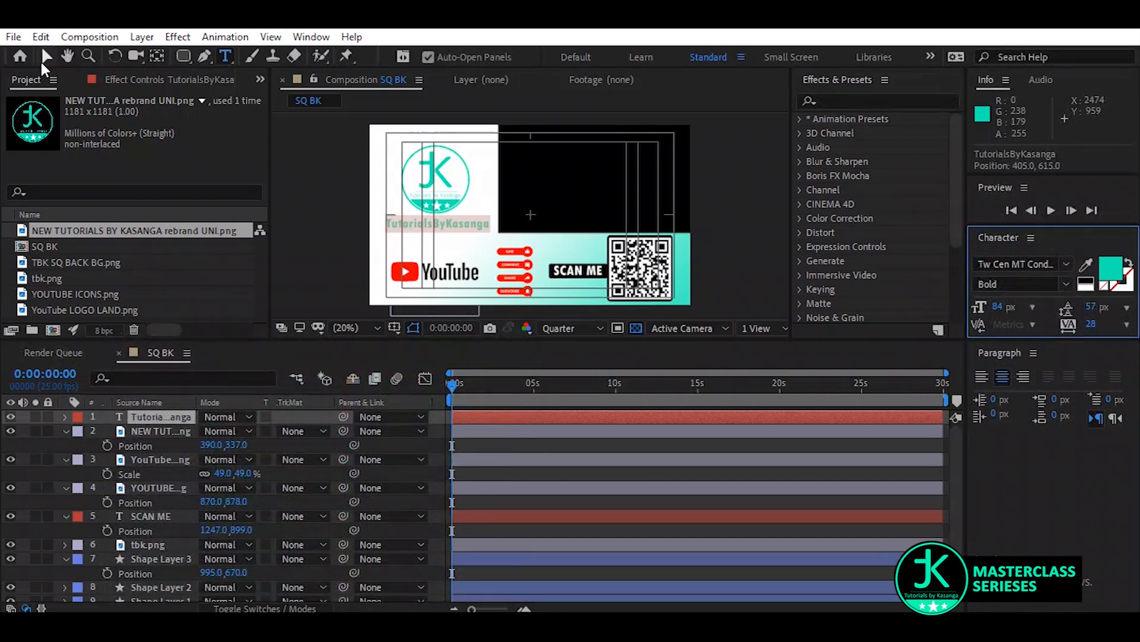
left_click(161, 417)
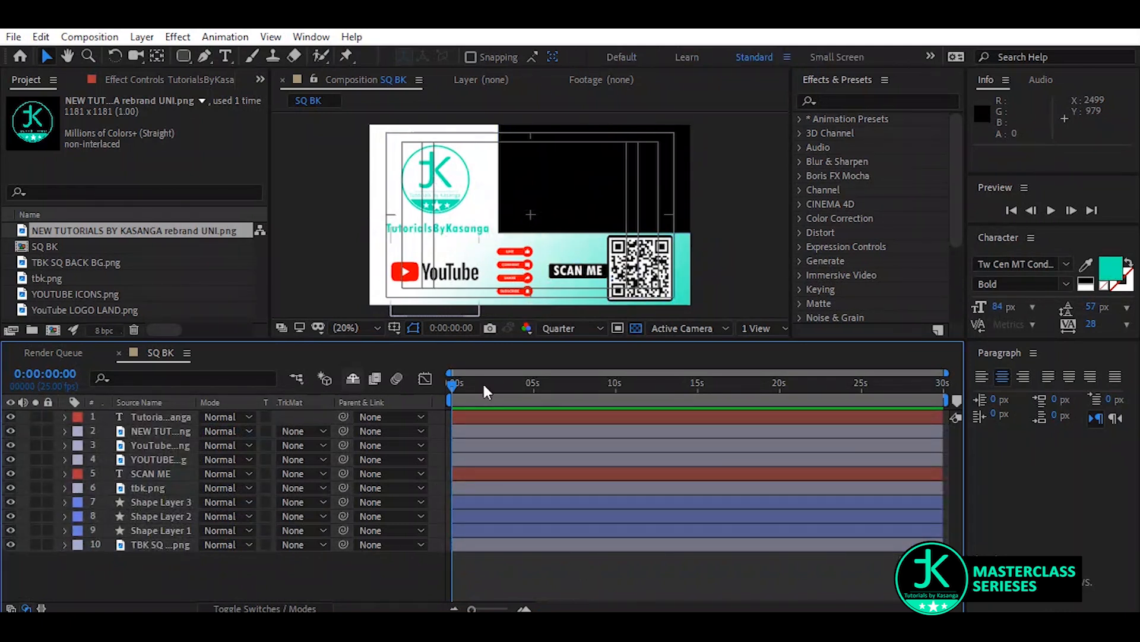
mouse_move(660, 277)
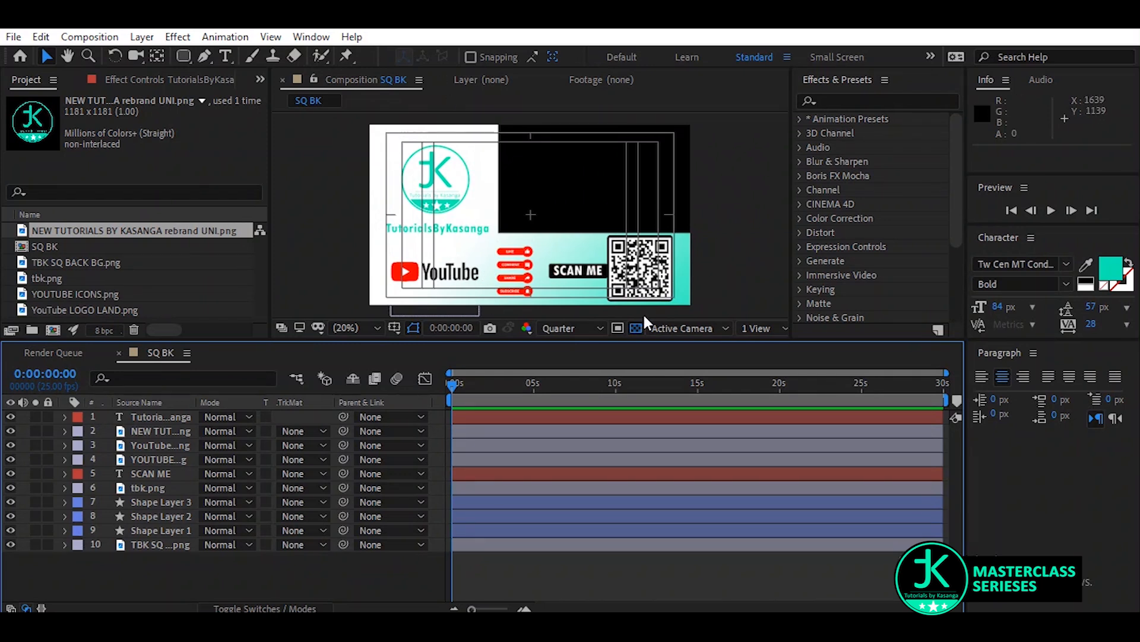
mouse_move(601, 316)
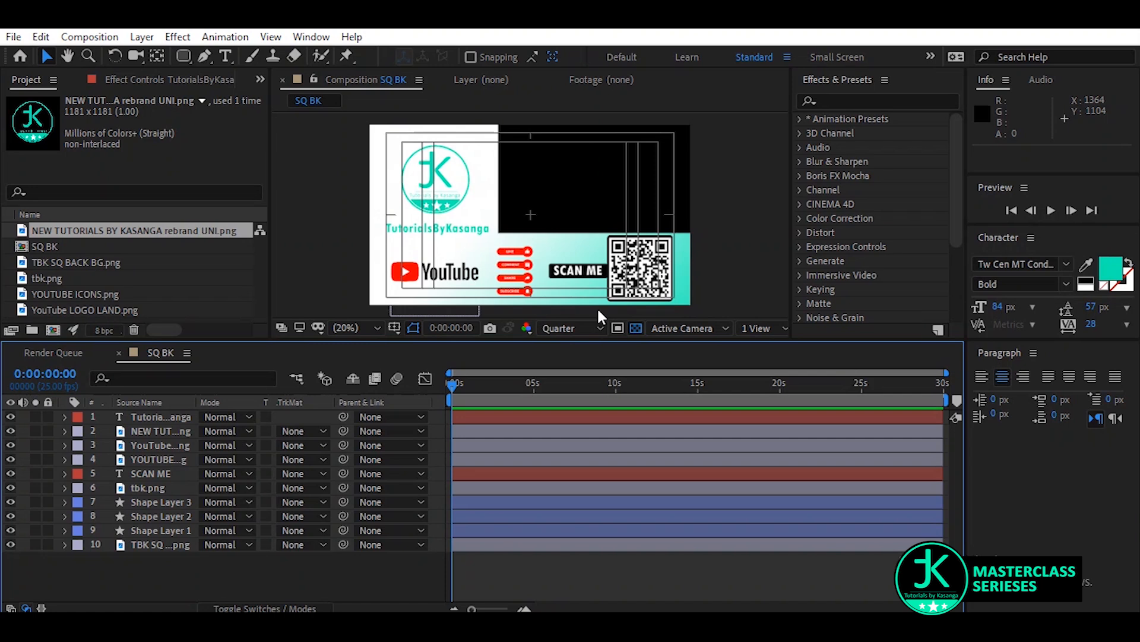
Bring up the Composition menu to begin a new composition
left_click(90, 37)
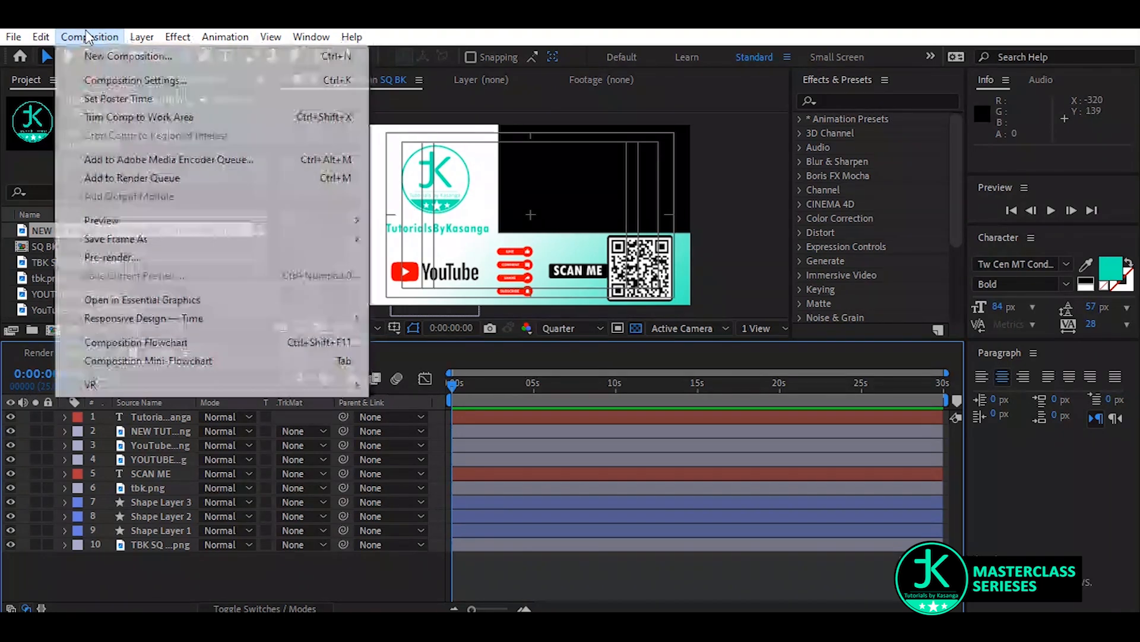
Create a new 1920×1080 composition named 'LOW SQ BK'
left_click(136, 81)
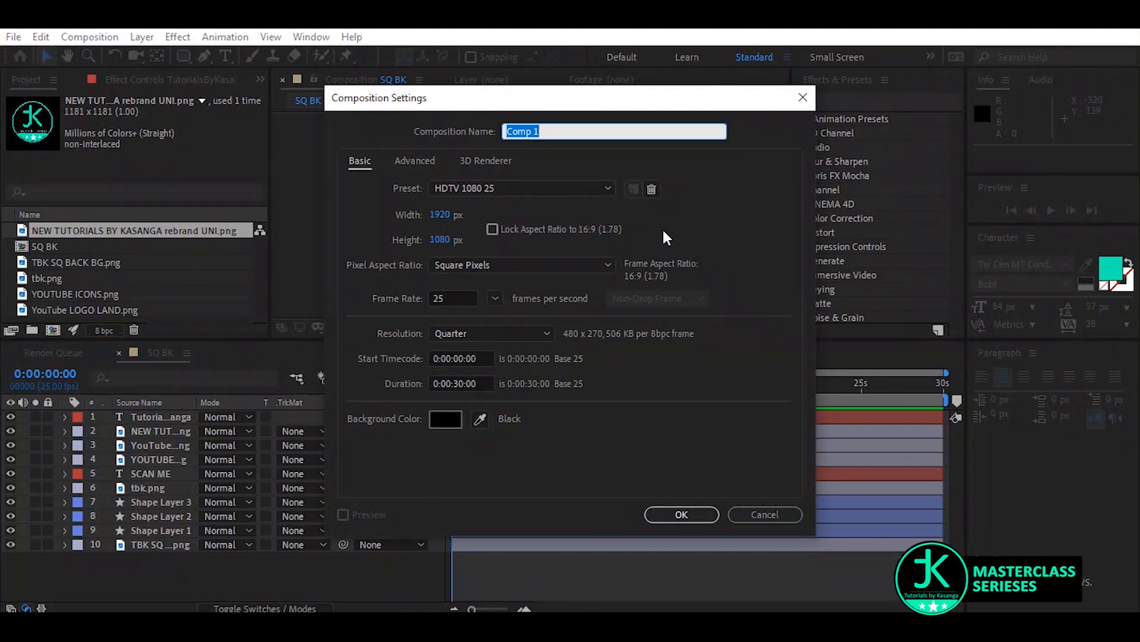
type("LOW S")
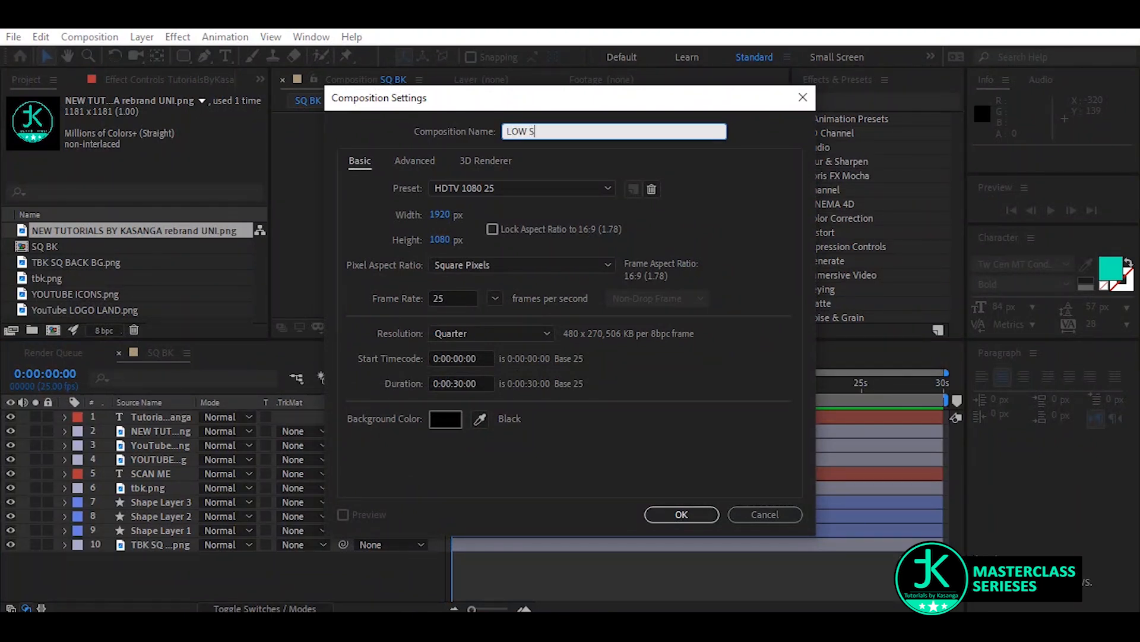
type("Q")
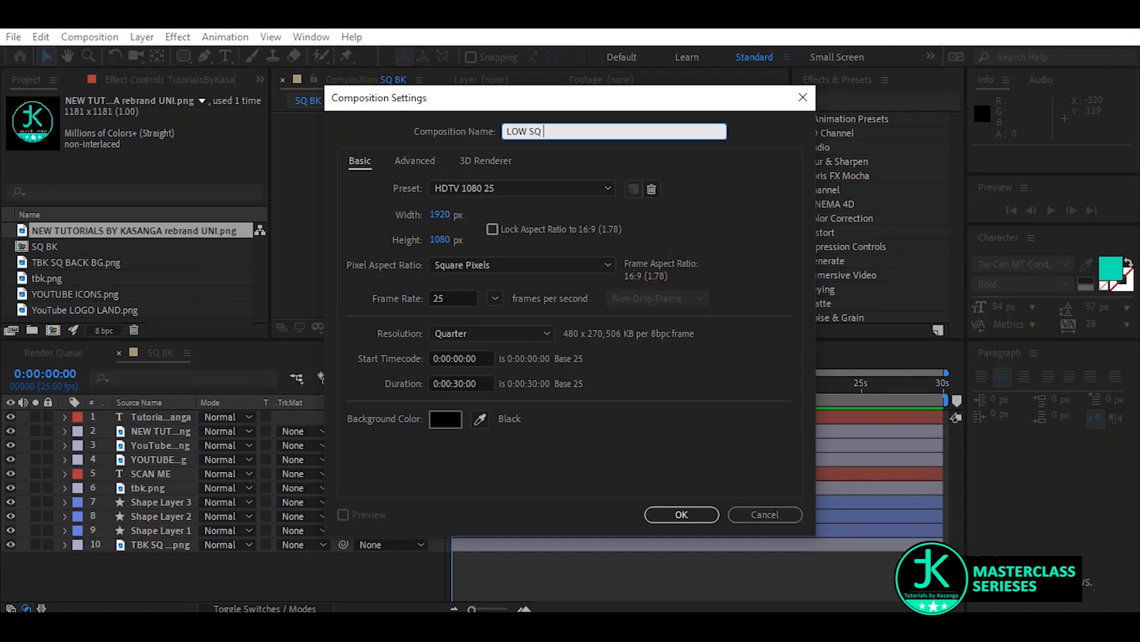
type("BK")
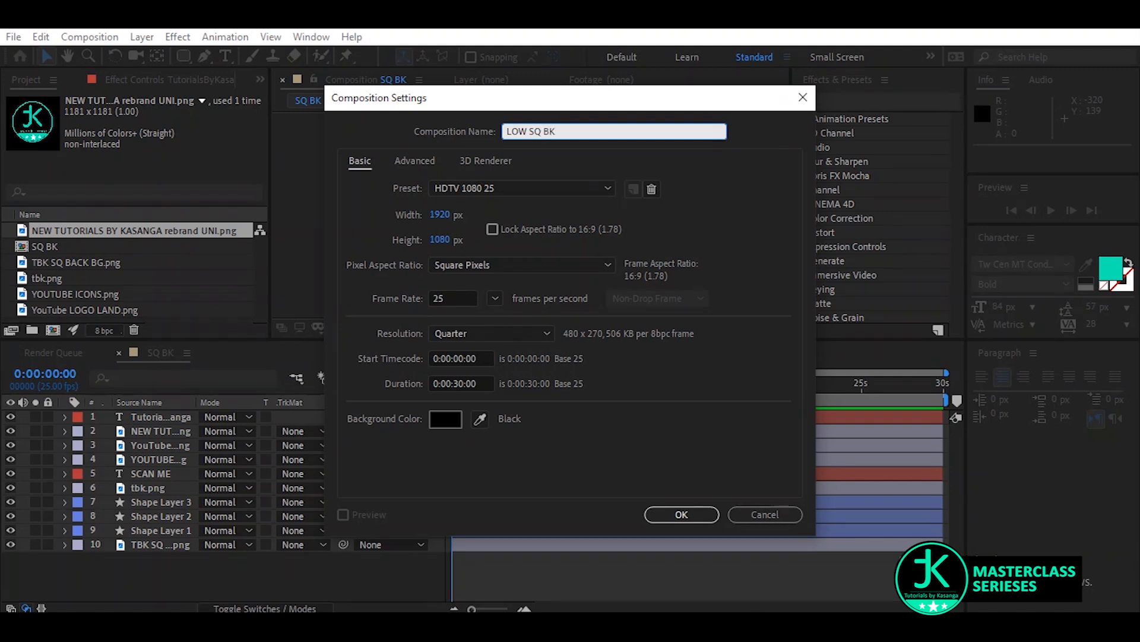
left_click(681, 514)
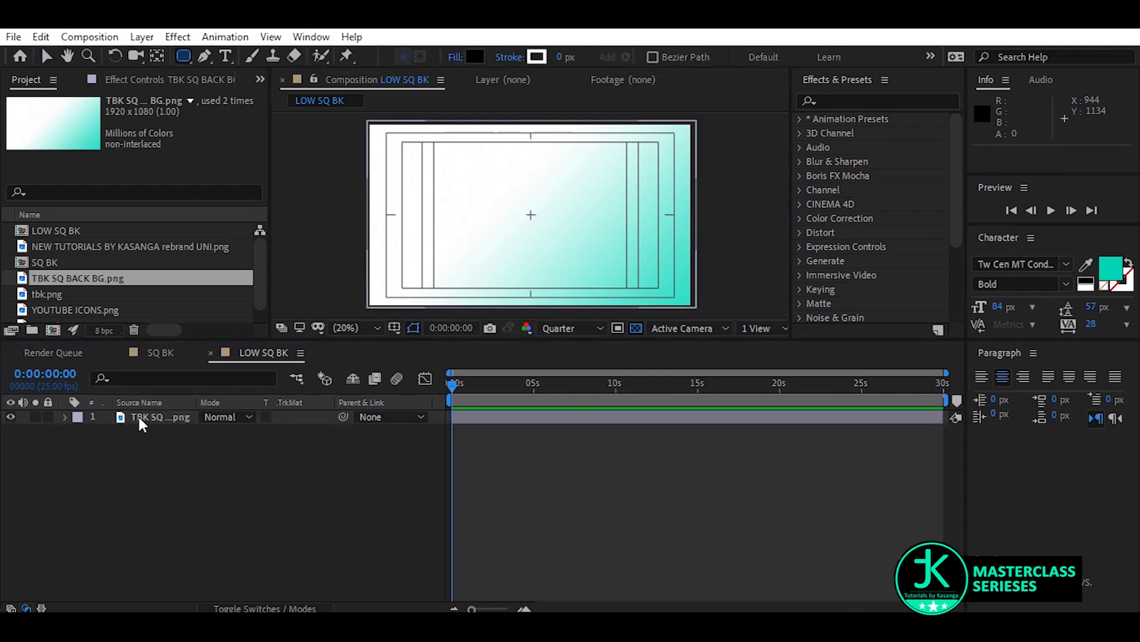
Mask TBK SQ BACK BG to a bottom turquoise band and add the tbk.png QR code
left_click(157, 417)
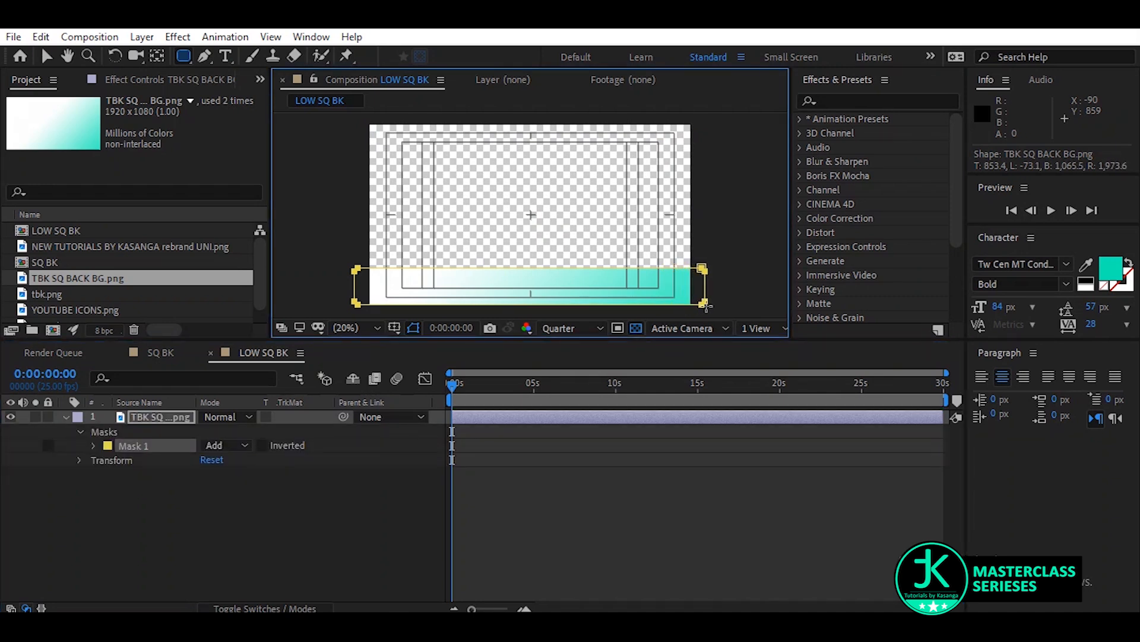
left_click(149, 513)
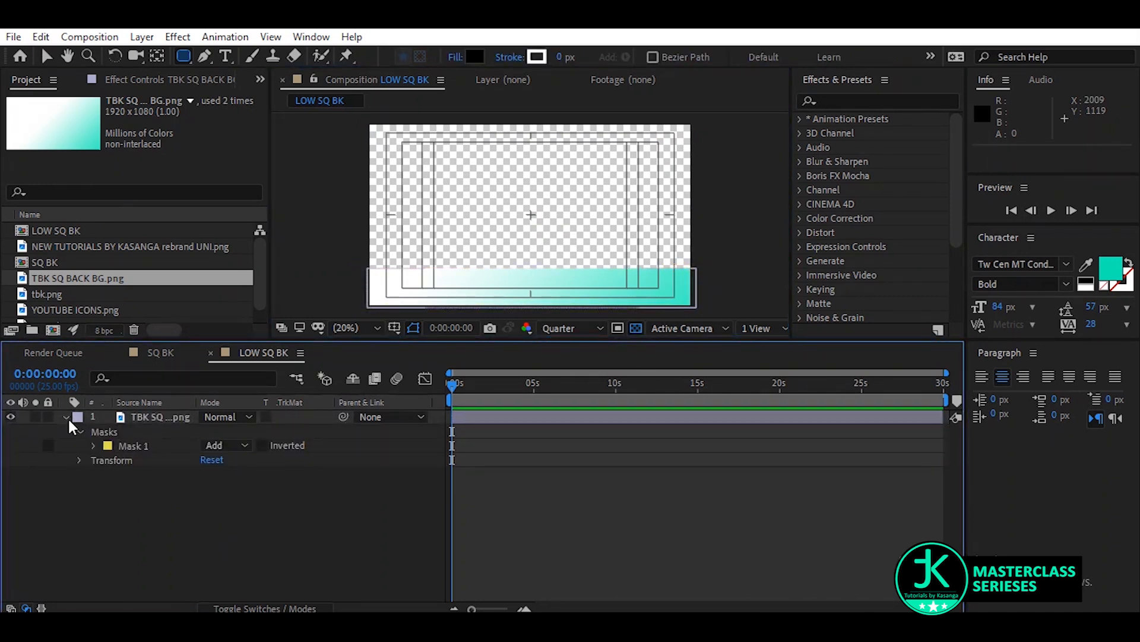
left_click(67, 417)
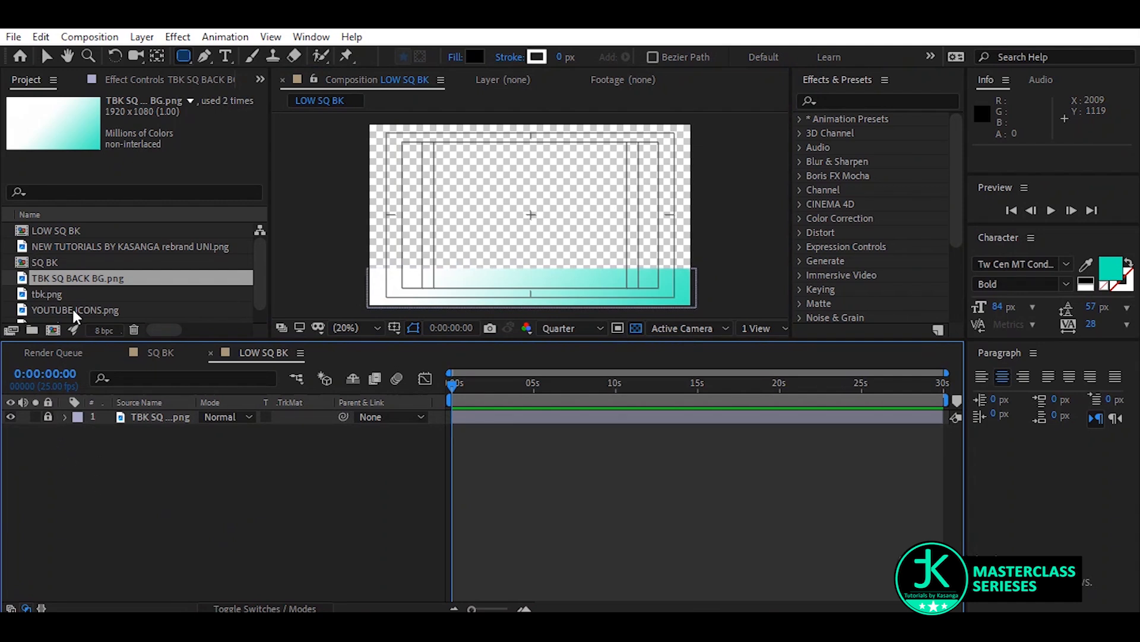
left_click(47, 294)
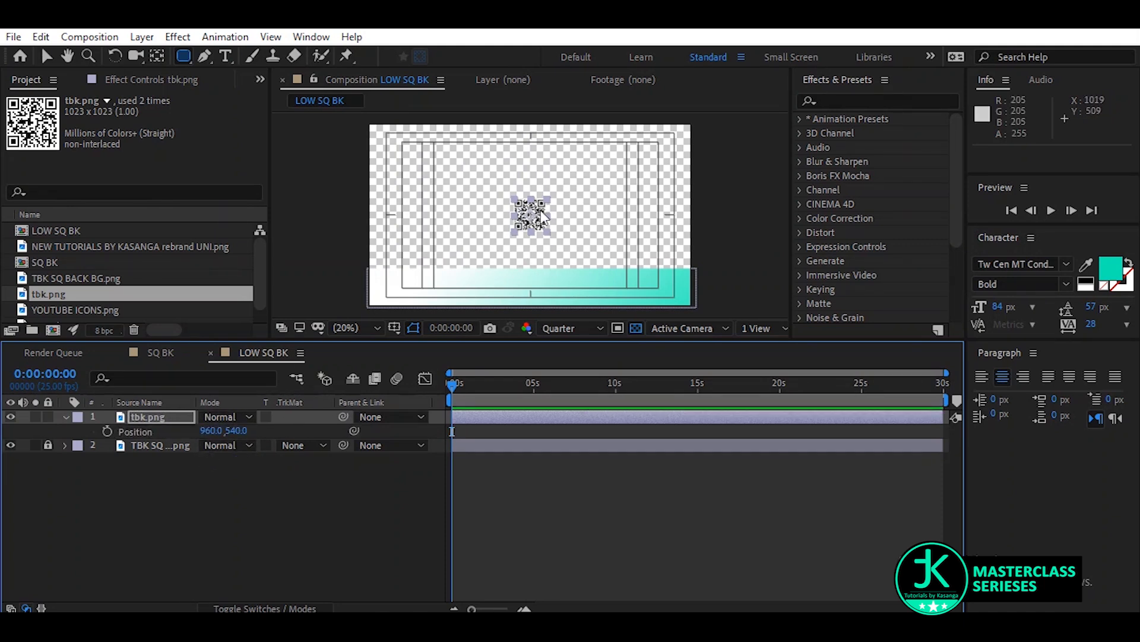
Move the QR code to the right end of the turquoise band and zoom to 50%
left_click_drag(531, 213, 571, 240)
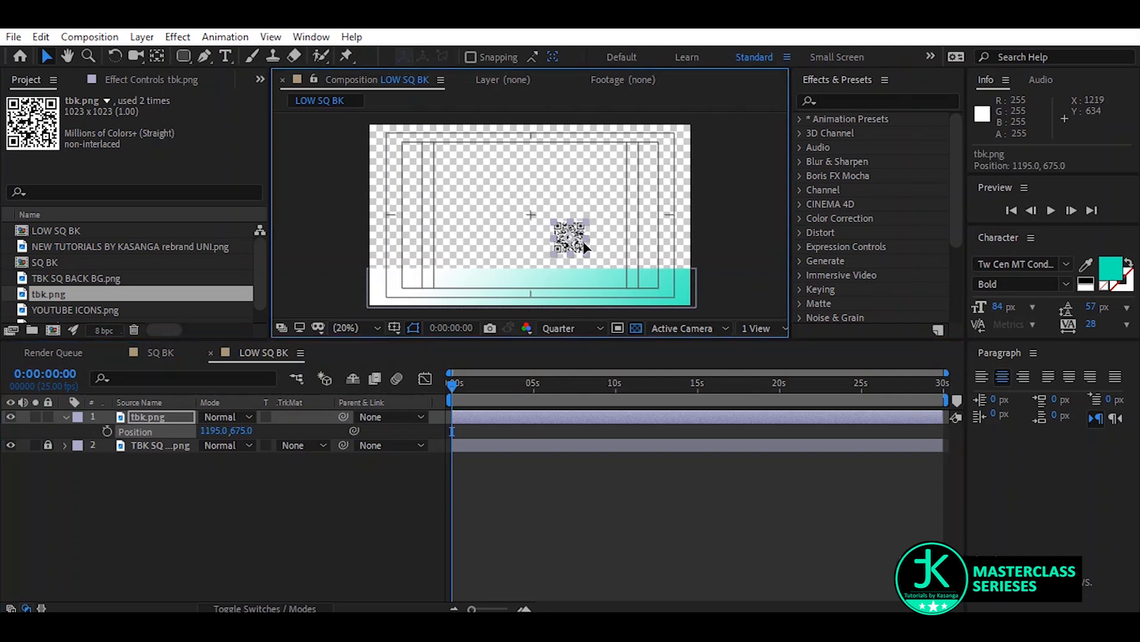
left_click_drag(572, 236, 654, 284)
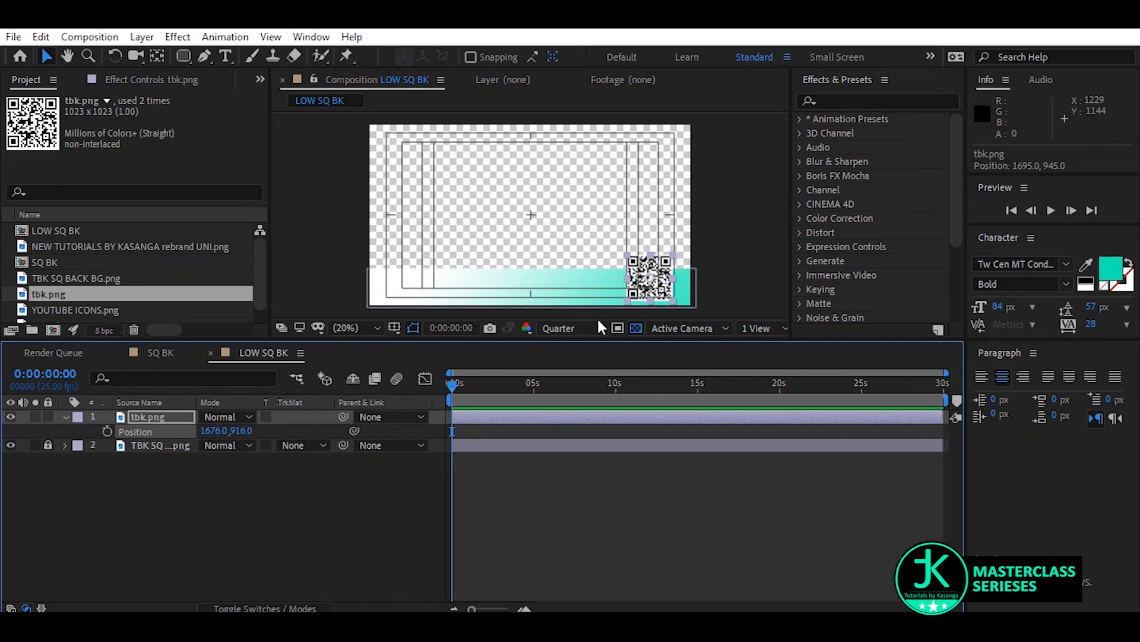
left_click(347, 328)
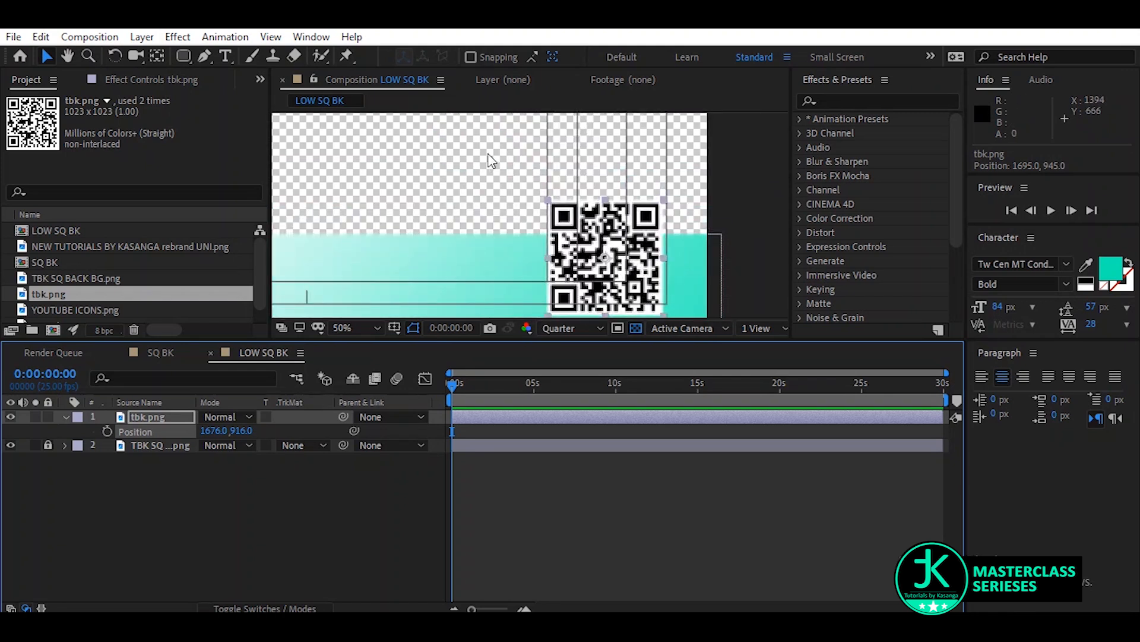
left_click_drag(603, 254, 534, 206)
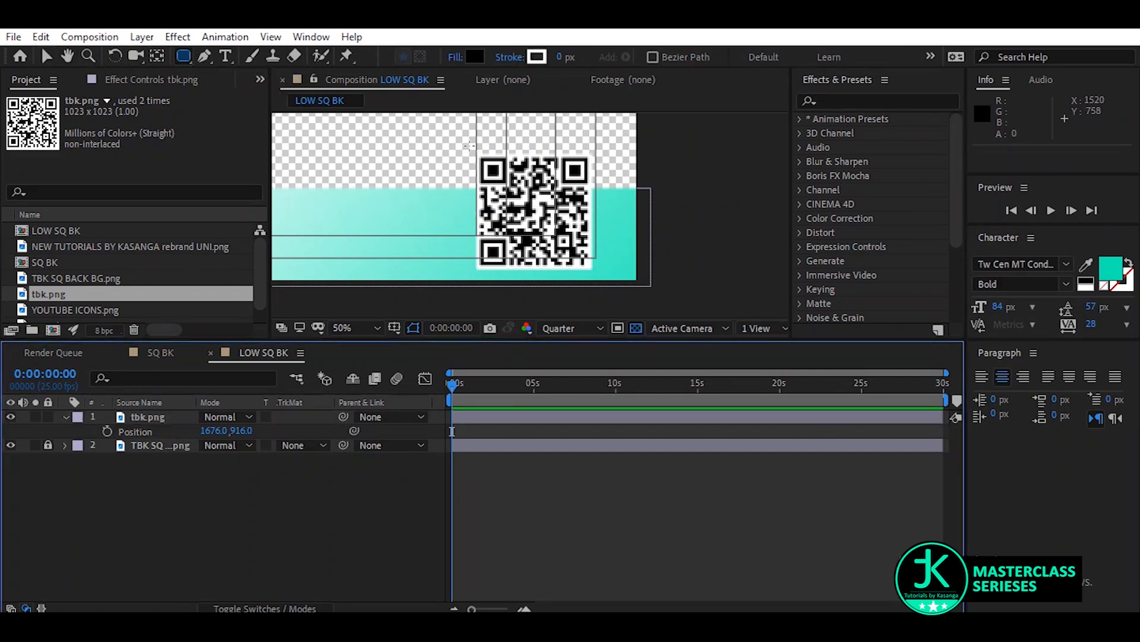
Draw a black rounded square behind the QR code and a long black bar to its left
left_click_drag(473, 153, 610, 276)
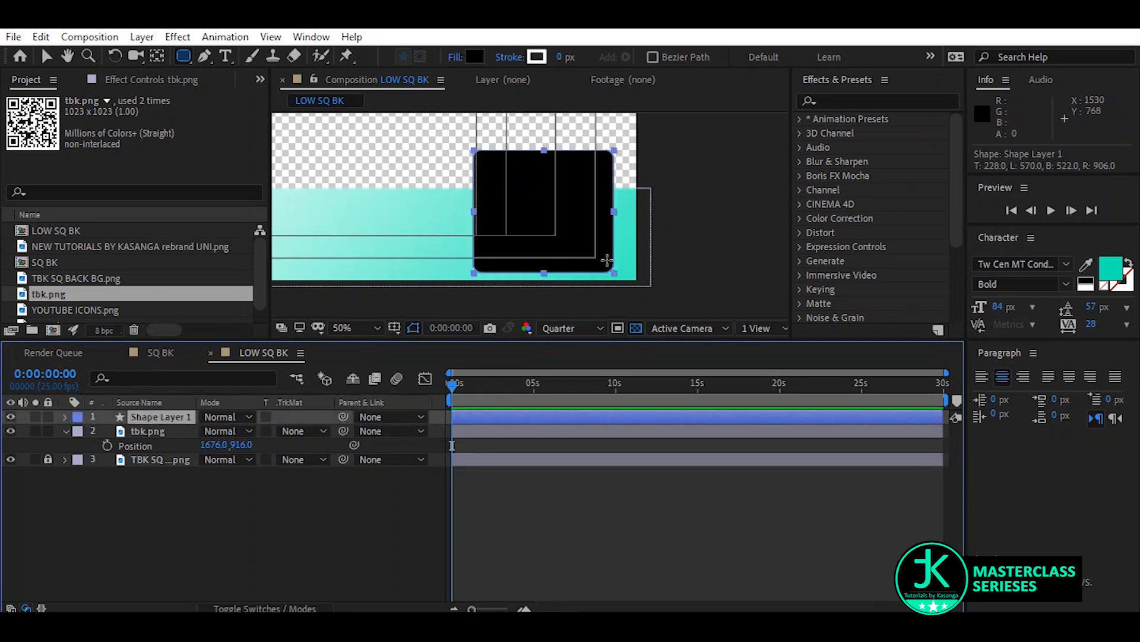
left_click(65, 417)
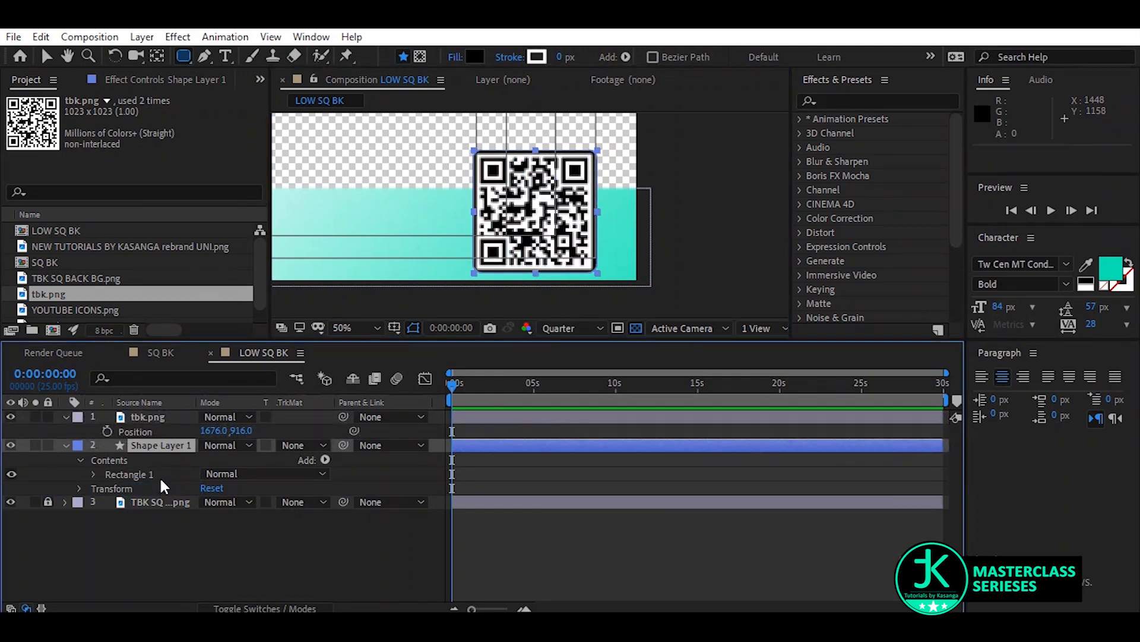
mouse_move(370, 234)
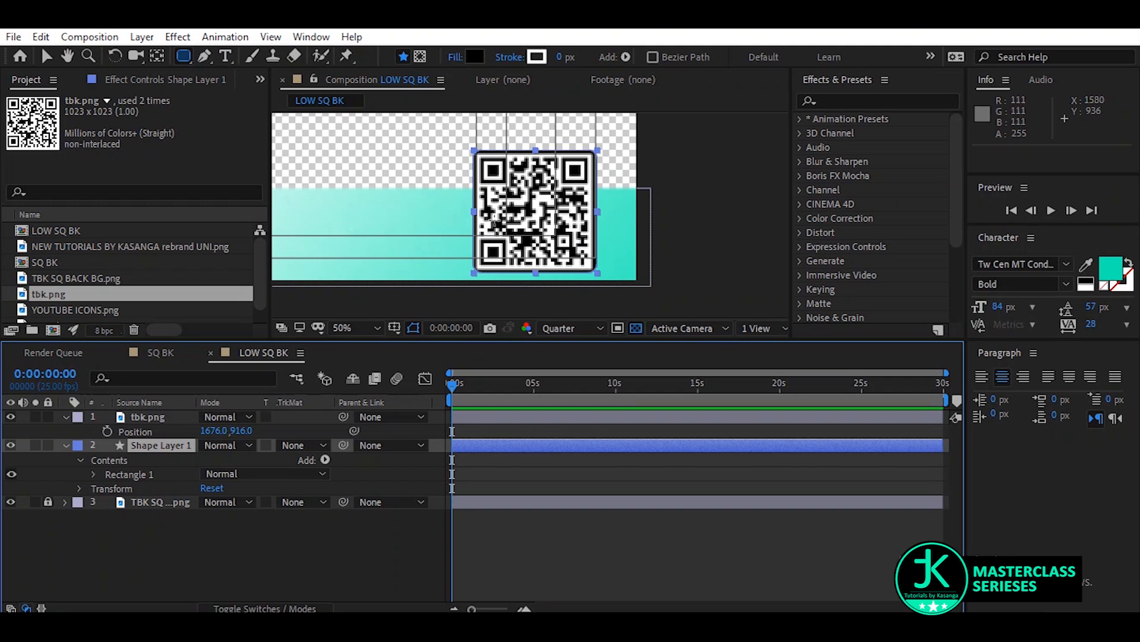
left_click_drag(290, 226, 471, 261)
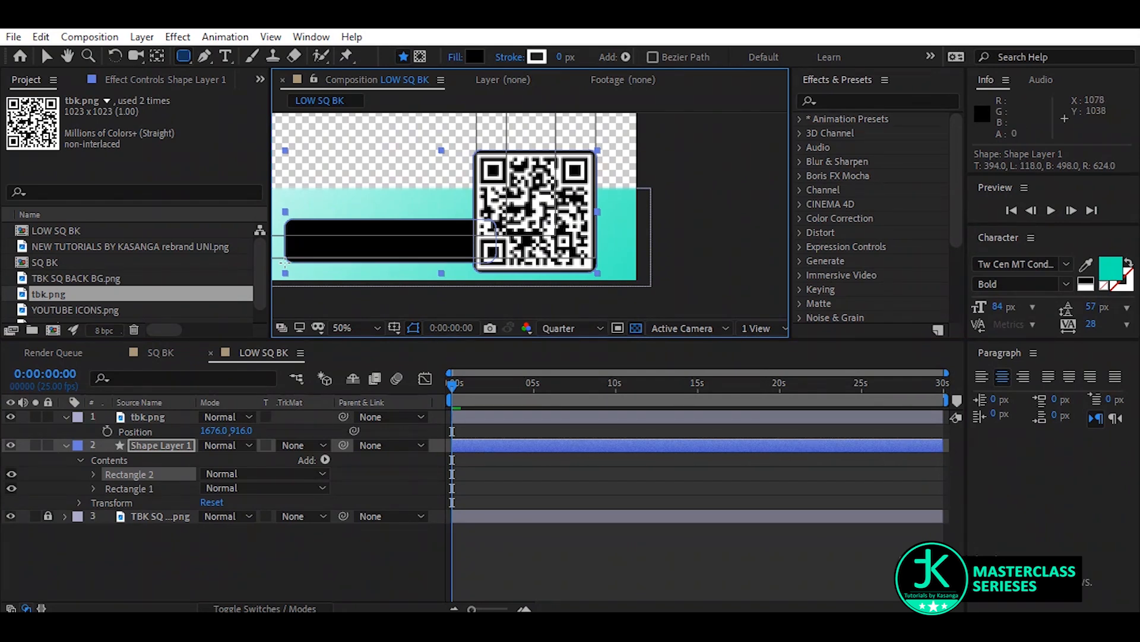
left_click(341, 328)
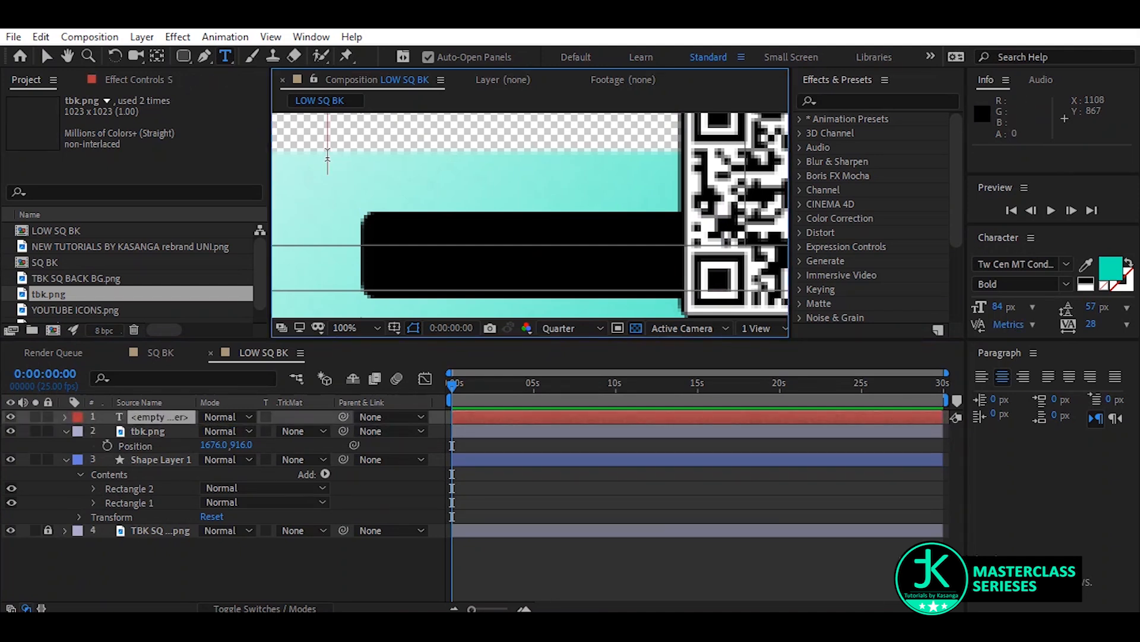
Place bold white 'SCAN ME' text inside the black bar beside the QR code
type("SCAN ME")
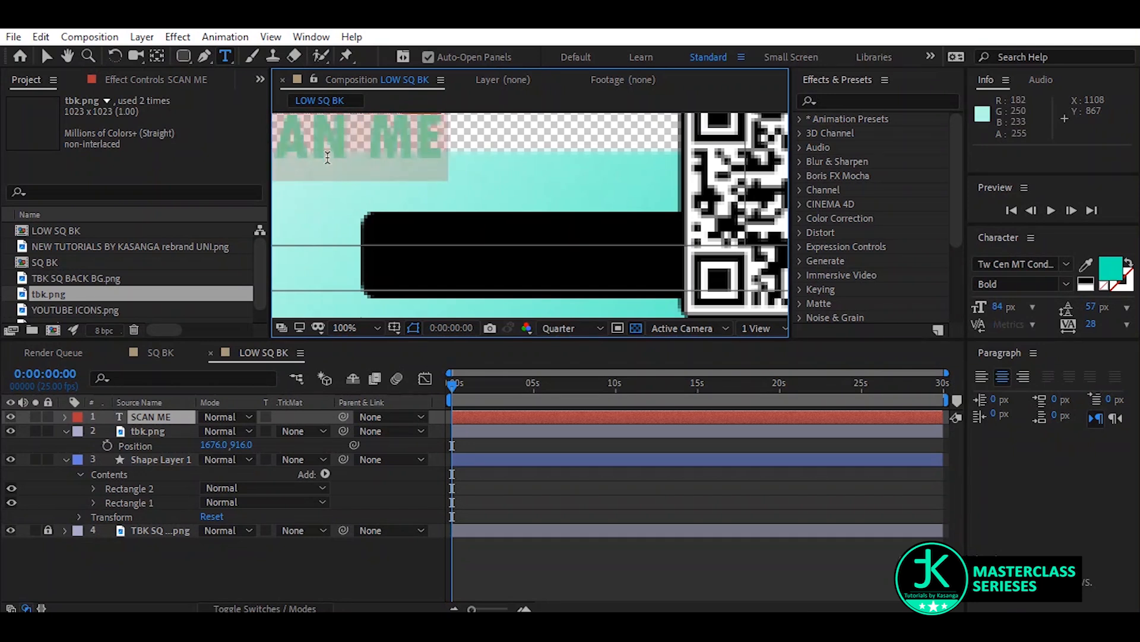
left_click(1112, 266)
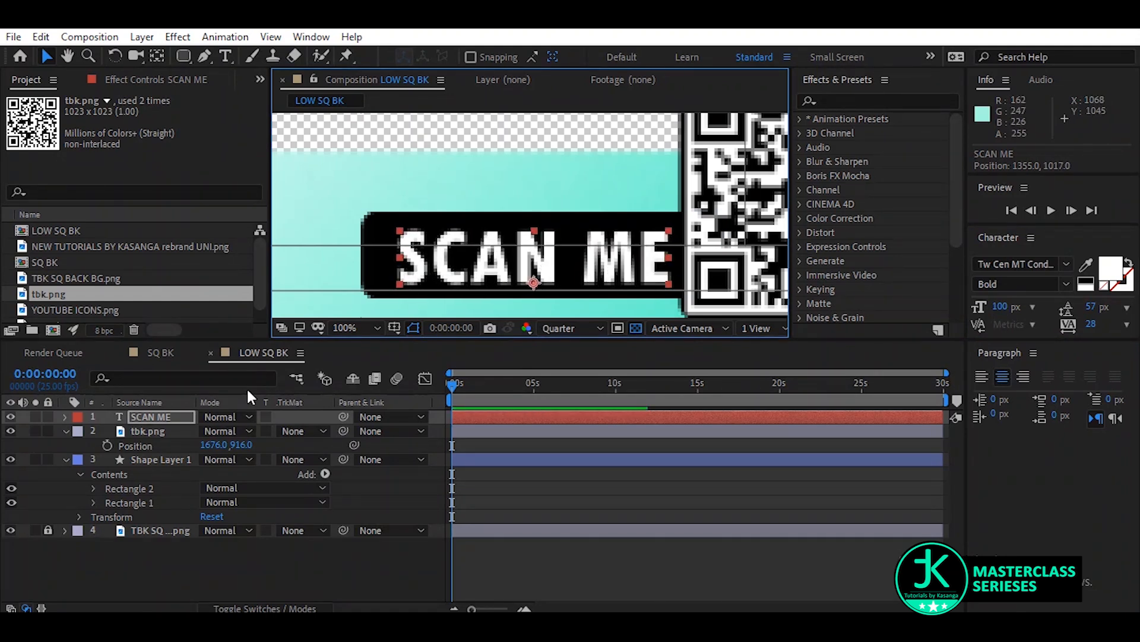
Review the band at full and close zoom, then browse the YouTube and QR images in the project
left_click(351, 328)
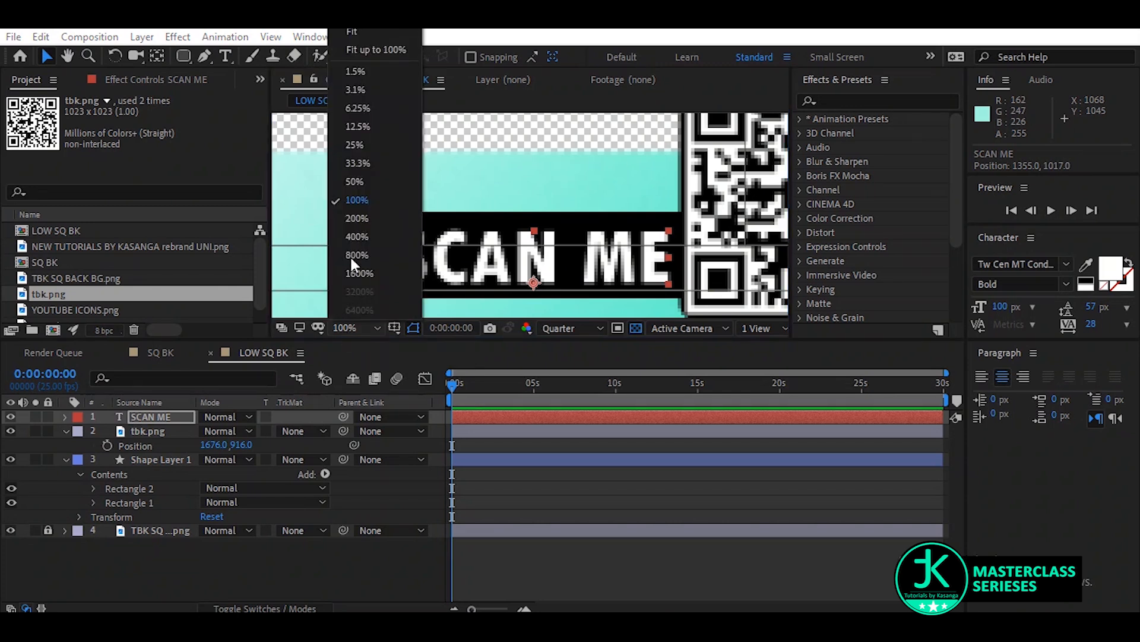
left_click(349, 33)
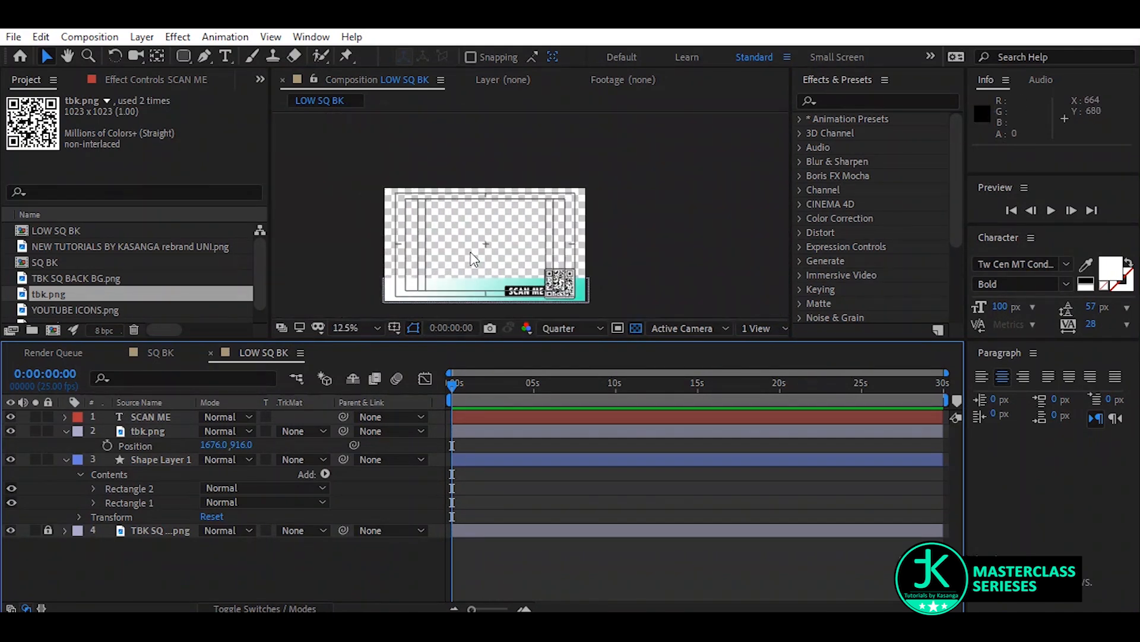
left_click(351, 328)
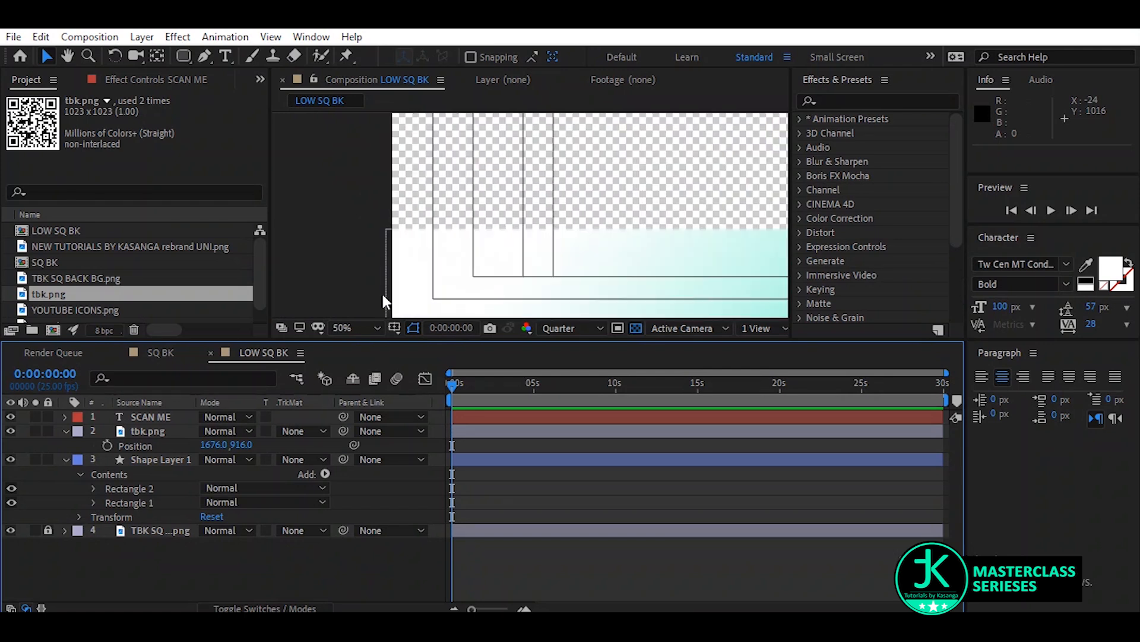
left_click(359, 328)
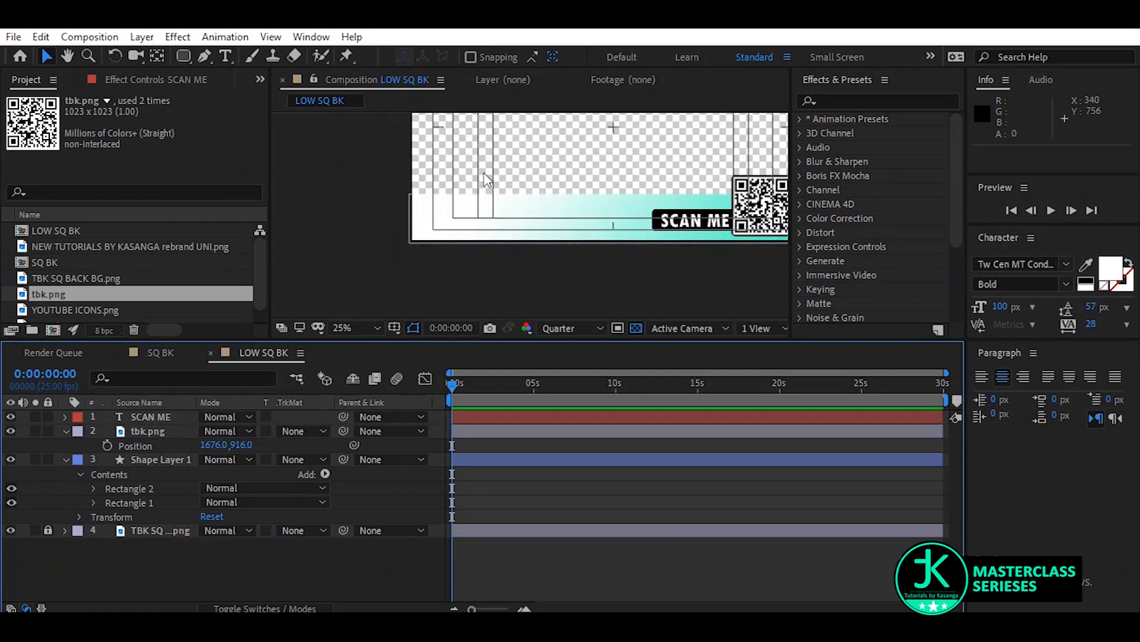
left_click(77, 309)
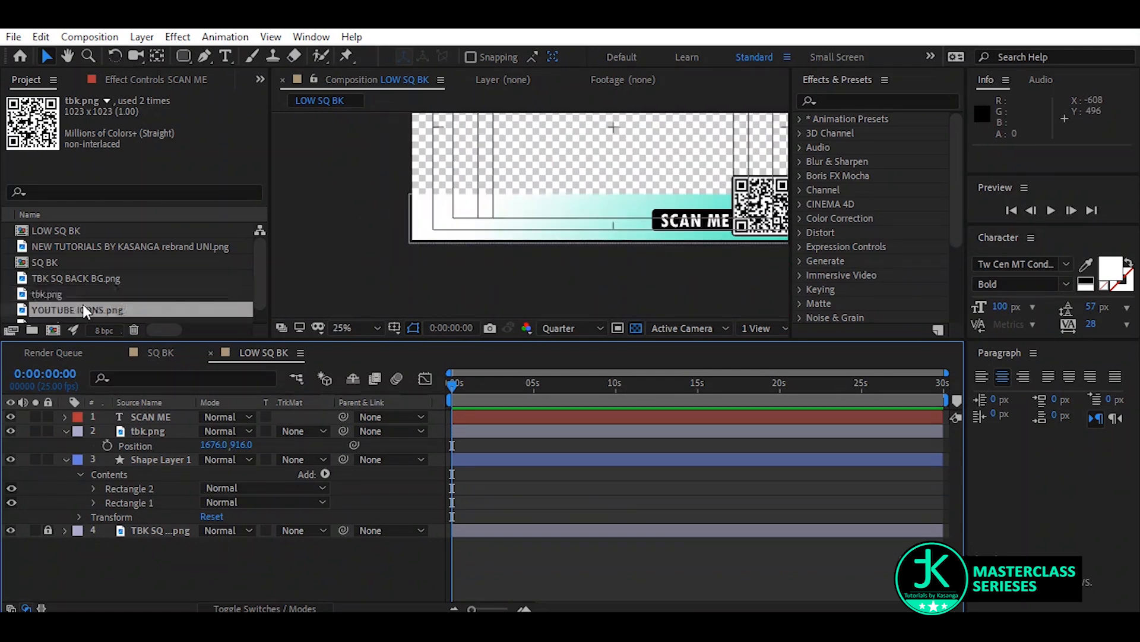
left_click(82, 309)
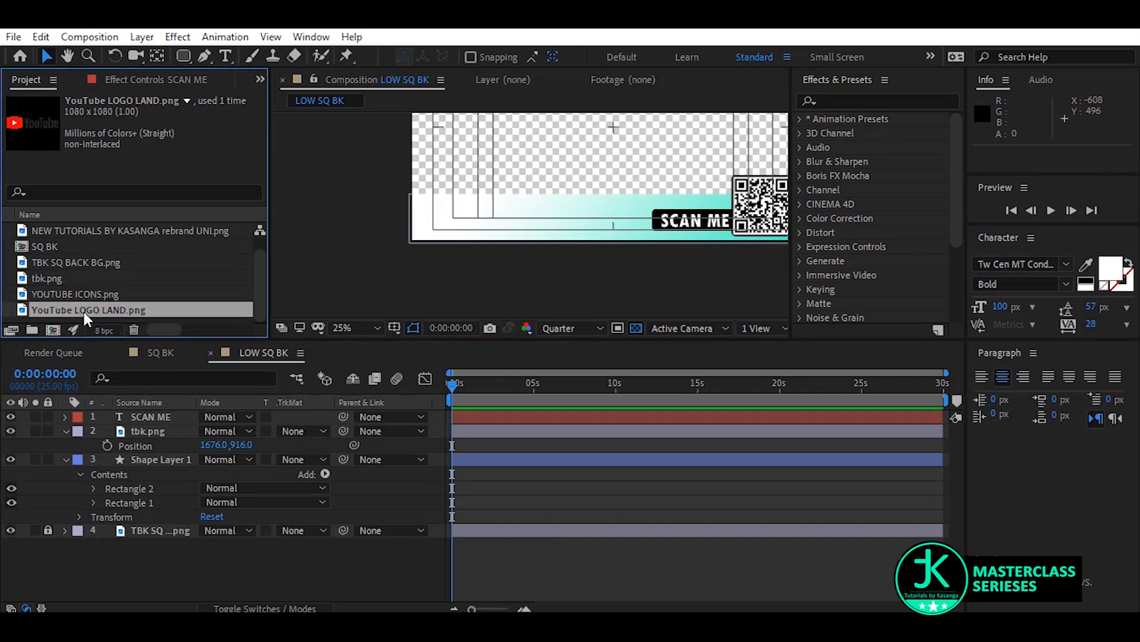
left_click(46, 278)
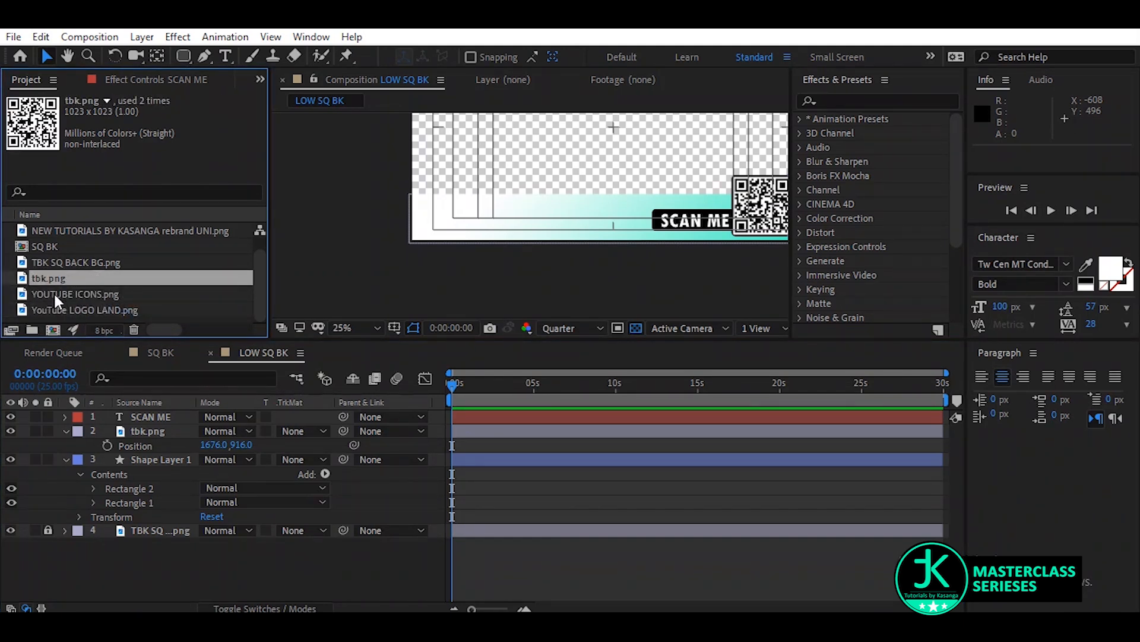
Add the NEW TUTORIALS channel logo, scale it to 33% at the band's left end
left_click(76, 262)
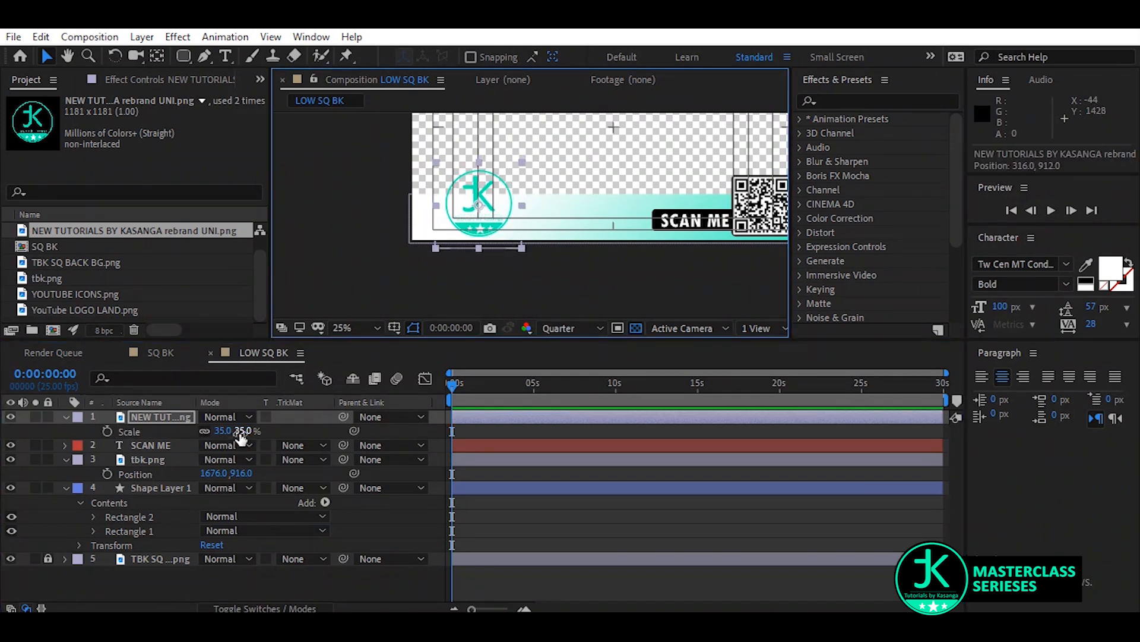
left_click_drag(237, 430, 229, 430)
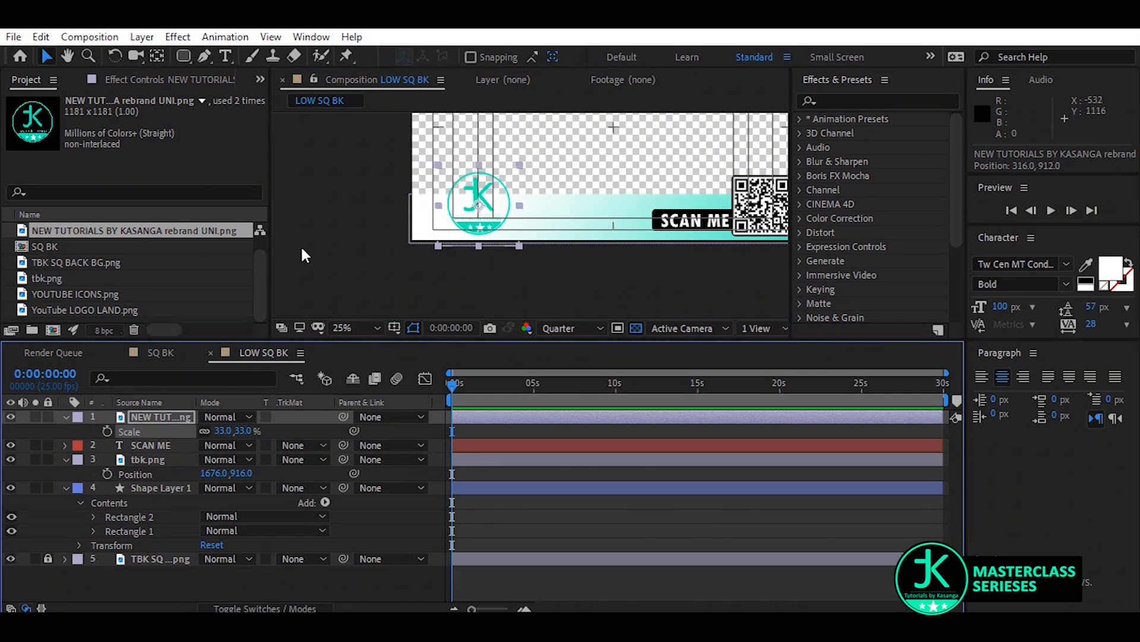
left_click(180, 56)
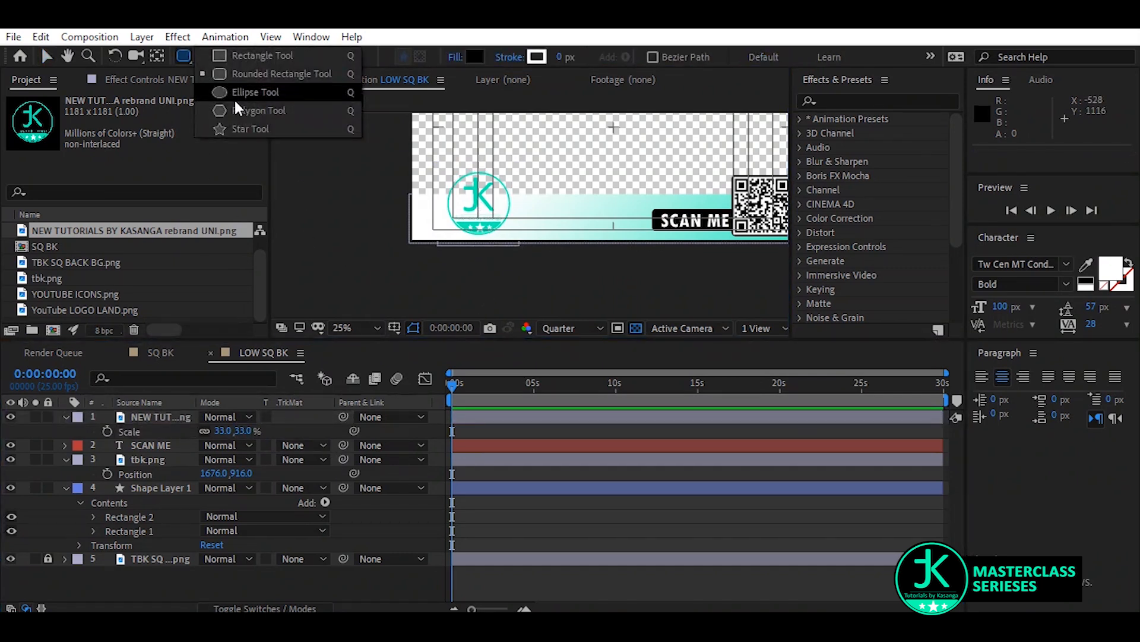
Draw a black circle with the Ellipse tool and move it beneath the logo layer
left_click(255, 93)
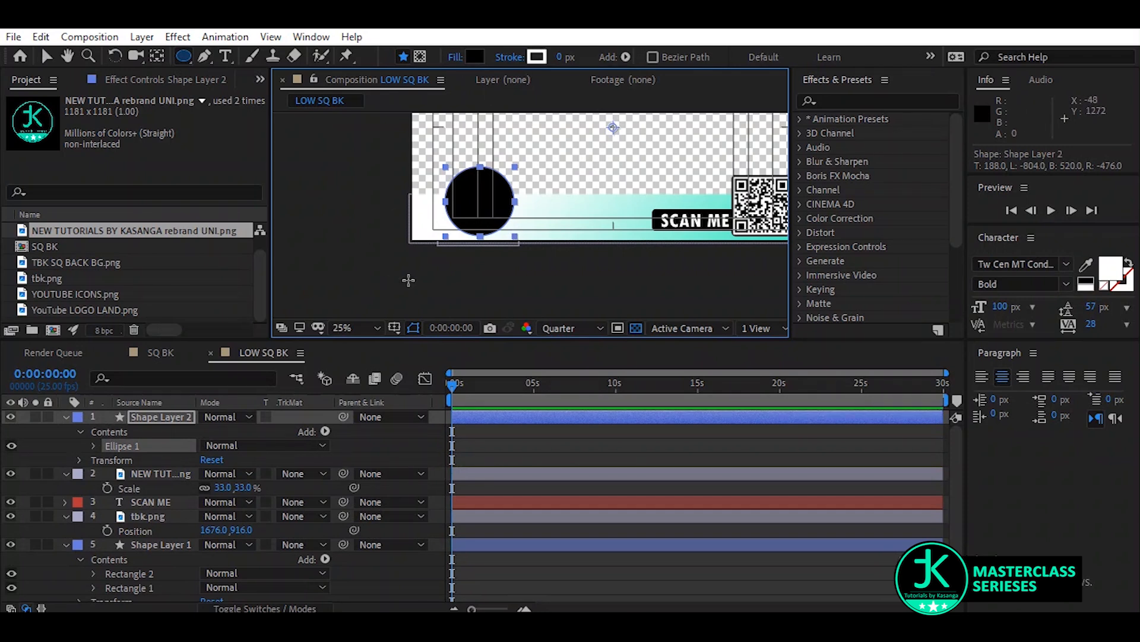
left_click(358, 328)
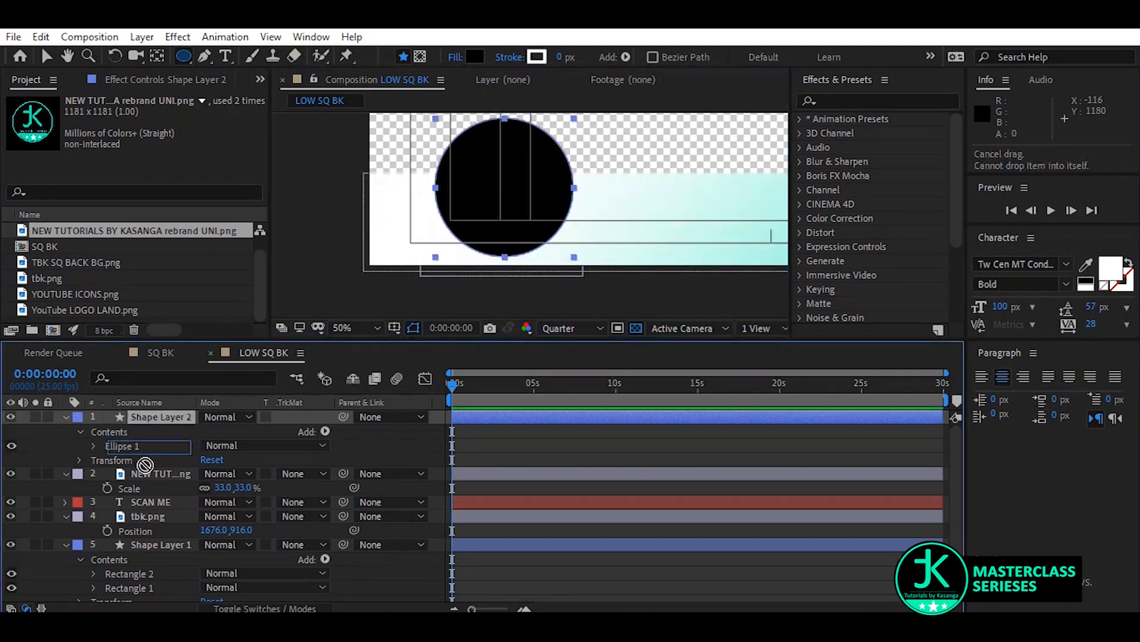
left_click_drag(162, 474, 161, 416)
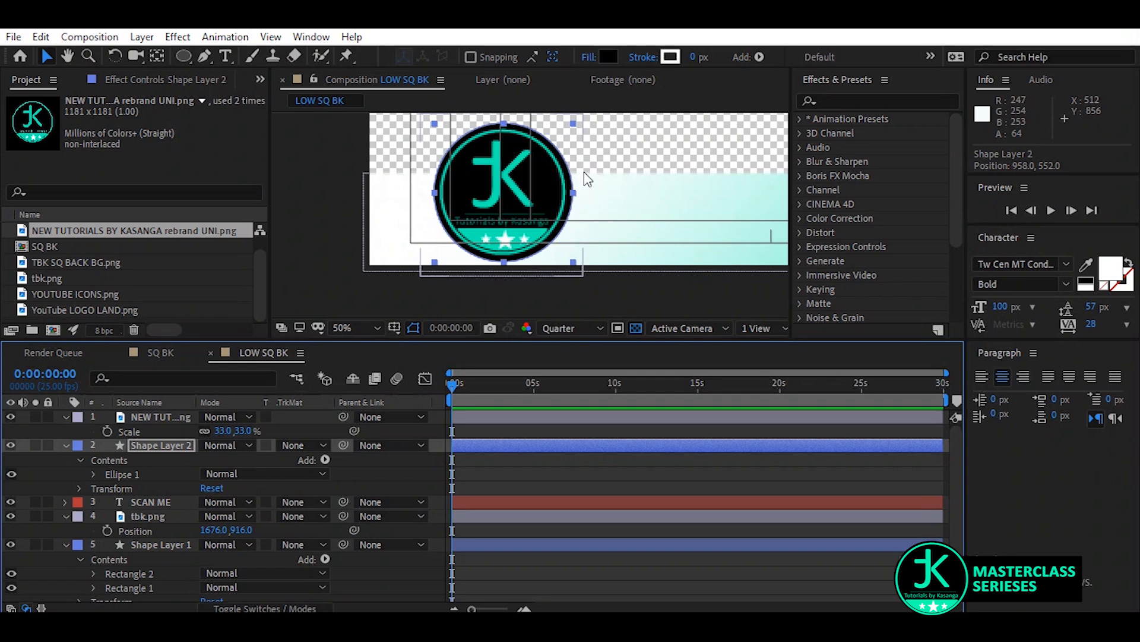
mouse_move(188, 501)
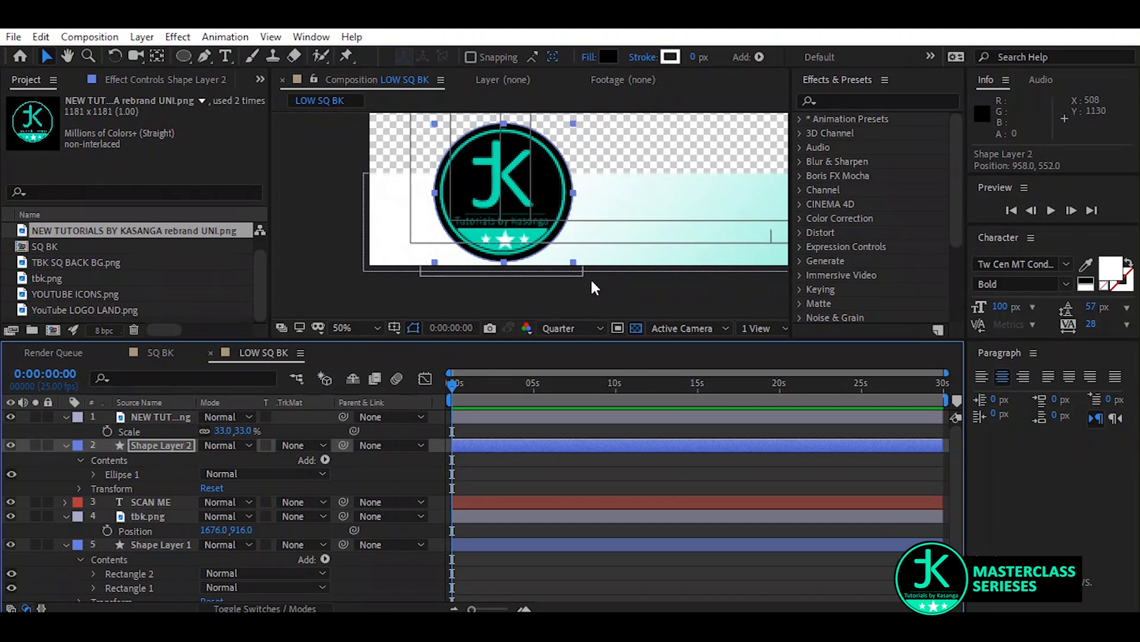
left_click(344, 328)
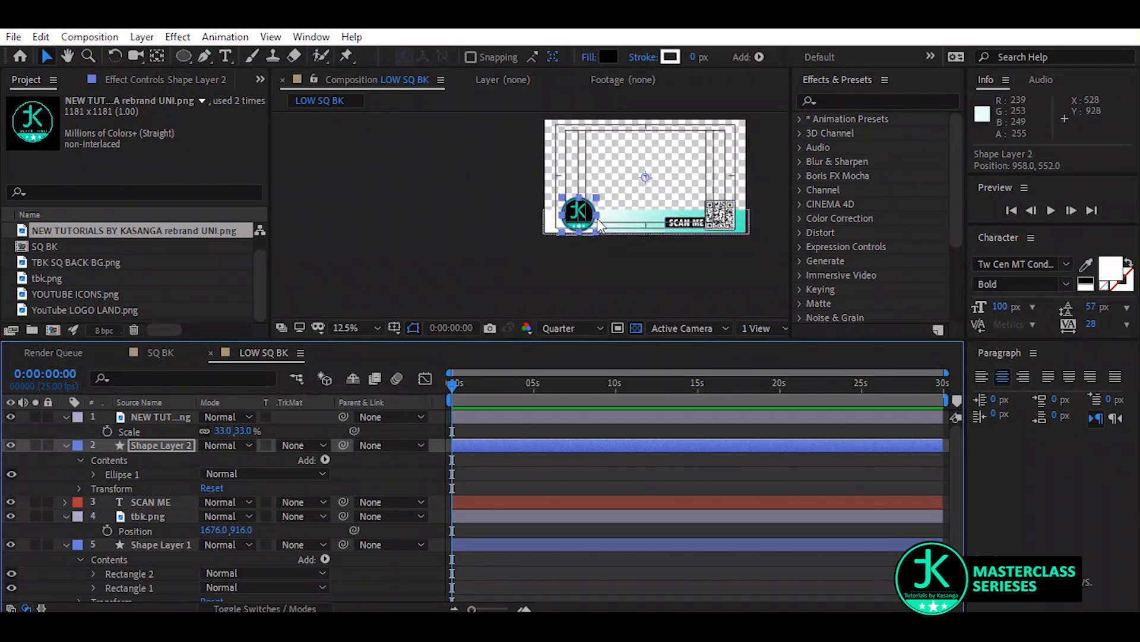
Centre the channel logo in the black circle, shrink the circle to fit, and set both at the band's left end
left_click(352, 328)
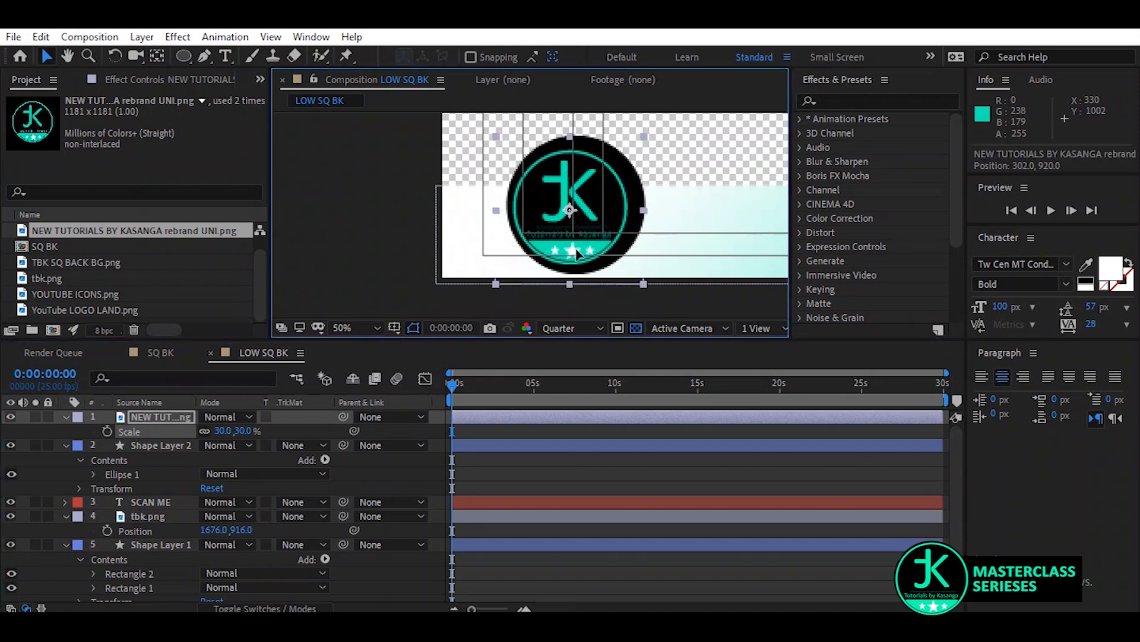
left_click_drag(575, 211, 560, 207)
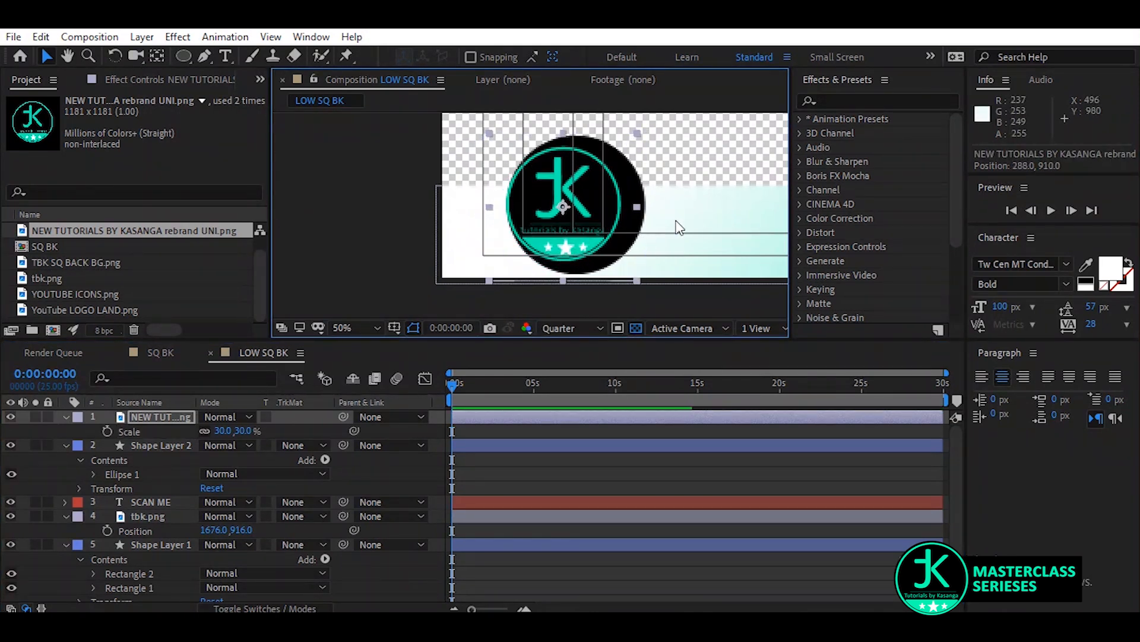
left_click(160, 444)
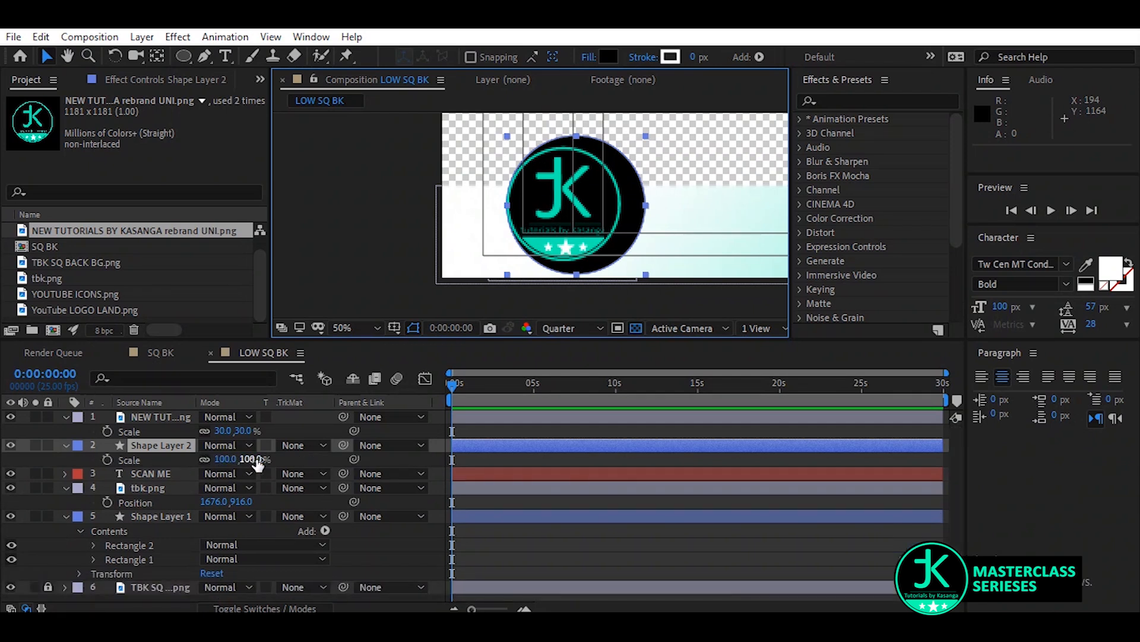
left_click_drag(240, 459, 247, 459)
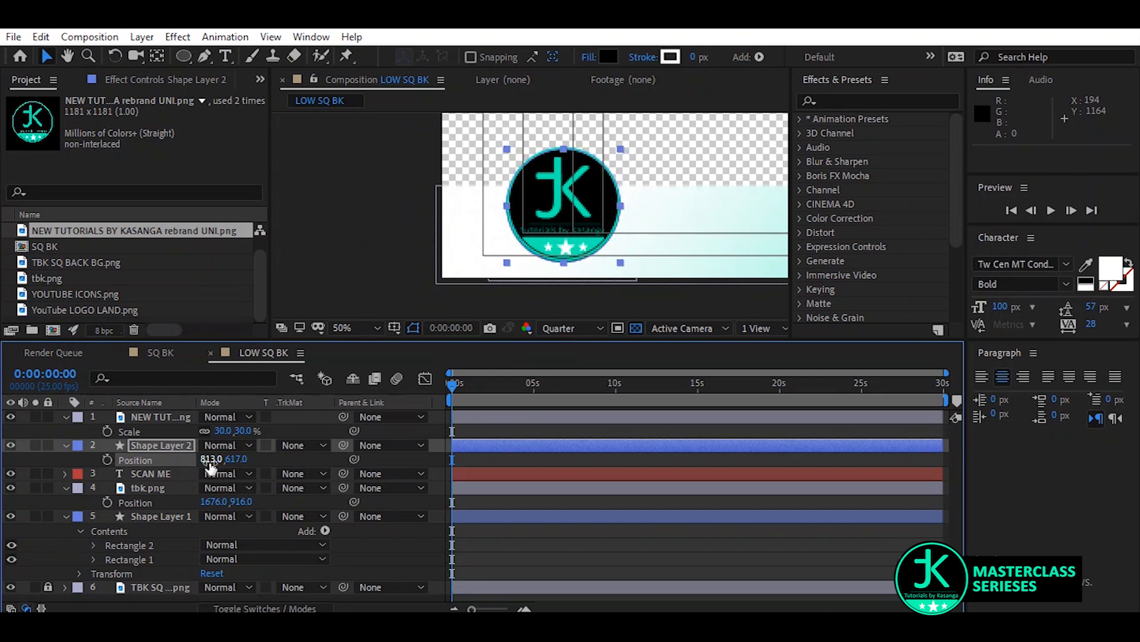
double_click(244, 431)
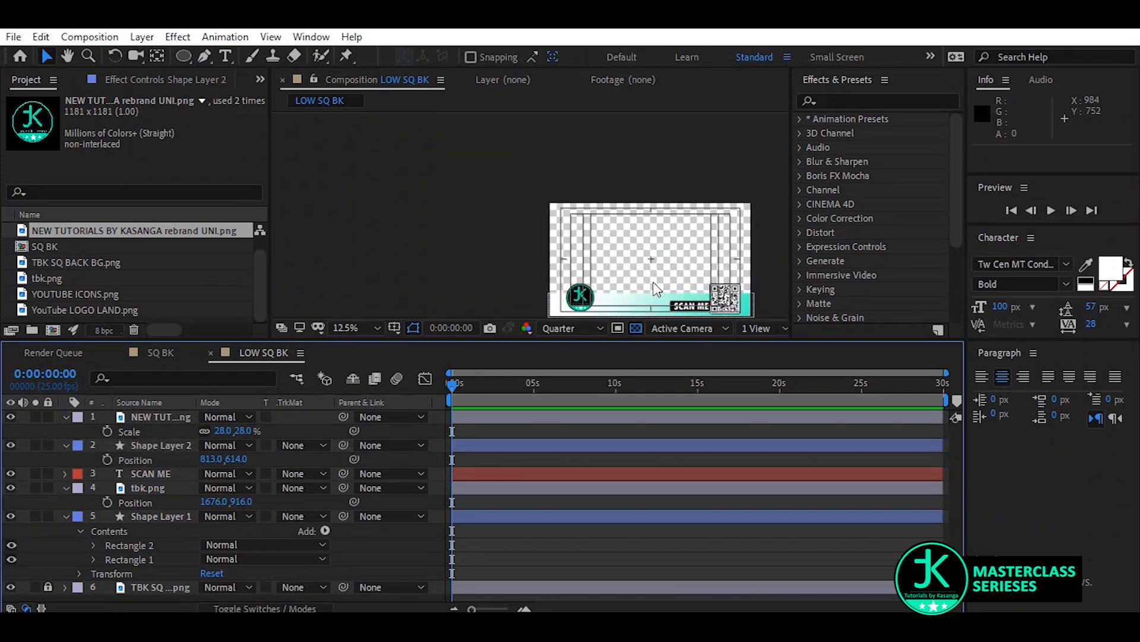
mouse_move(607, 303)
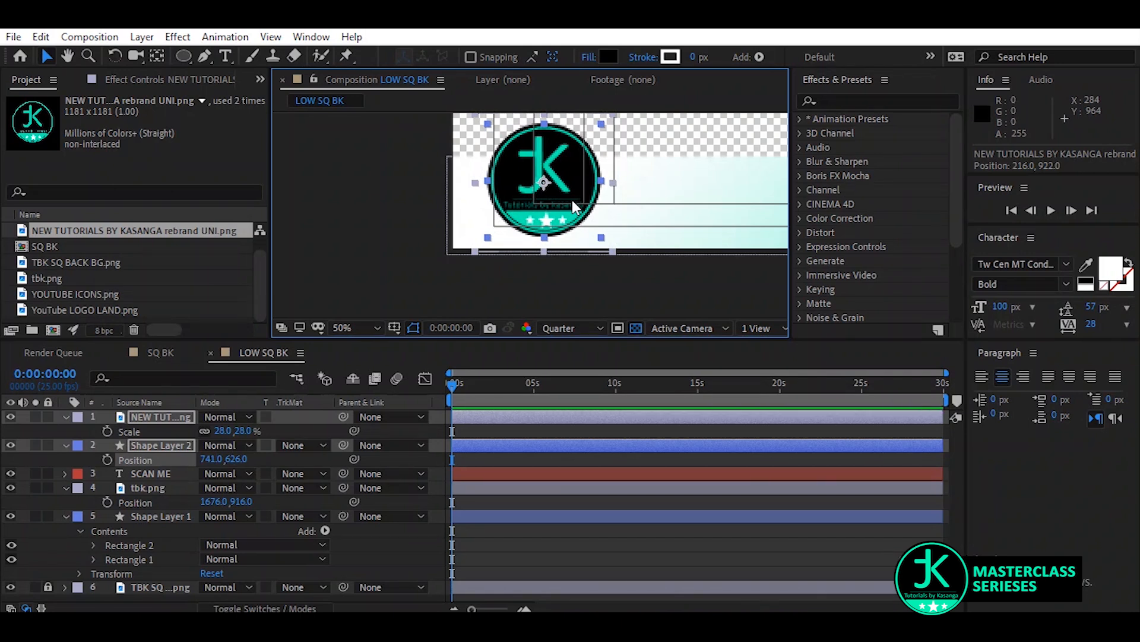
left_click(360, 327)
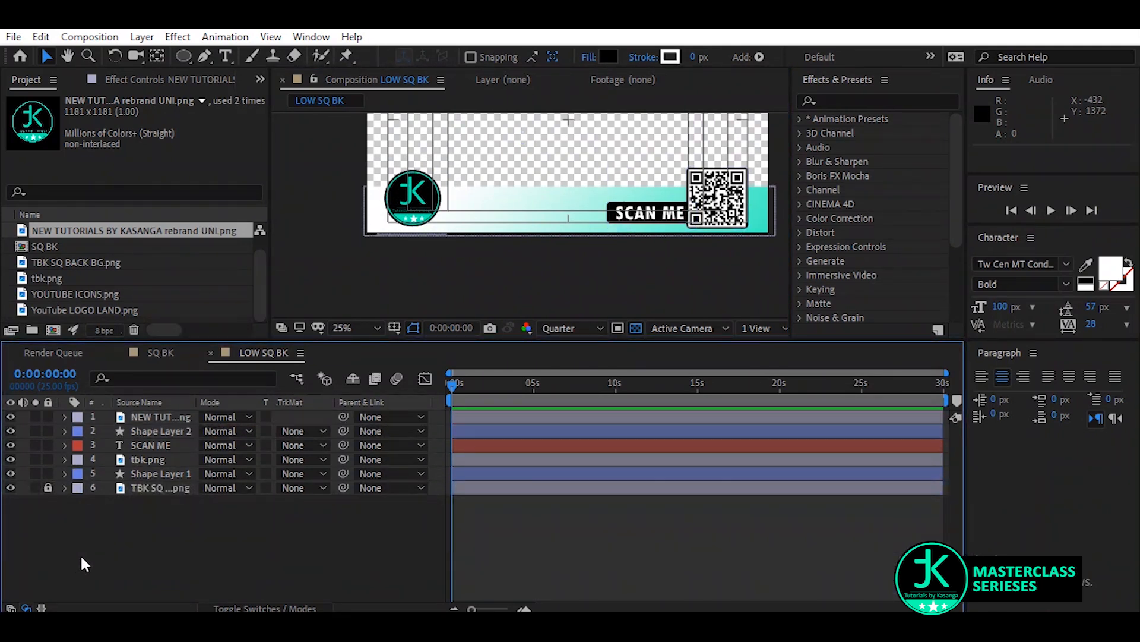
Bring YOUTUBE ICONS.png and YouTube LOGO LAND.png into LOW SQ BK at 29% scale
left_click(47, 278)
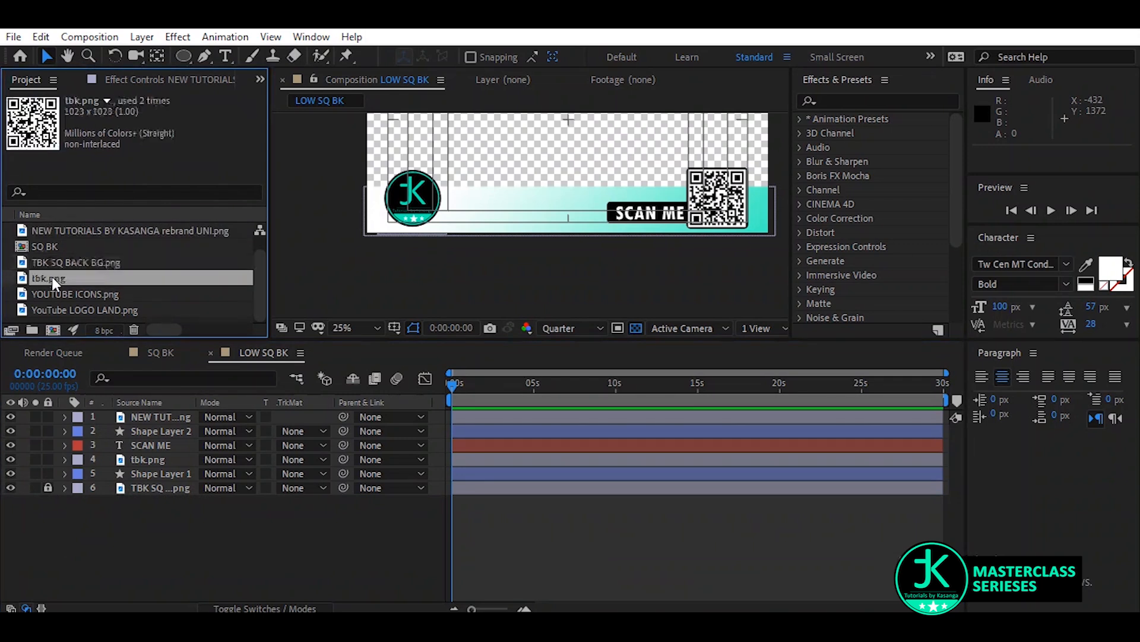
left_click(77, 293)
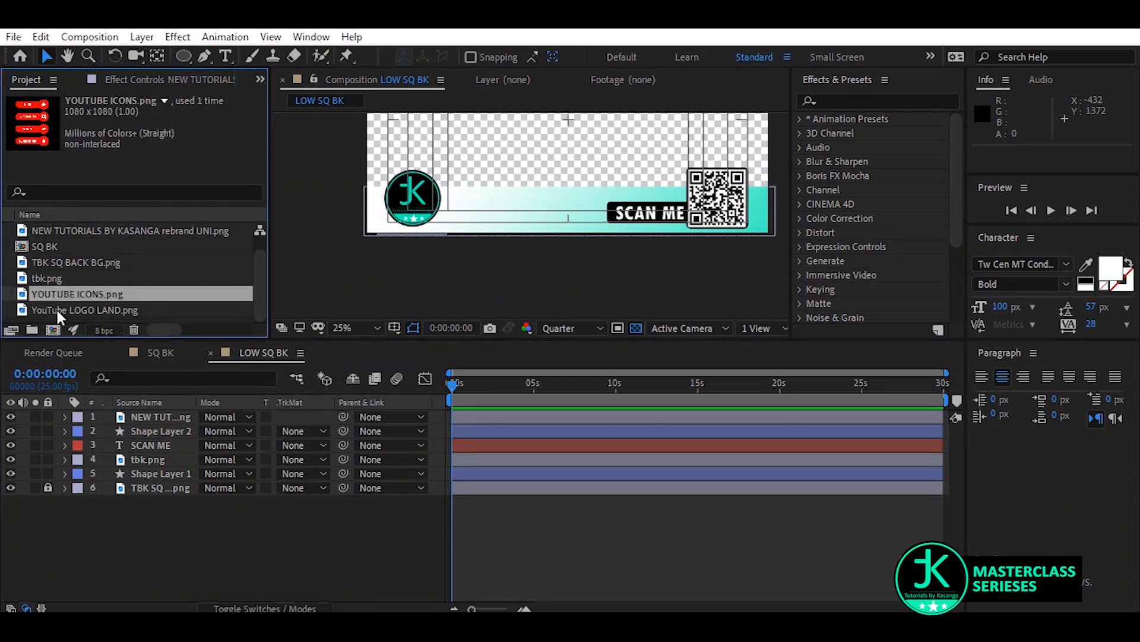
left_click(85, 310)
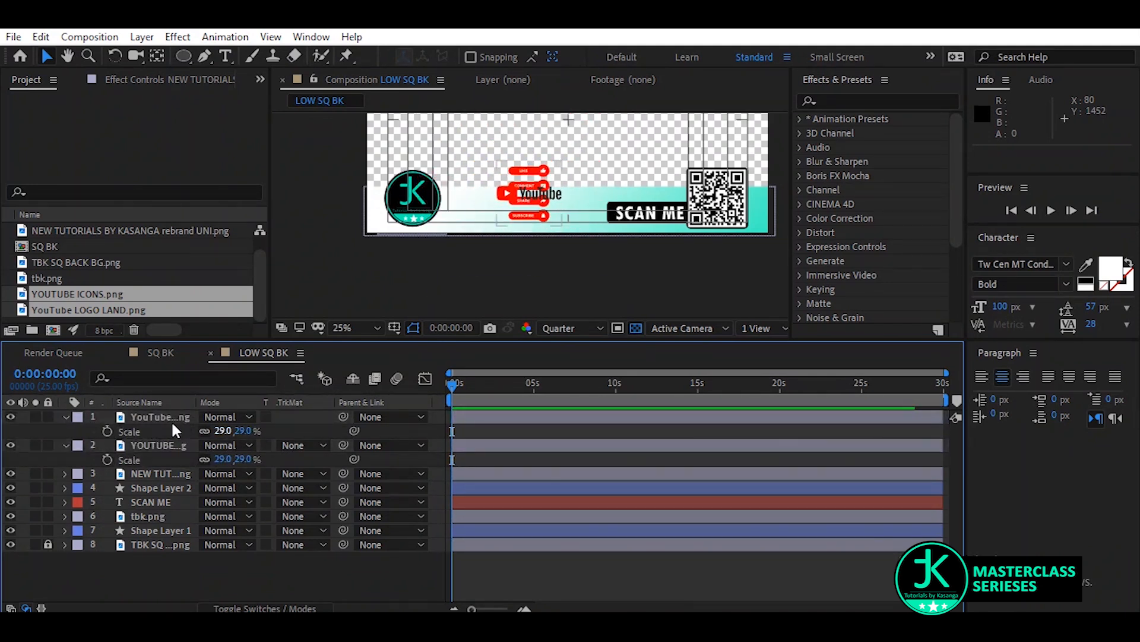
left_click(160, 417)
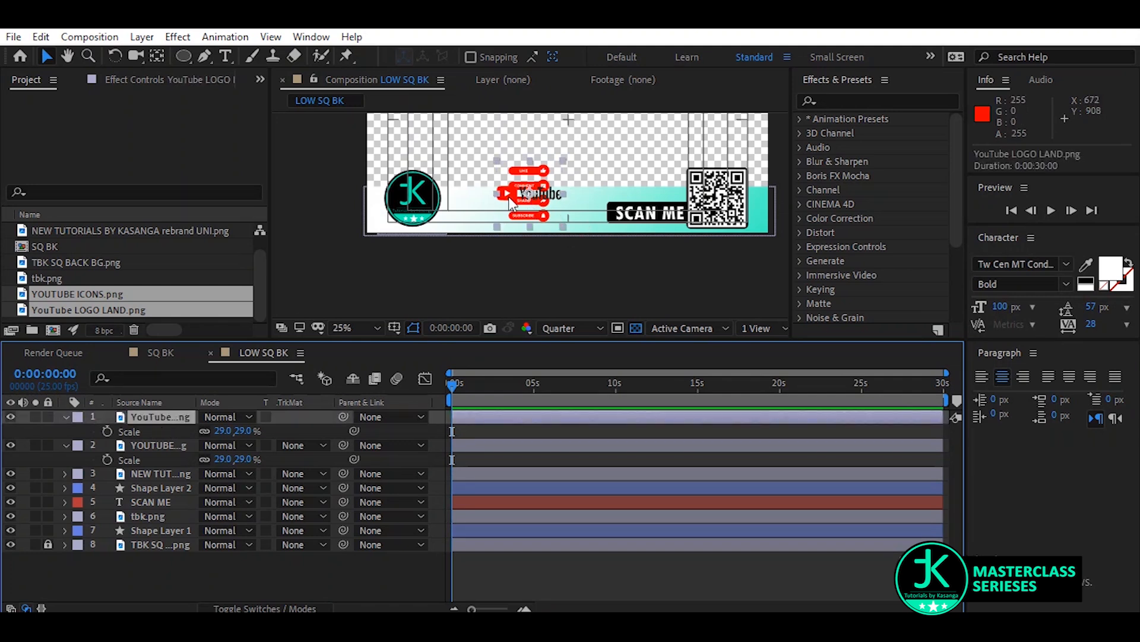
Move the YouTube logo left of the icons and set the icons Scale to 20%
left_click_drag(531, 192, 495, 202)
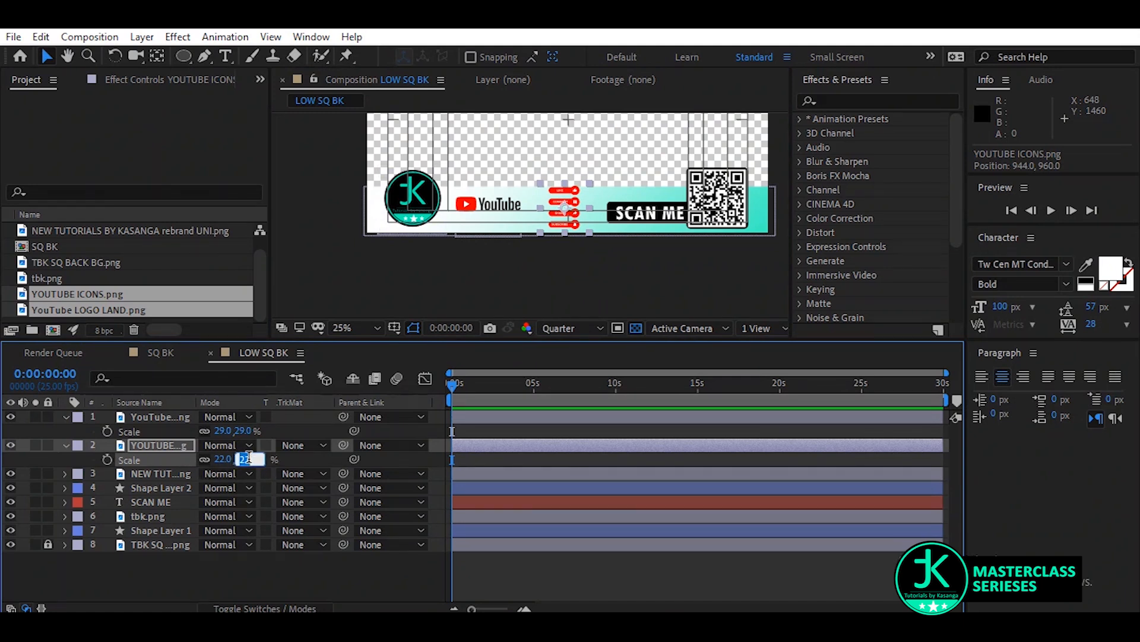
type("20")
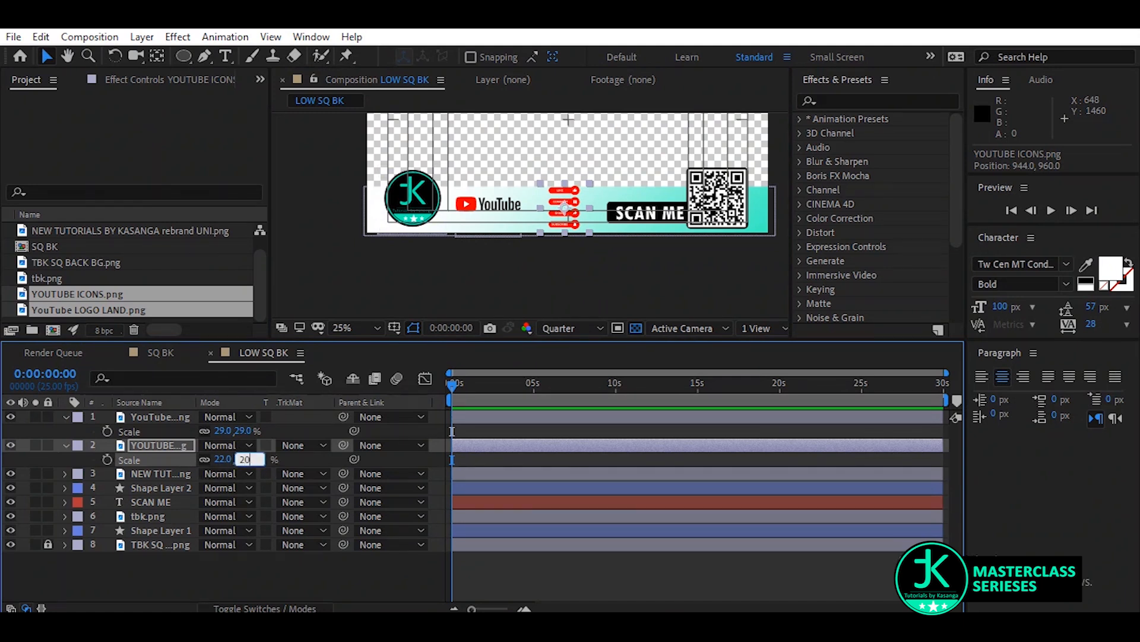
key("Enter")
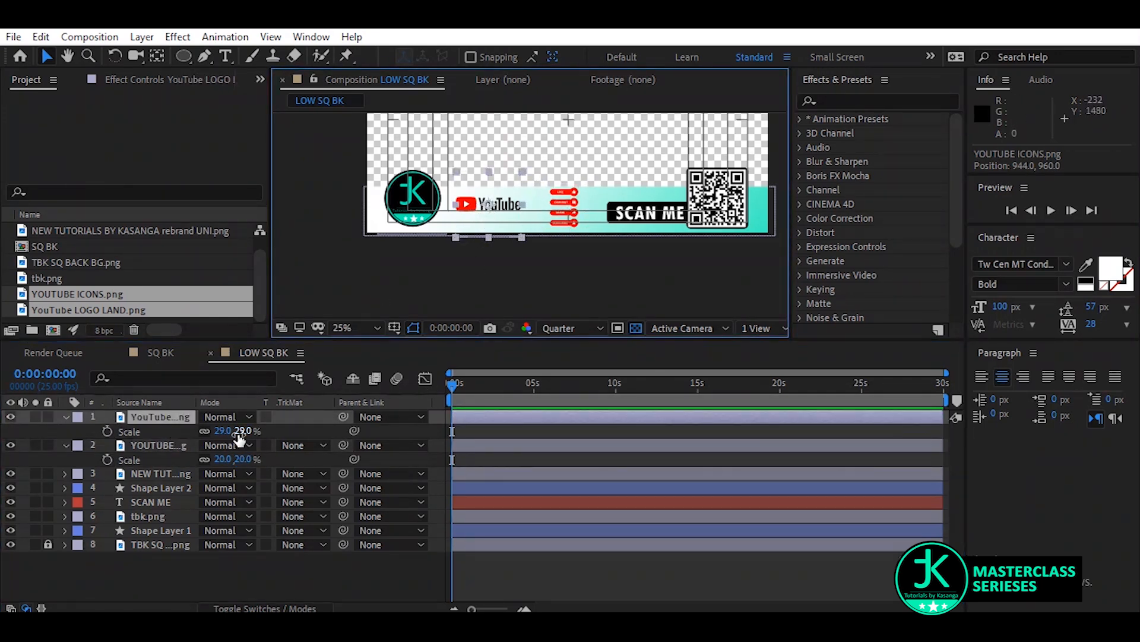
Enlarge the YouTube logo to 30% so it sits beside the icons in the band
double_click(245, 431)
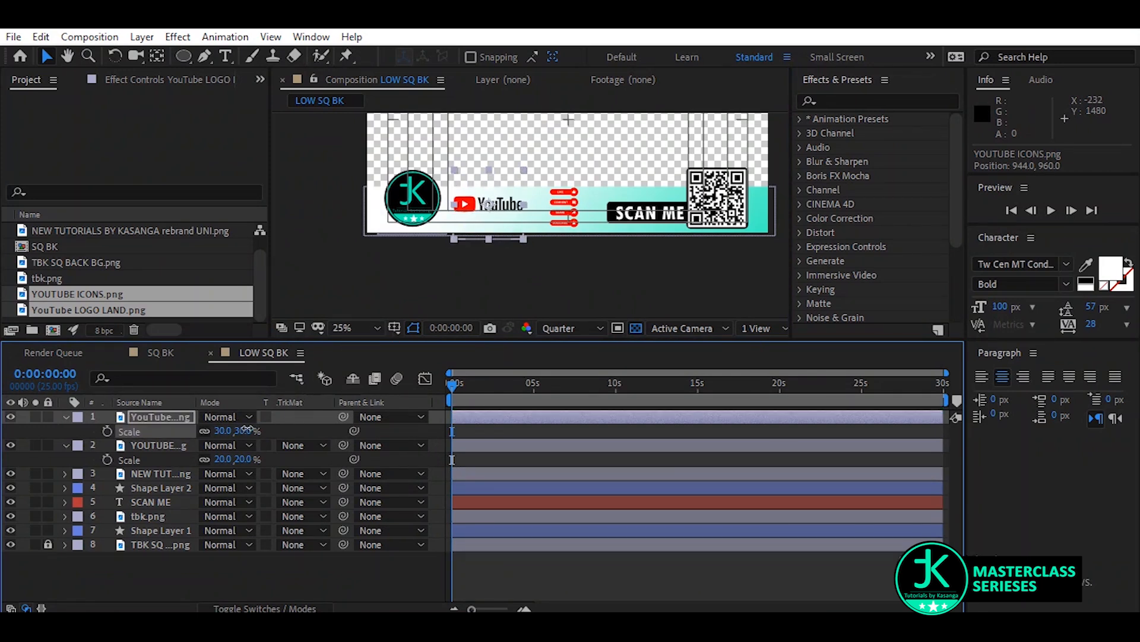
left_click_drag(233, 430, 223, 430)
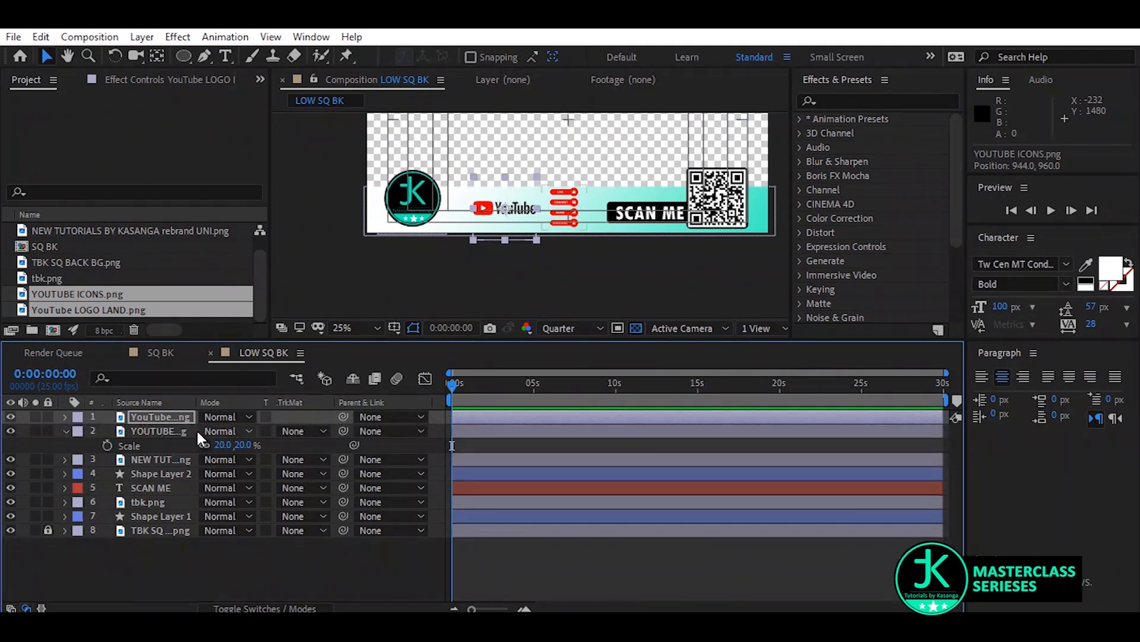
left_click(65, 417)
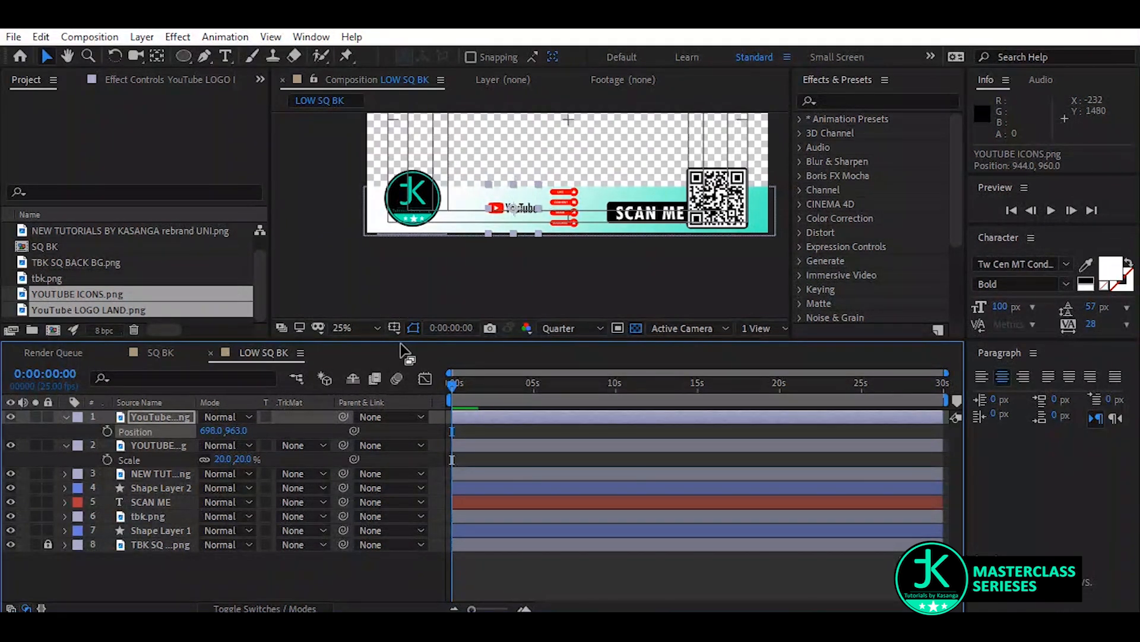
left_click(347, 327)
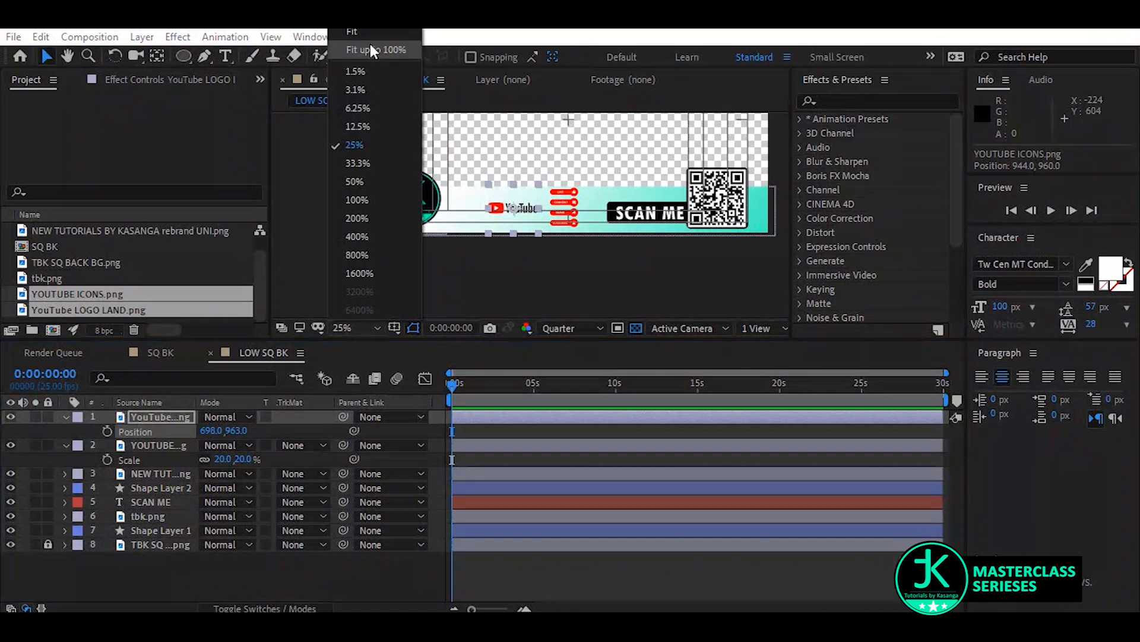